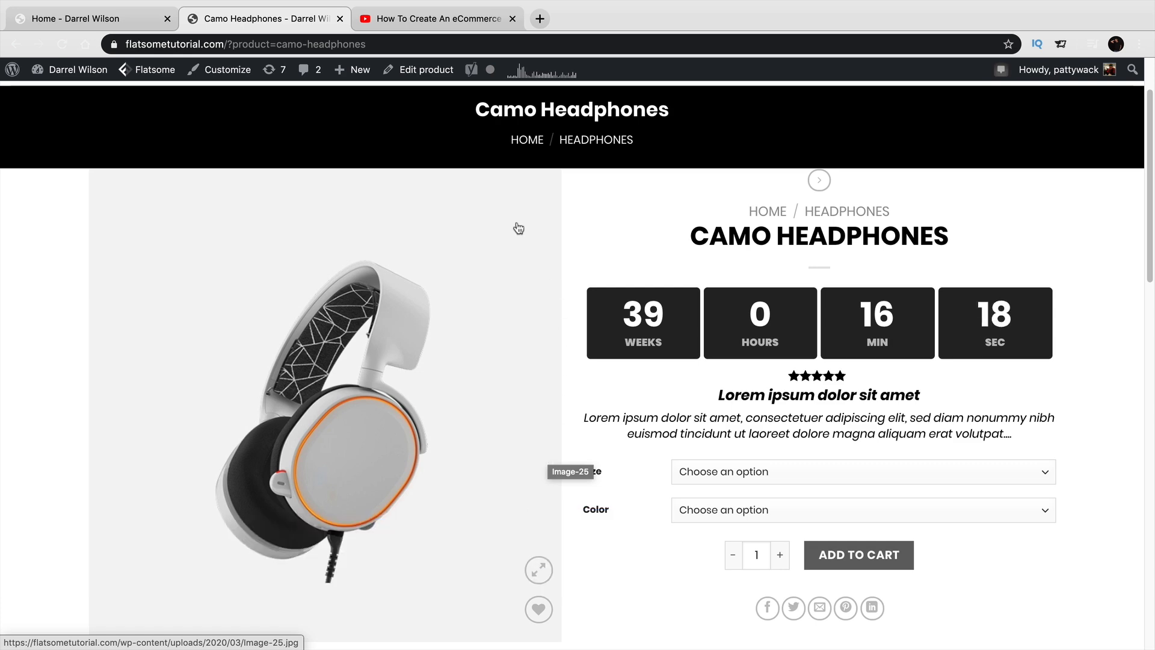
Step: Compare the tutorial tab with the Camo Headphones and Headphones product pages
click(435, 18)
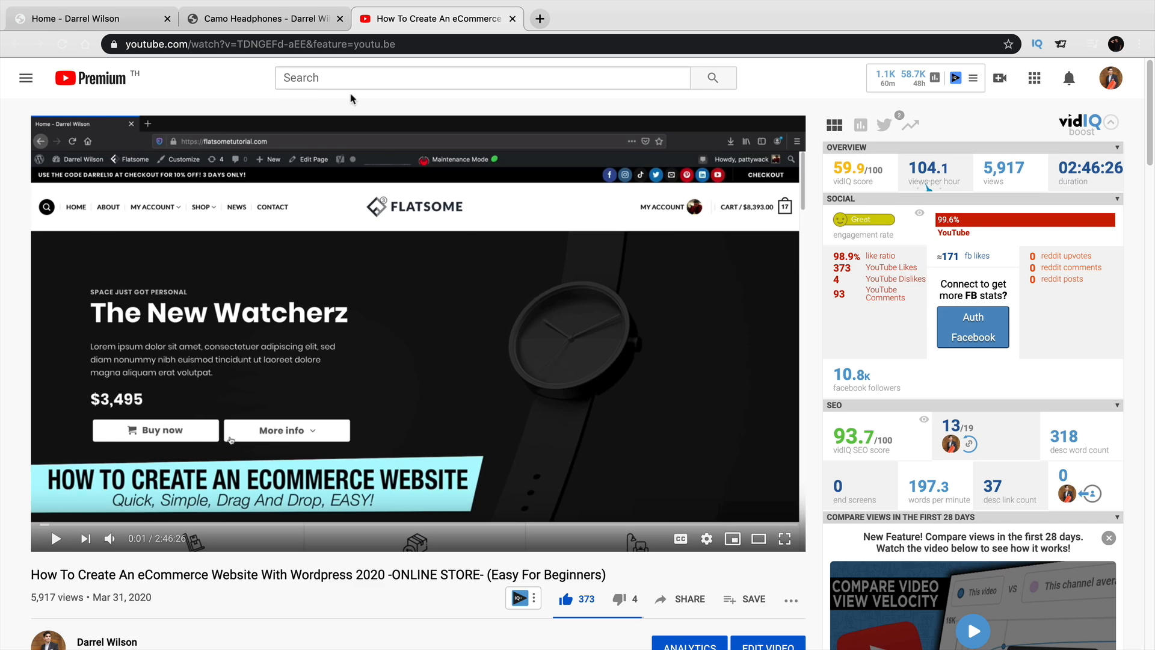
click(261, 19)
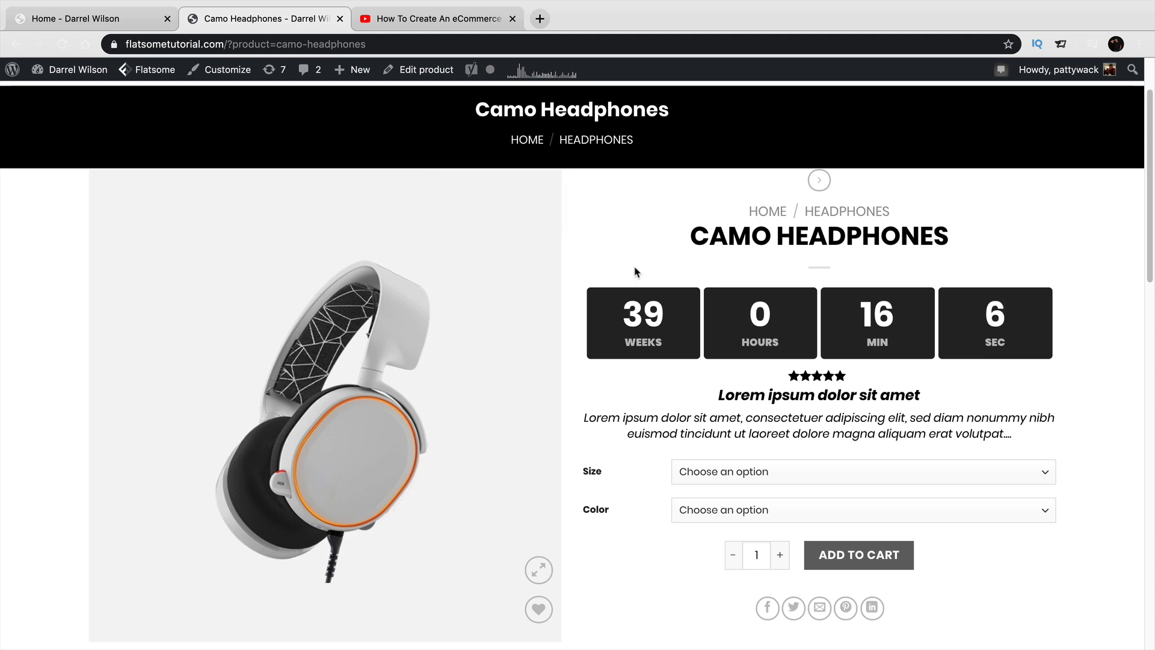
mouse_move(632, 253)
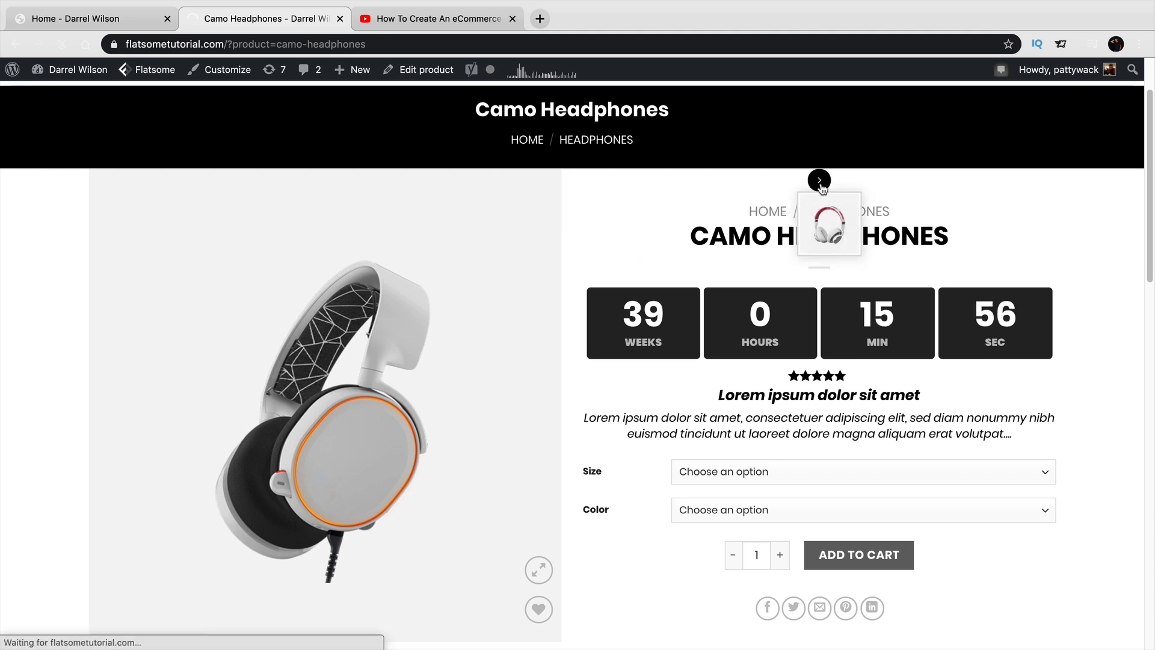
click(819, 181)
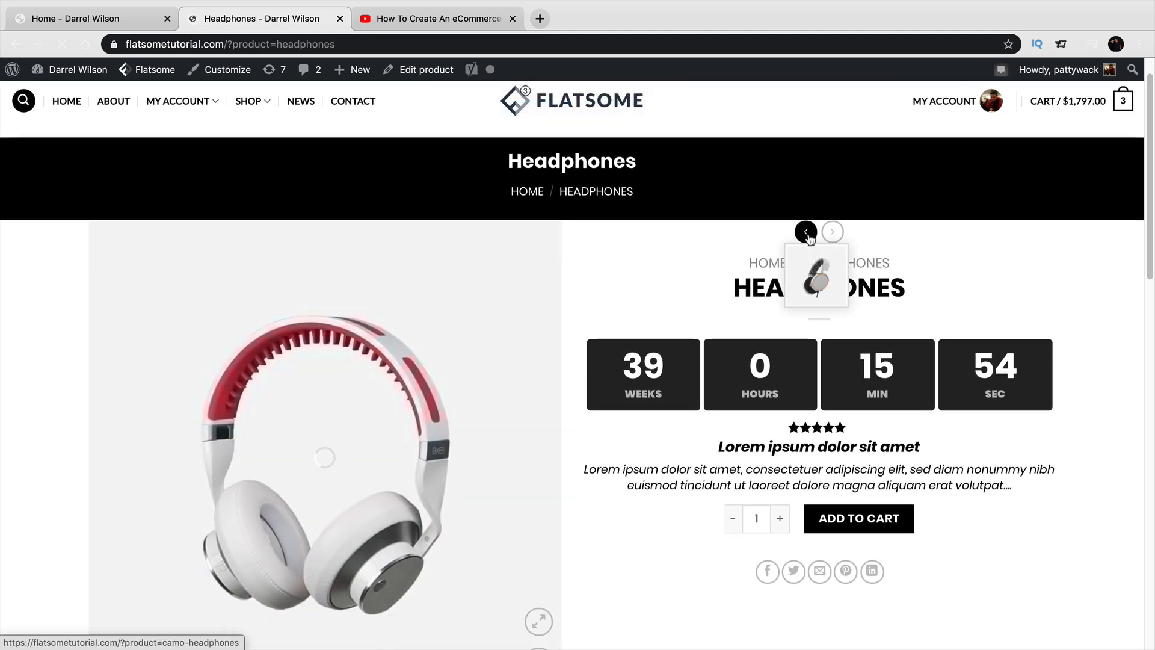
click(806, 231)
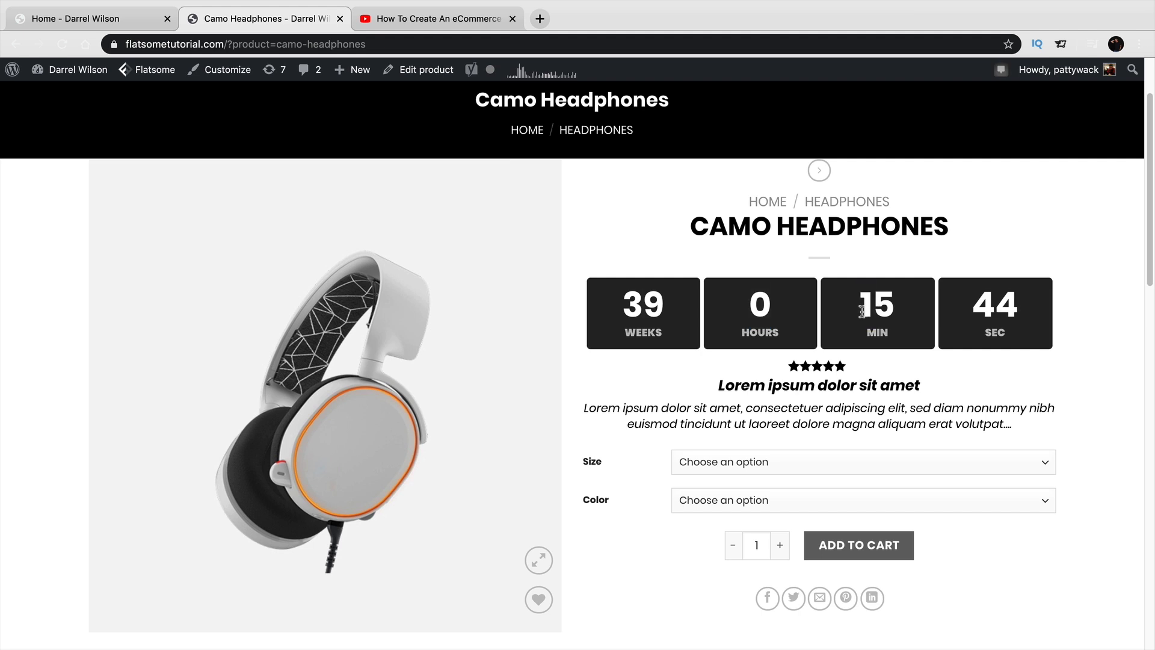
scroll(down, 3)
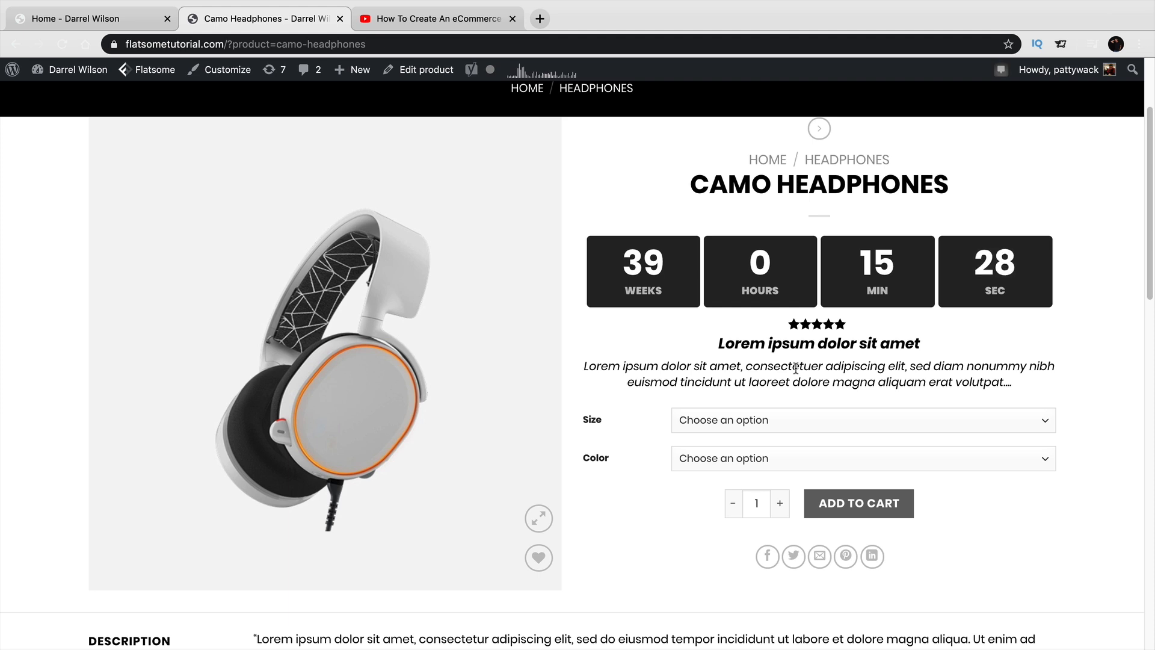
scroll(down, 3)
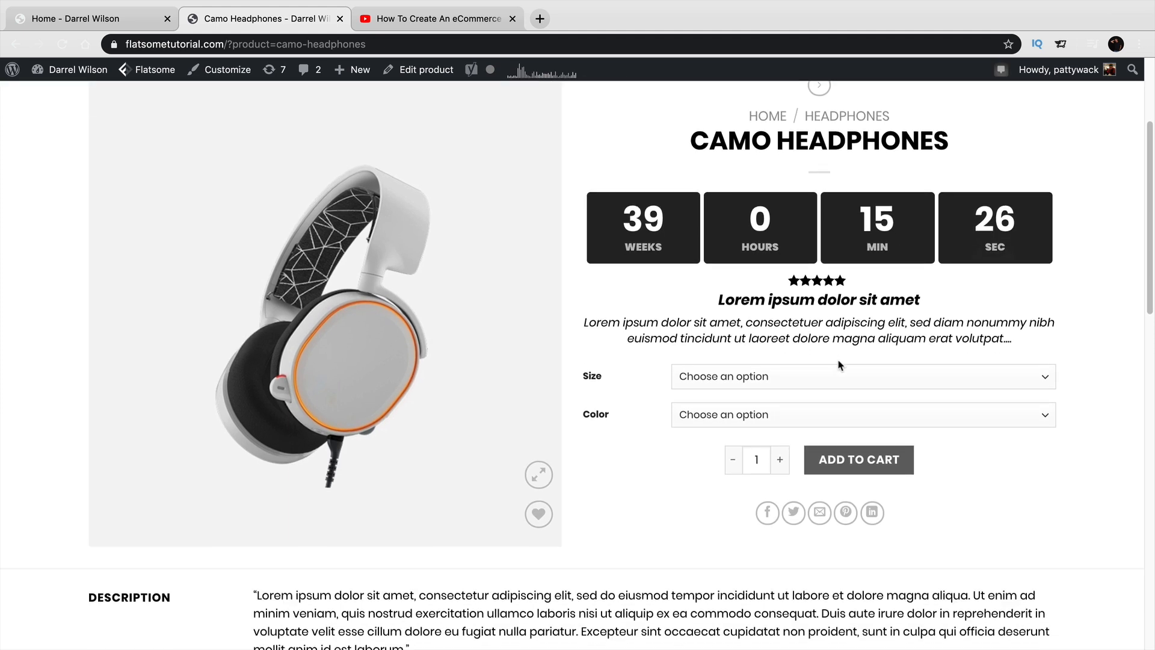
scroll(down, 3)
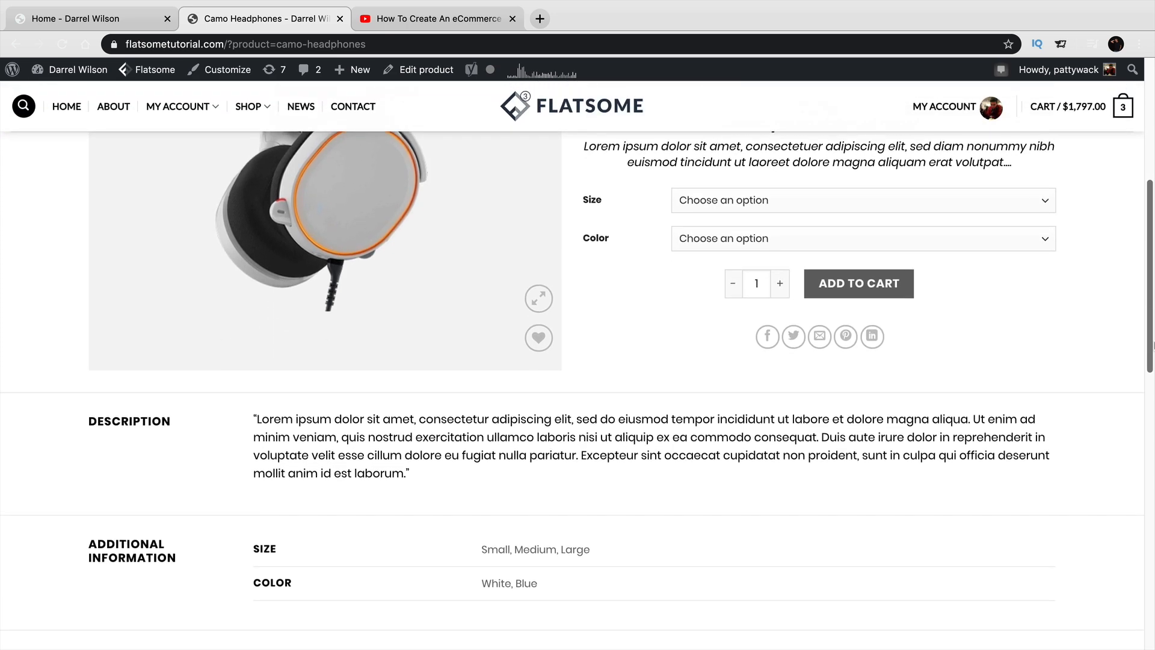
scroll(down, 3)
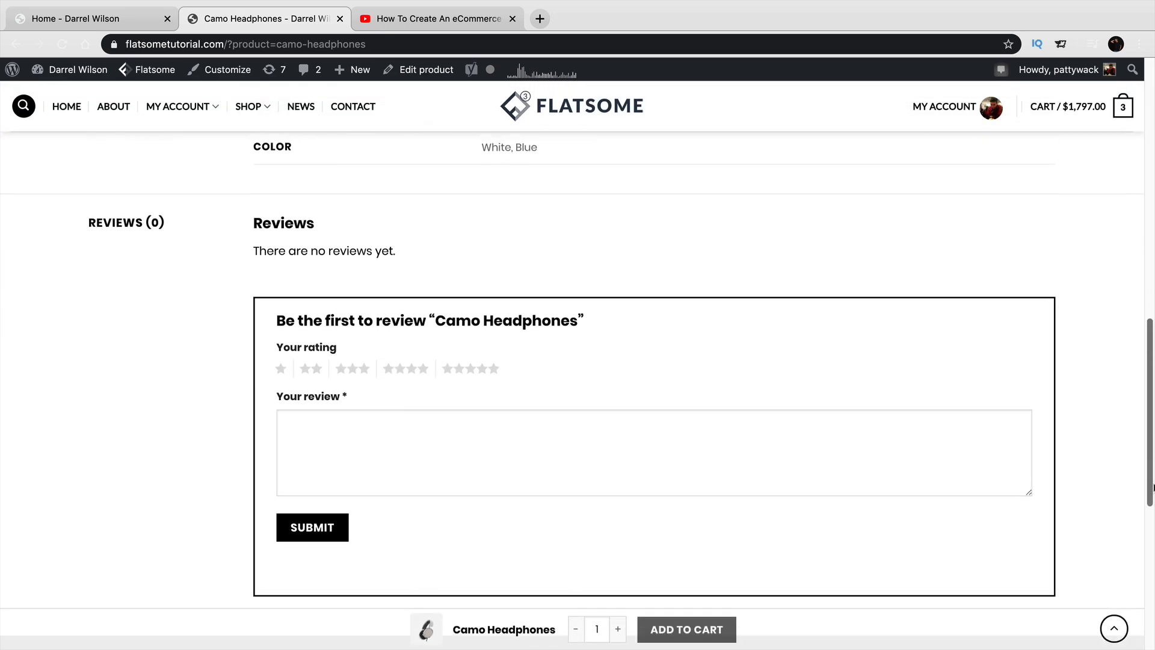
scroll(up, 3)
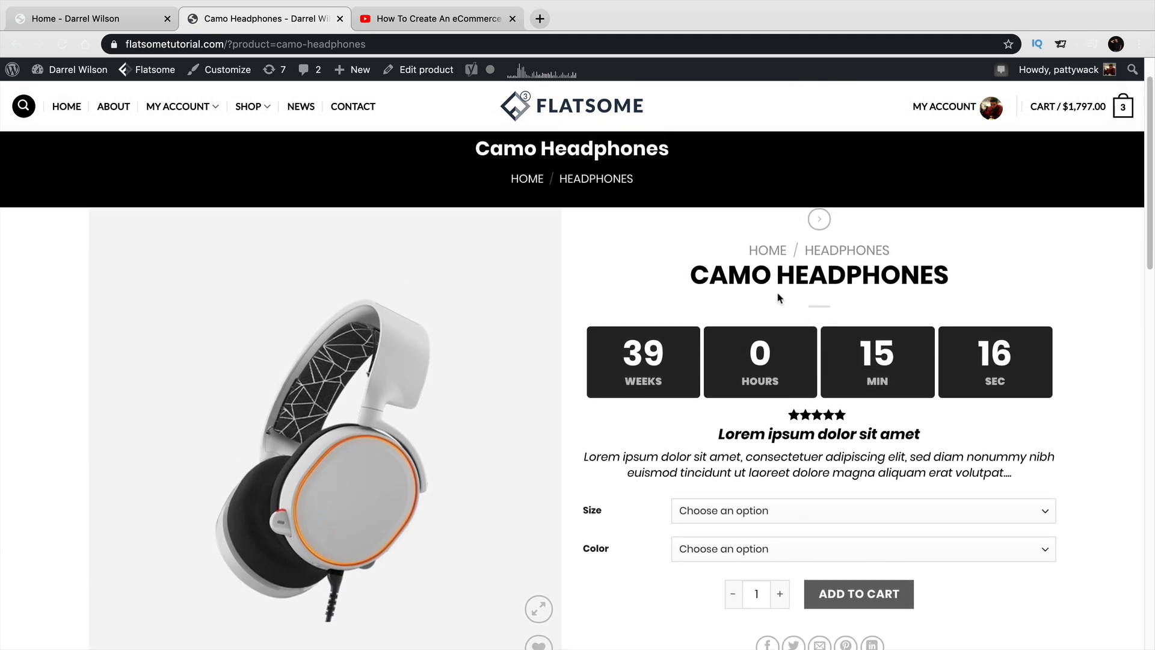
mouse_move(332, 94)
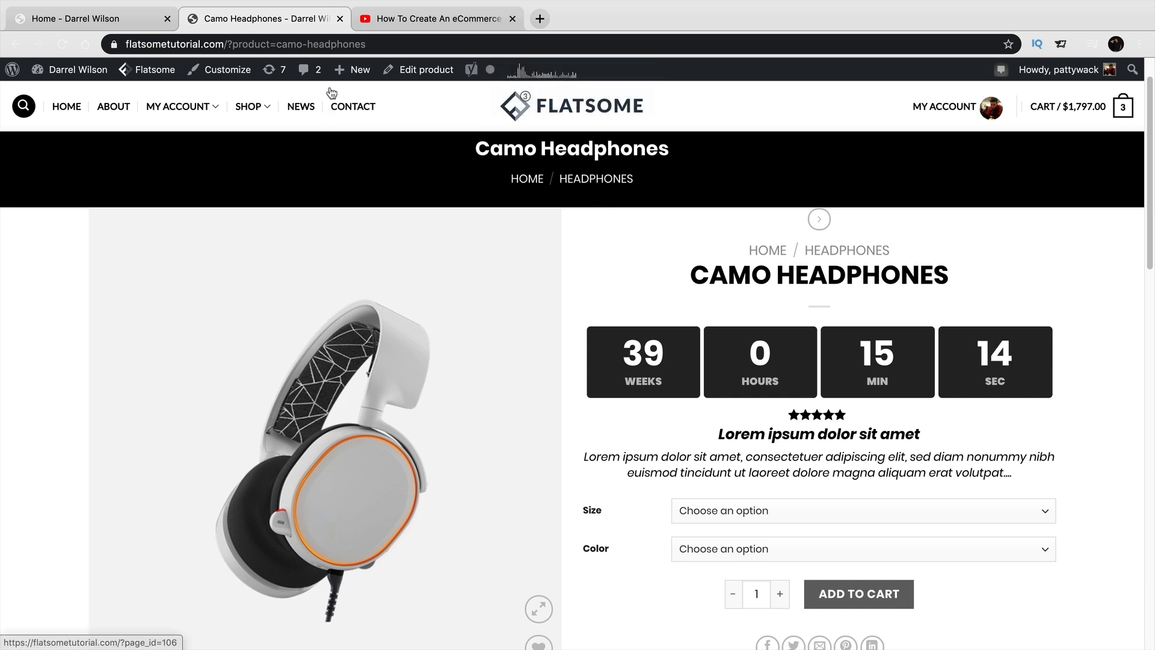
Step: Go from the site home tab to the admin dashboard, then UX Blocks > UX Blocks
click(79, 18)
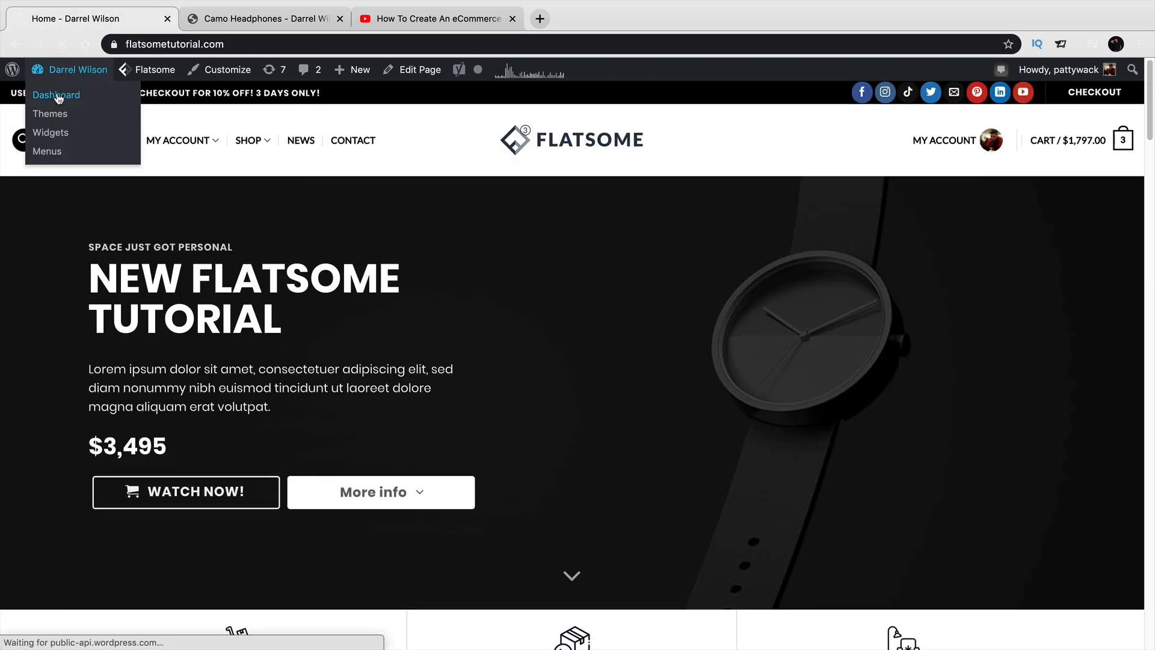
click(55, 95)
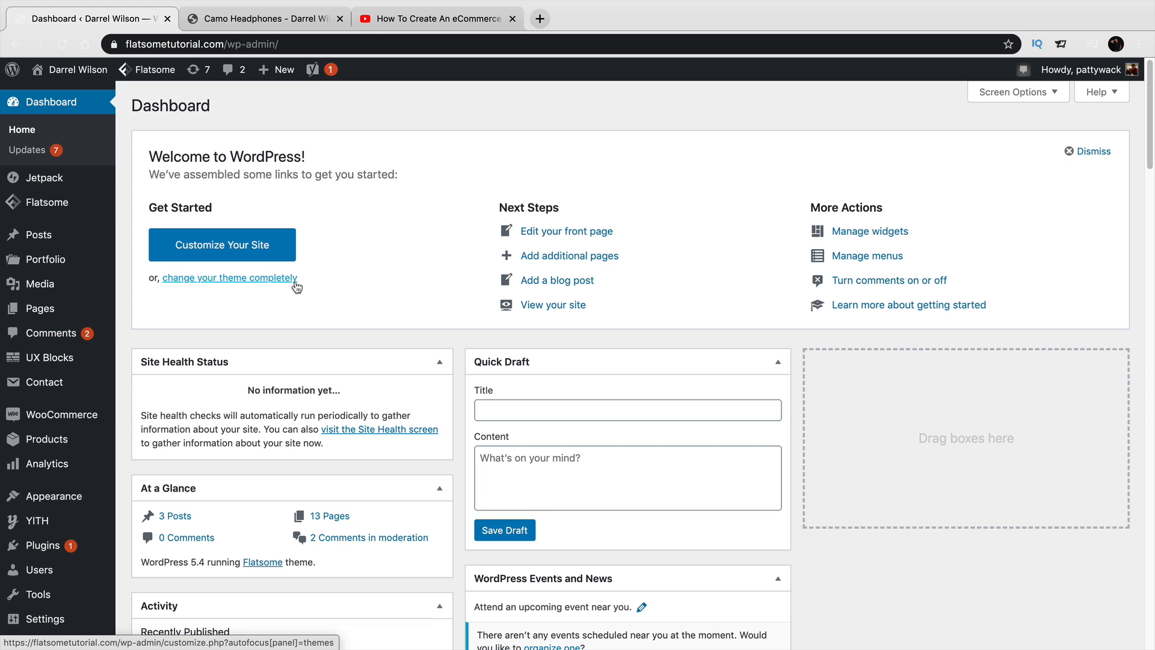
mouse_move(225, 293)
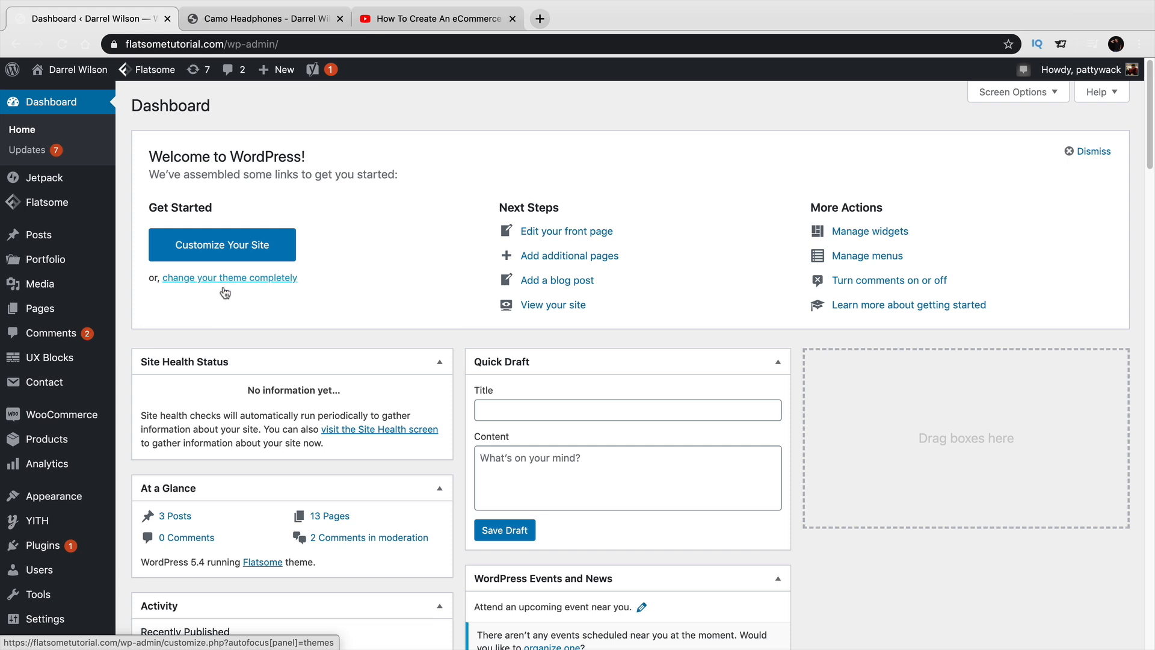
mouse_move(50, 357)
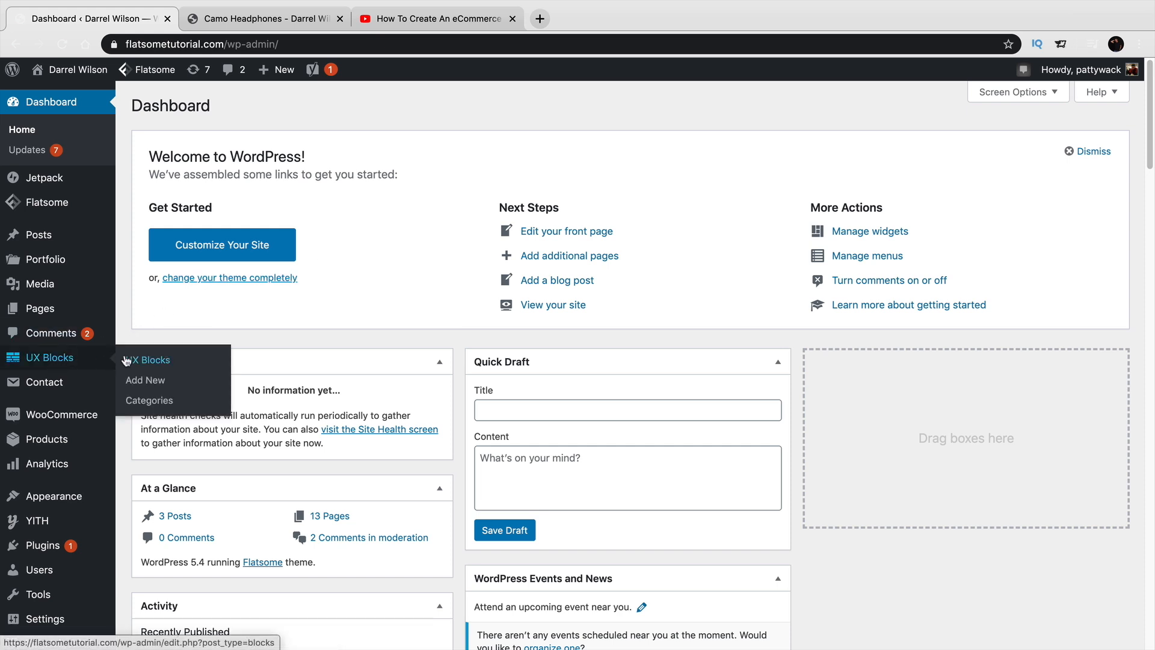
click(154, 359)
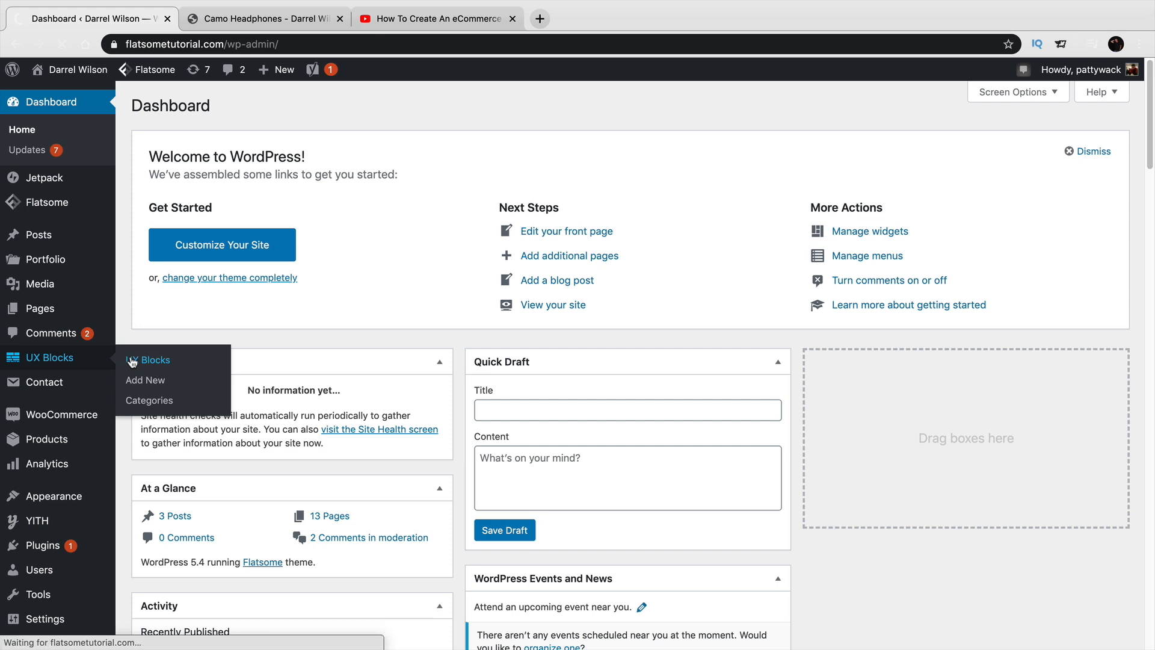
click(155, 360)
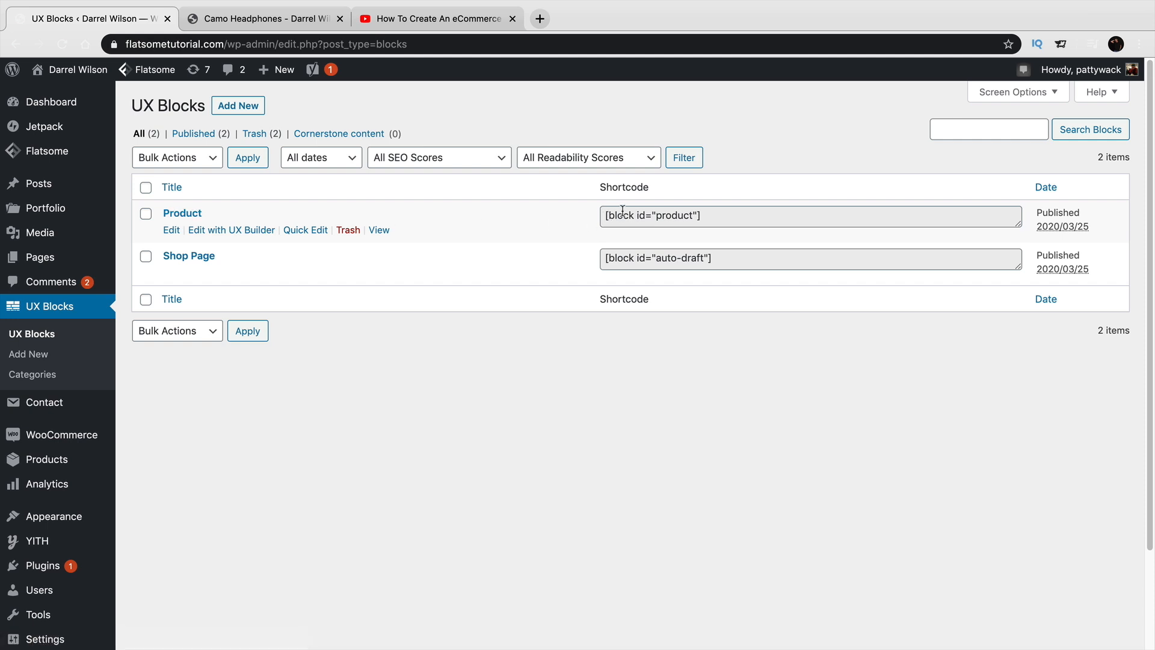
Step: Add a new UX Block titled 'Custom Product Page' and publish it
click(237, 106)
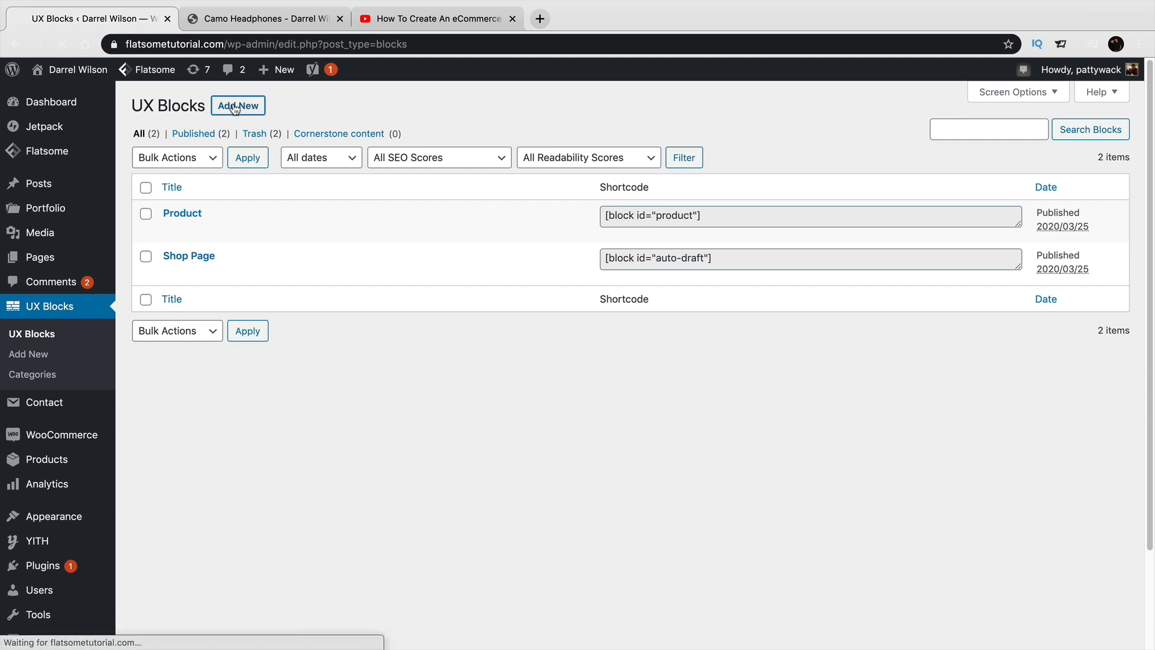
click(238, 105)
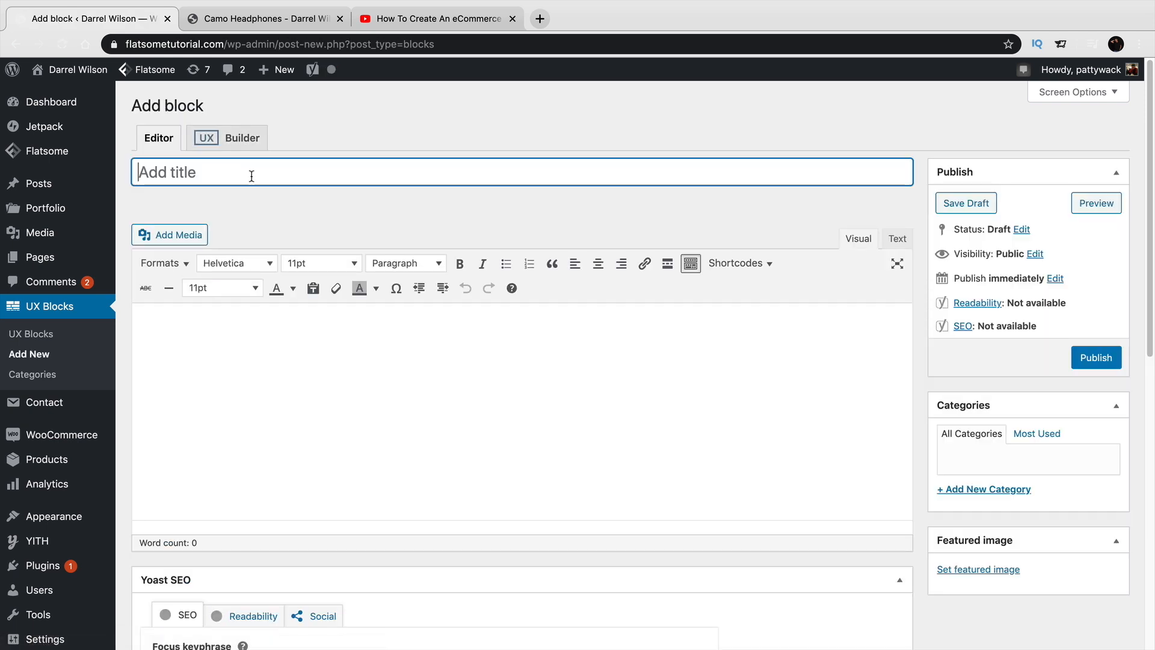
text(Custom)
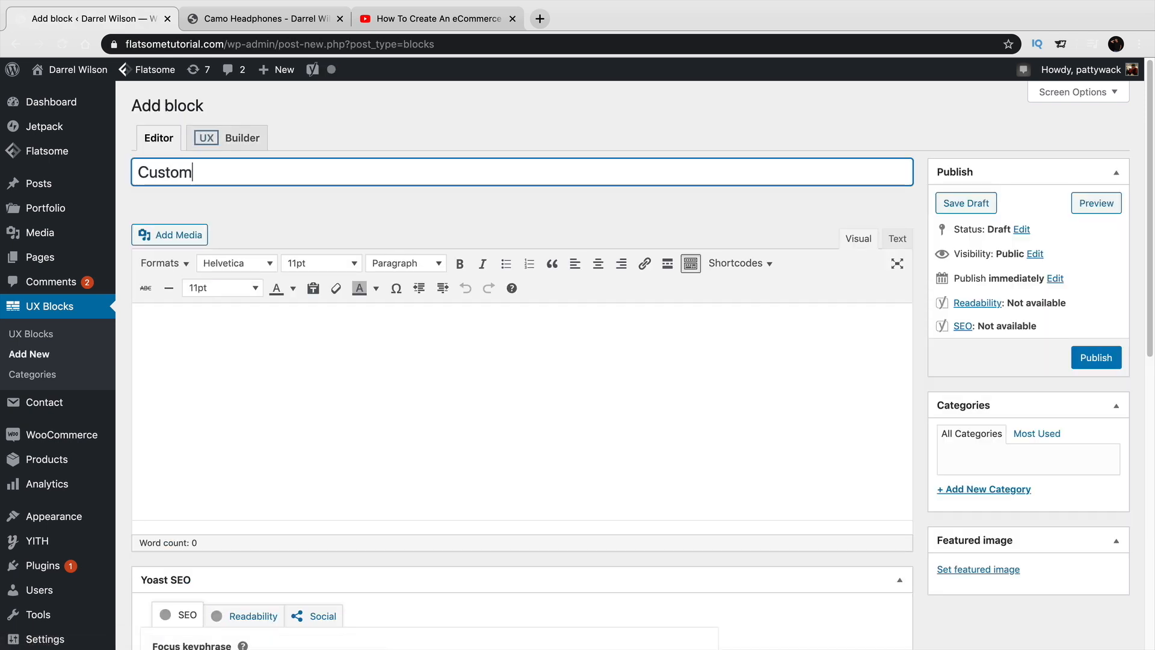
text(Pro)
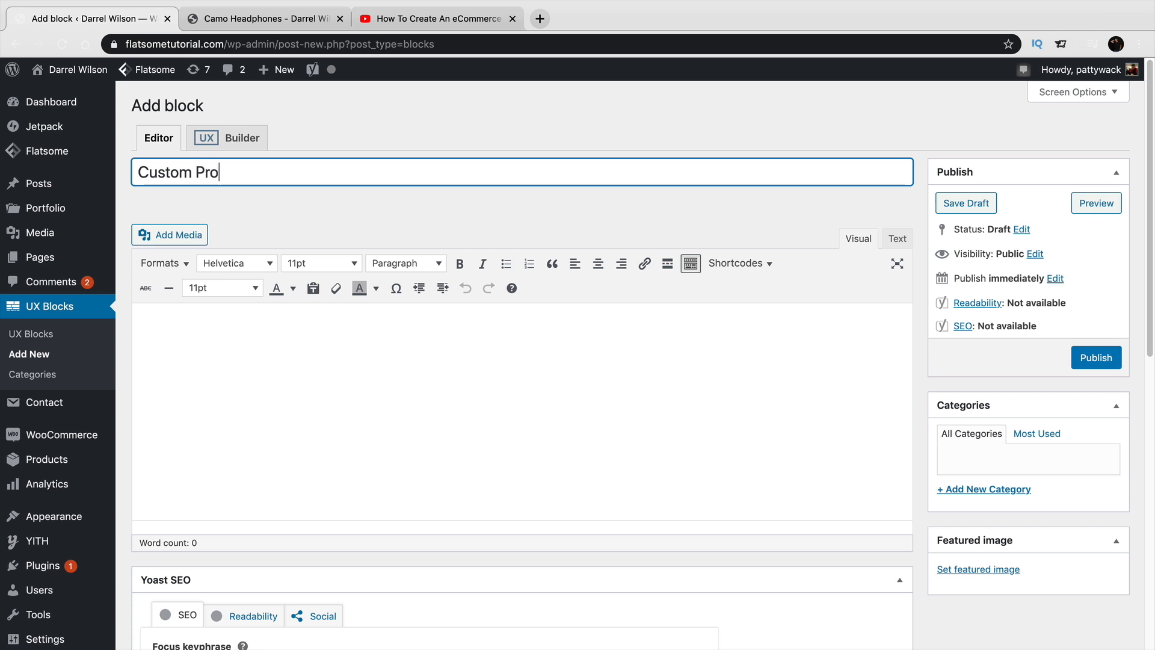
text(duct Page)
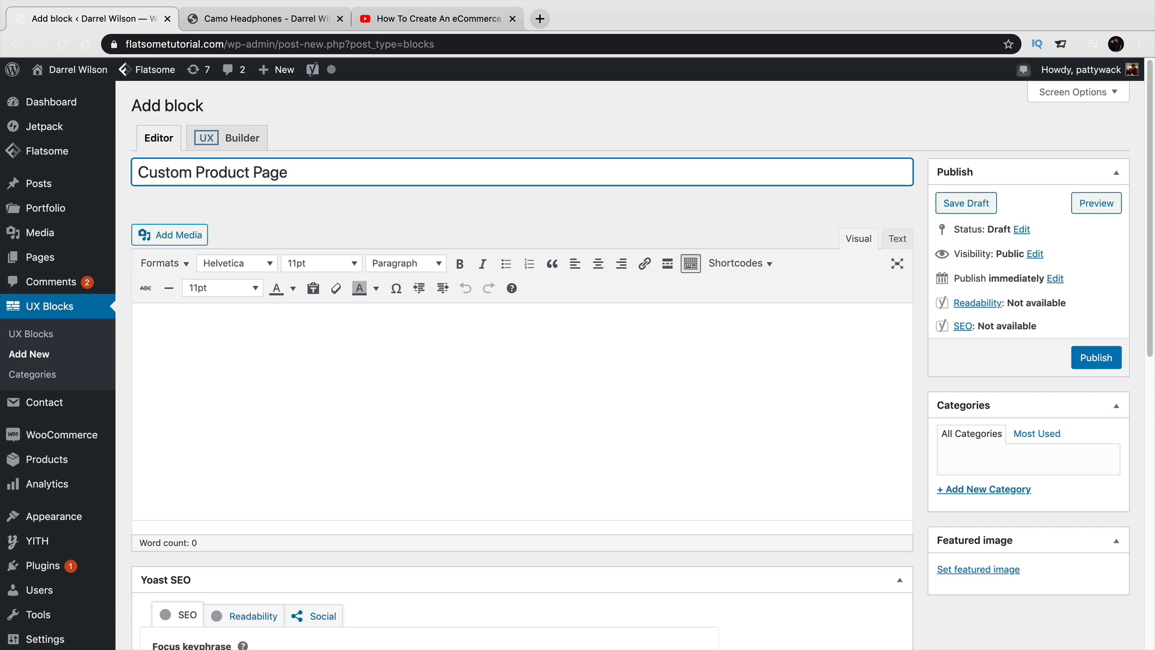
mouse_move(1031, 349)
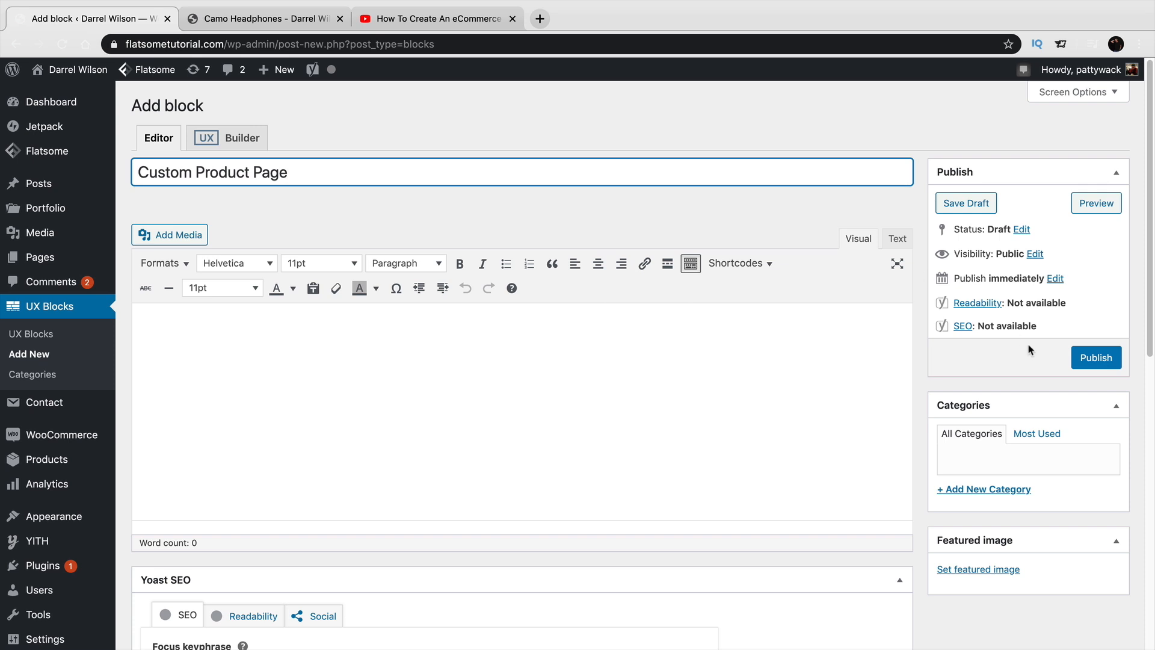
click(1097, 357)
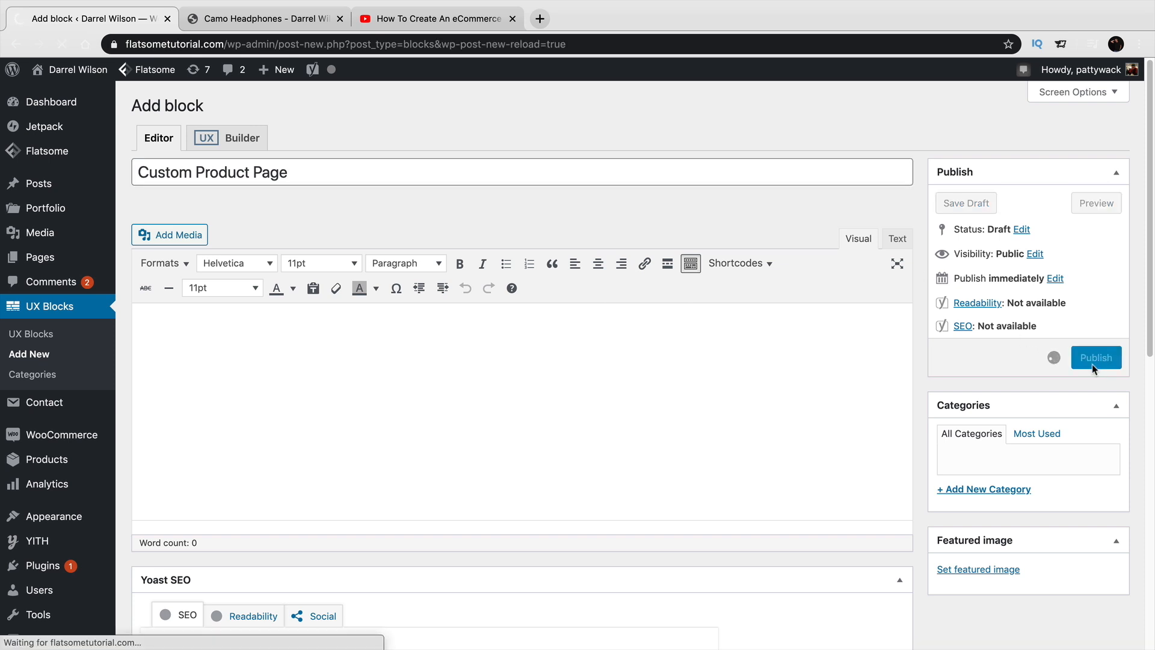
click(1096, 357)
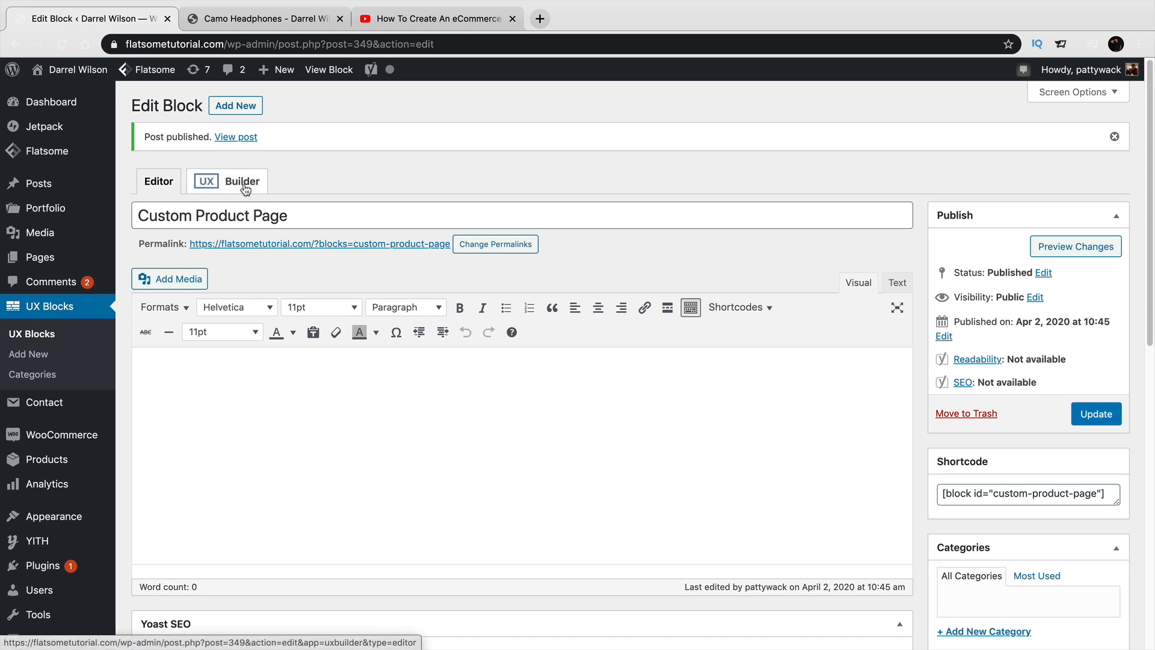
Step: Return to the storefront and scroll the shop grid to the e-Watch product
click(264, 18)
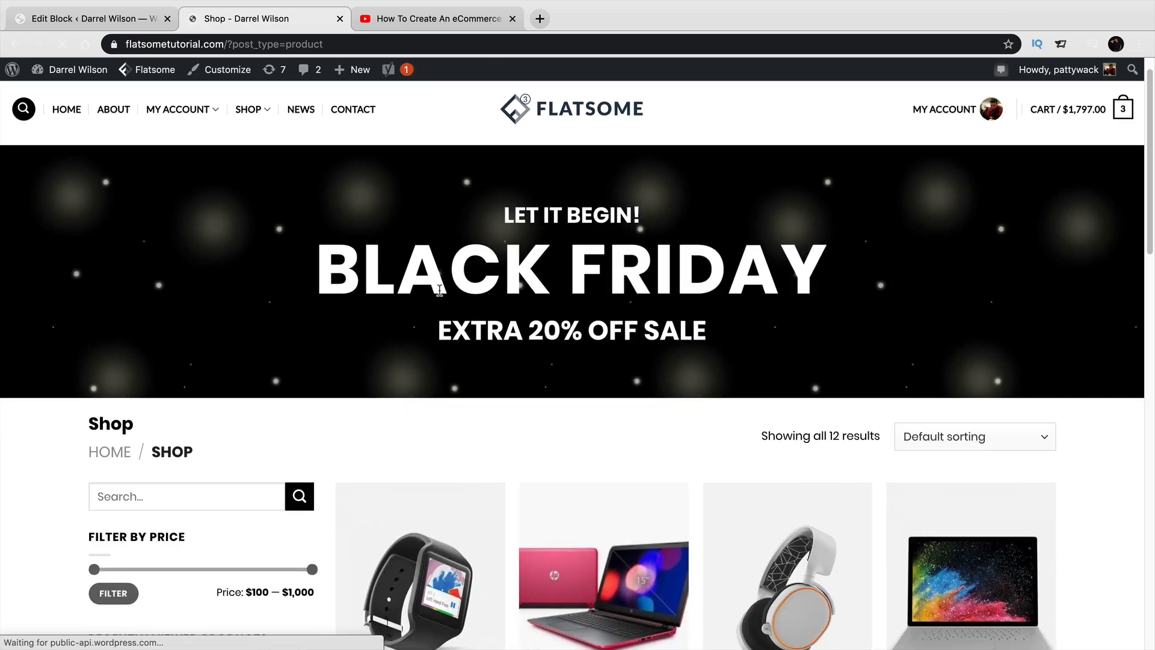
scroll(down, 3)
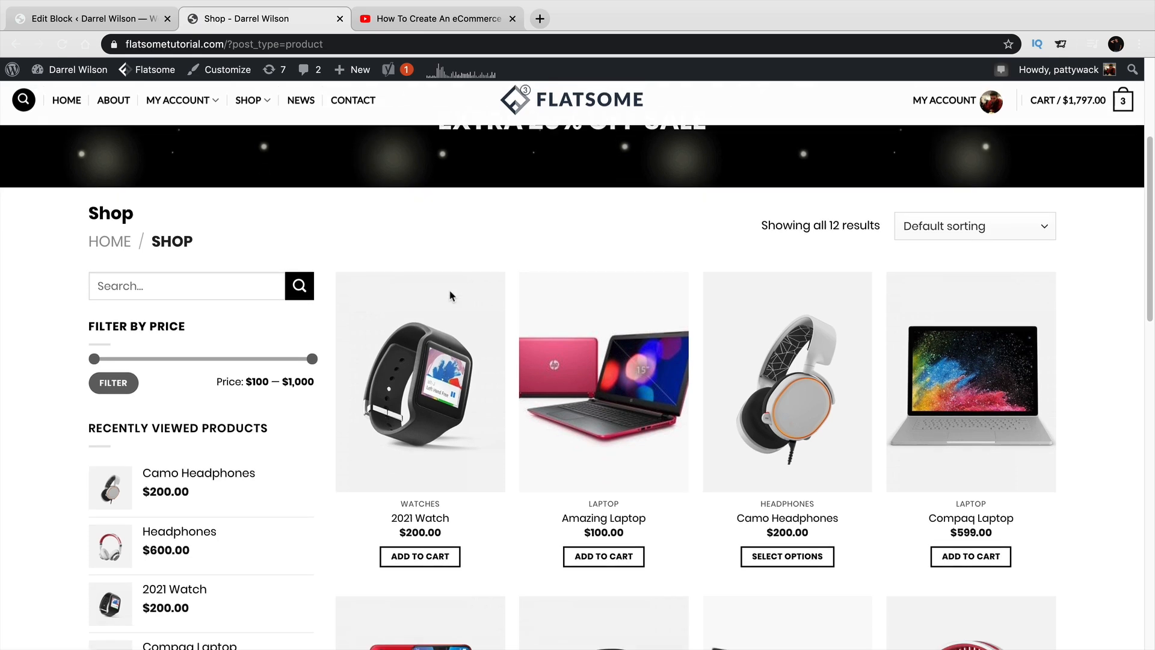
scroll(down, 3)
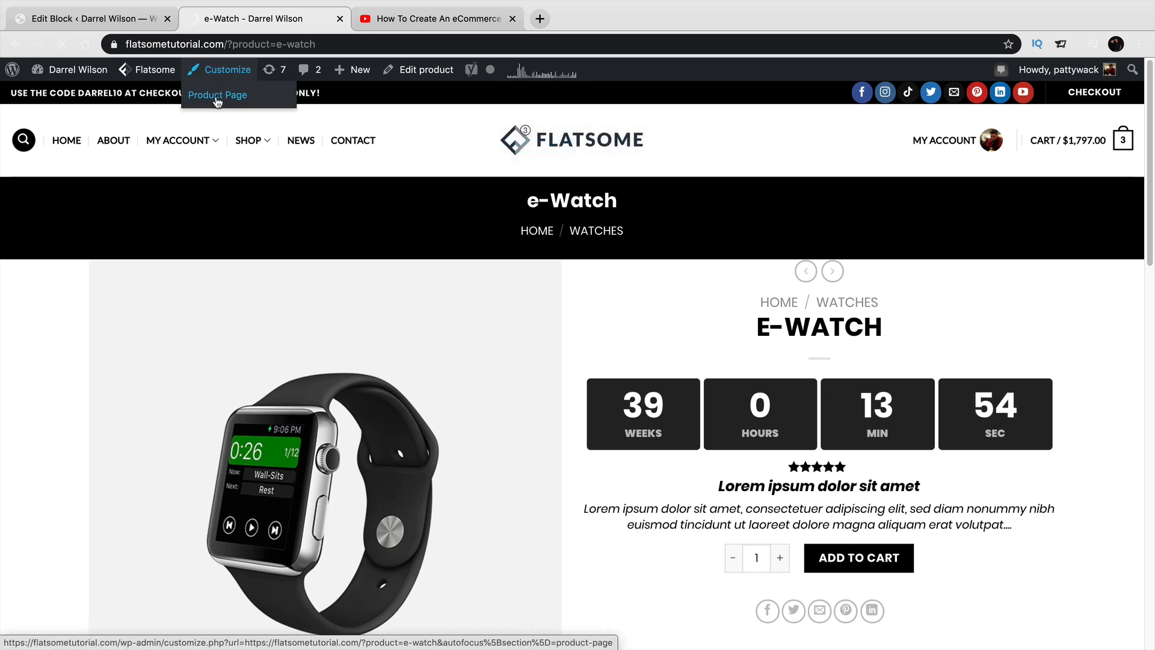
Step: Set the Customizer product layout to Custom using the Custom Product Page block, and publish
click(217, 95)
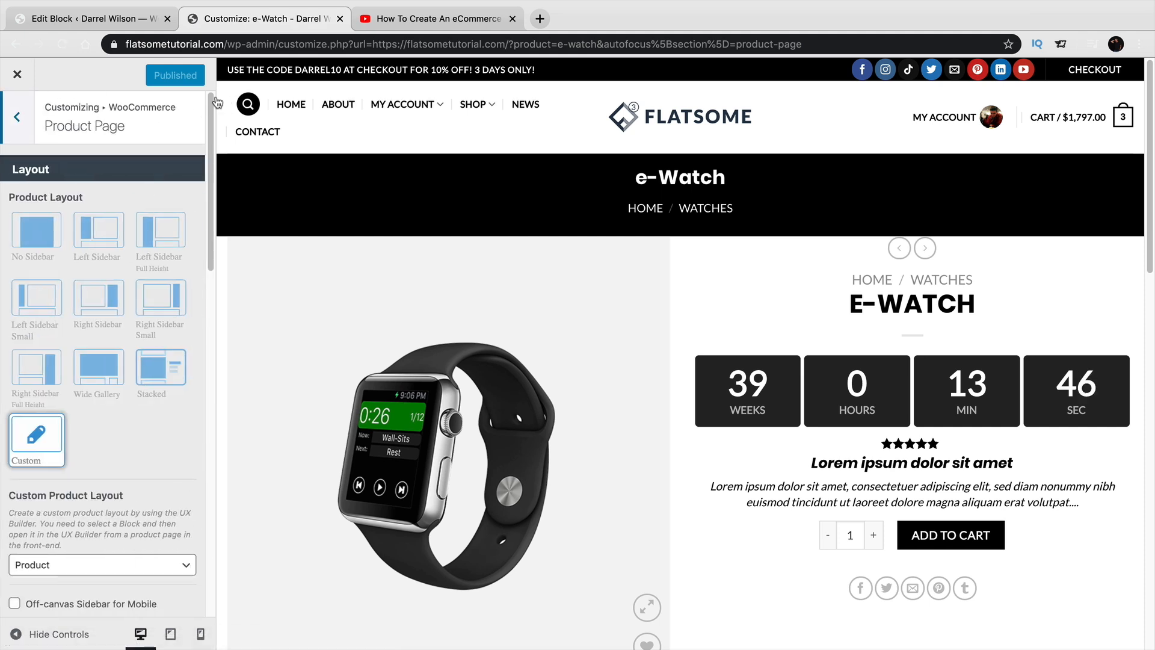
mouse_move(208, 120)
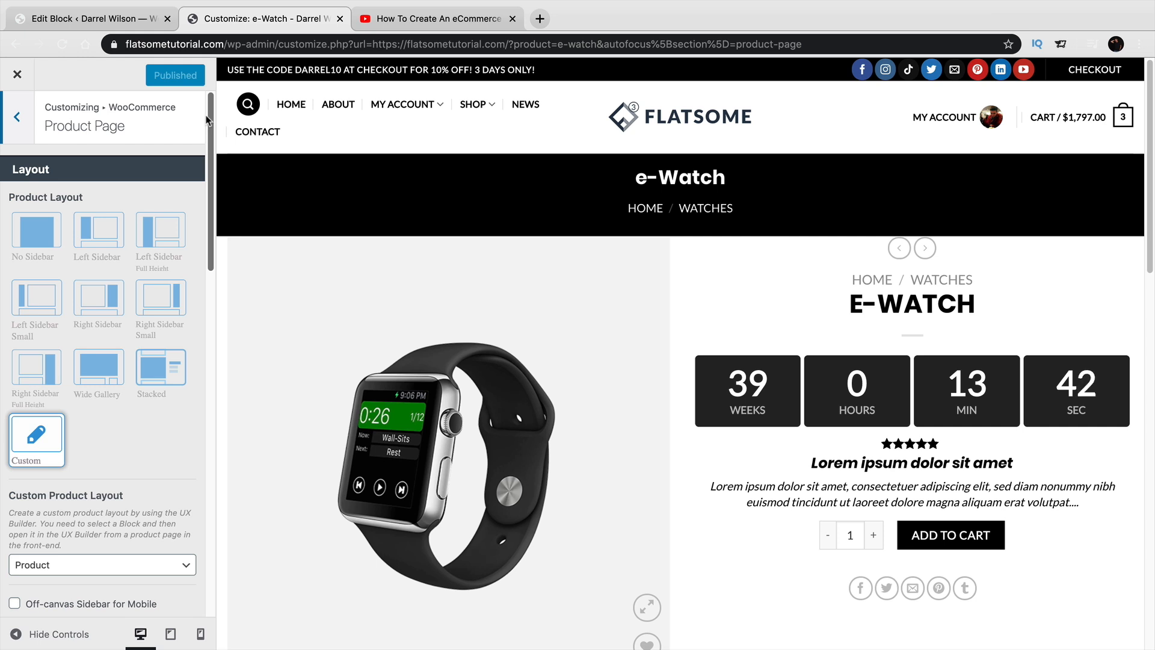
mouse_move(129, 404)
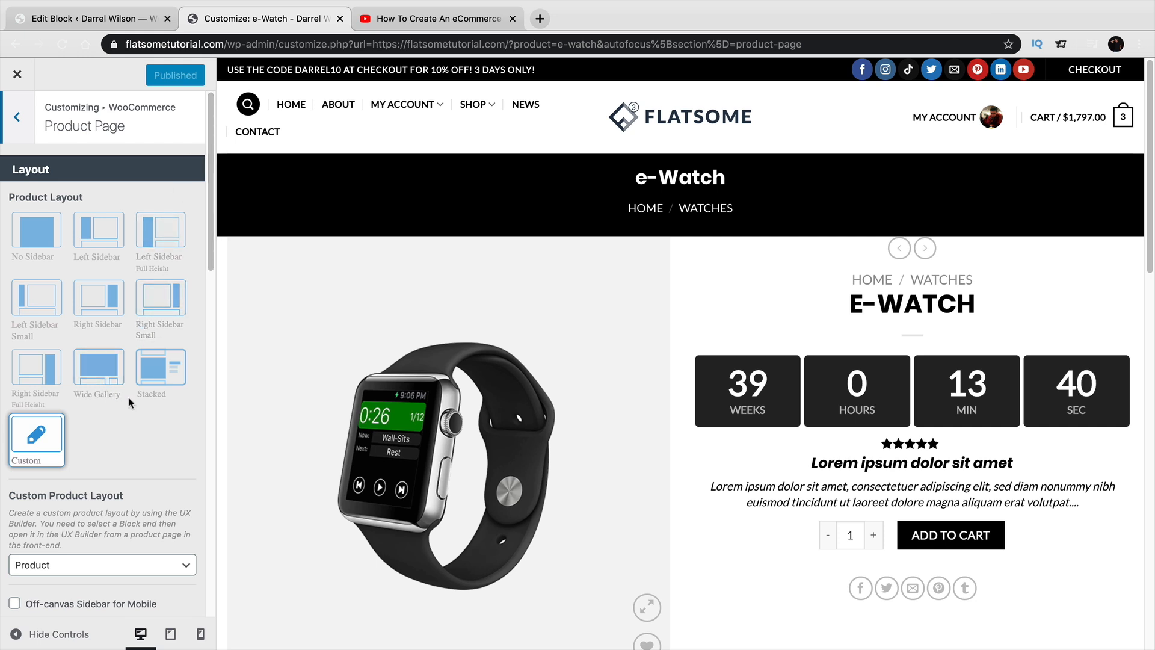
scroll(down, 3)
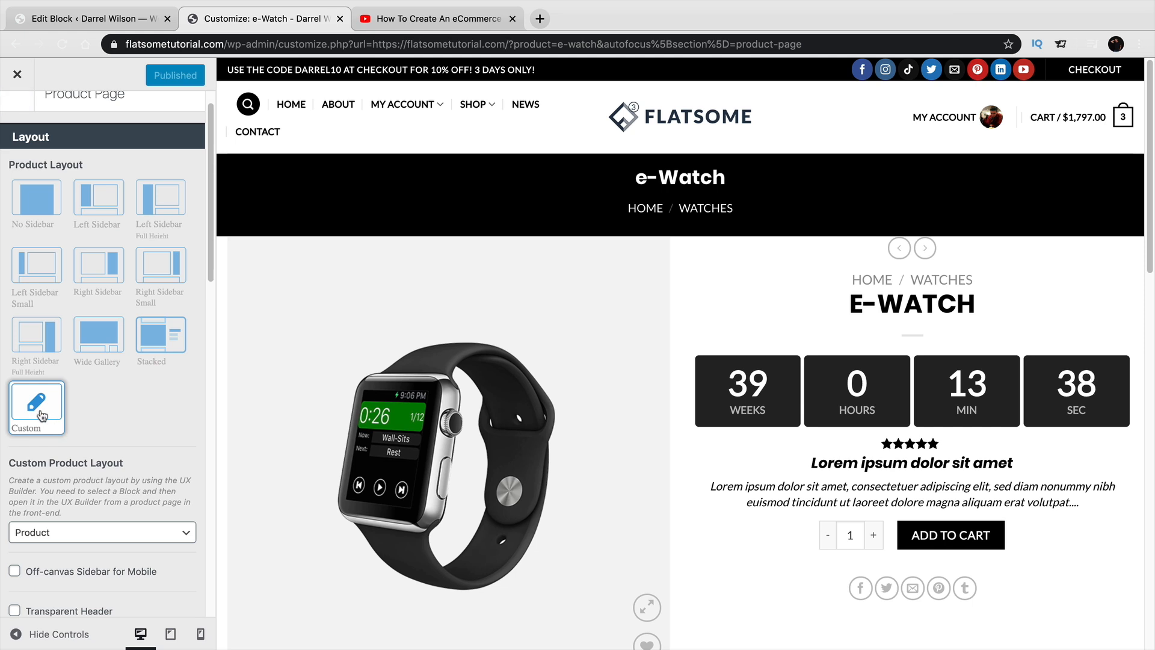
mouse_move(8, 465)
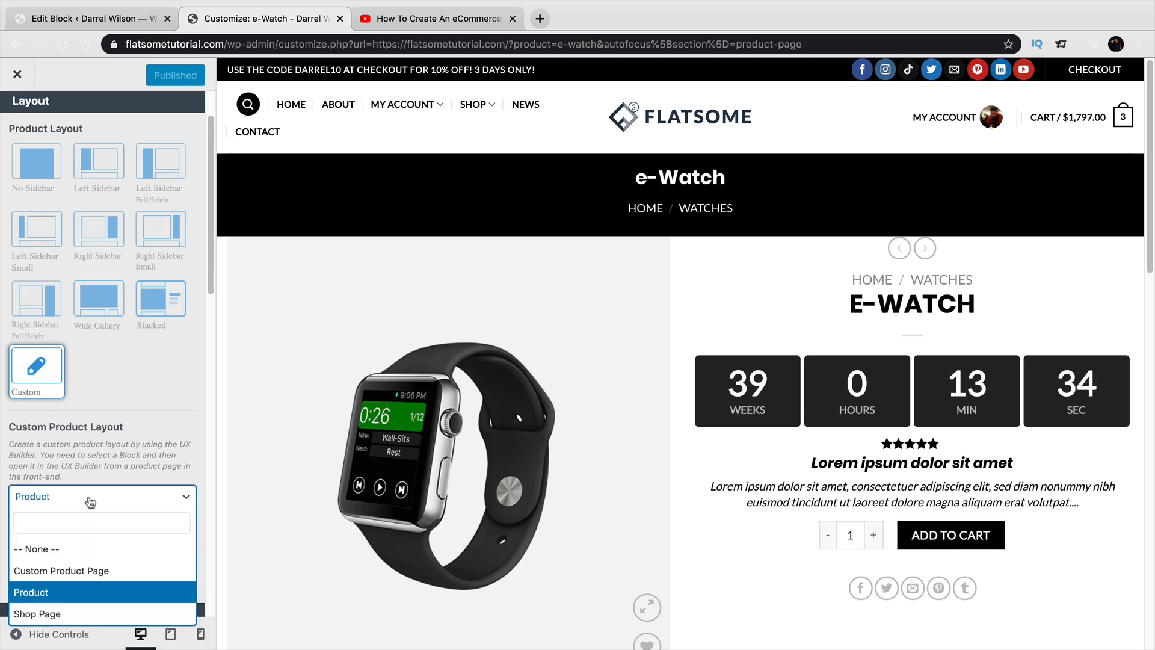
mouse_move(79, 571)
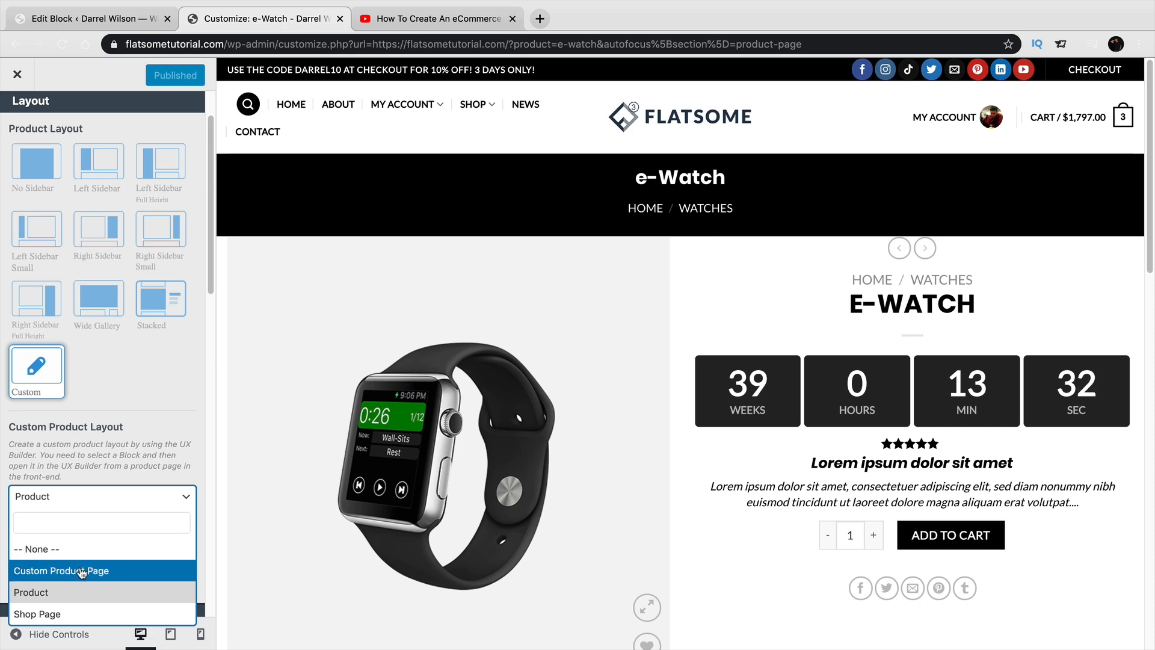
click(60, 571)
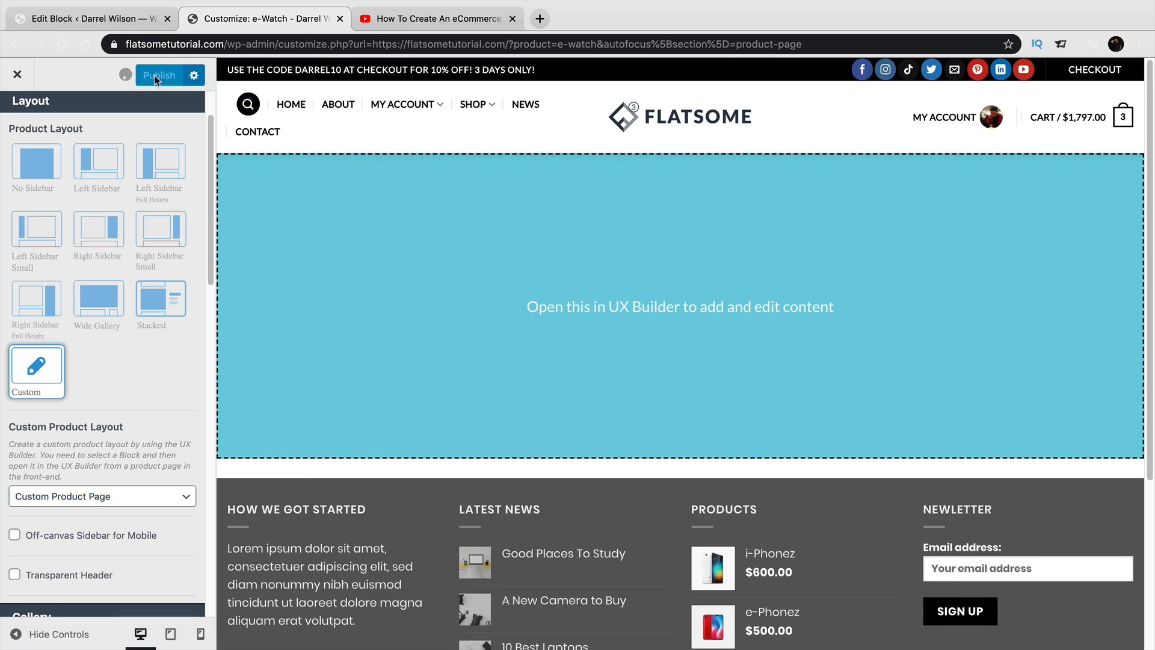
click(159, 75)
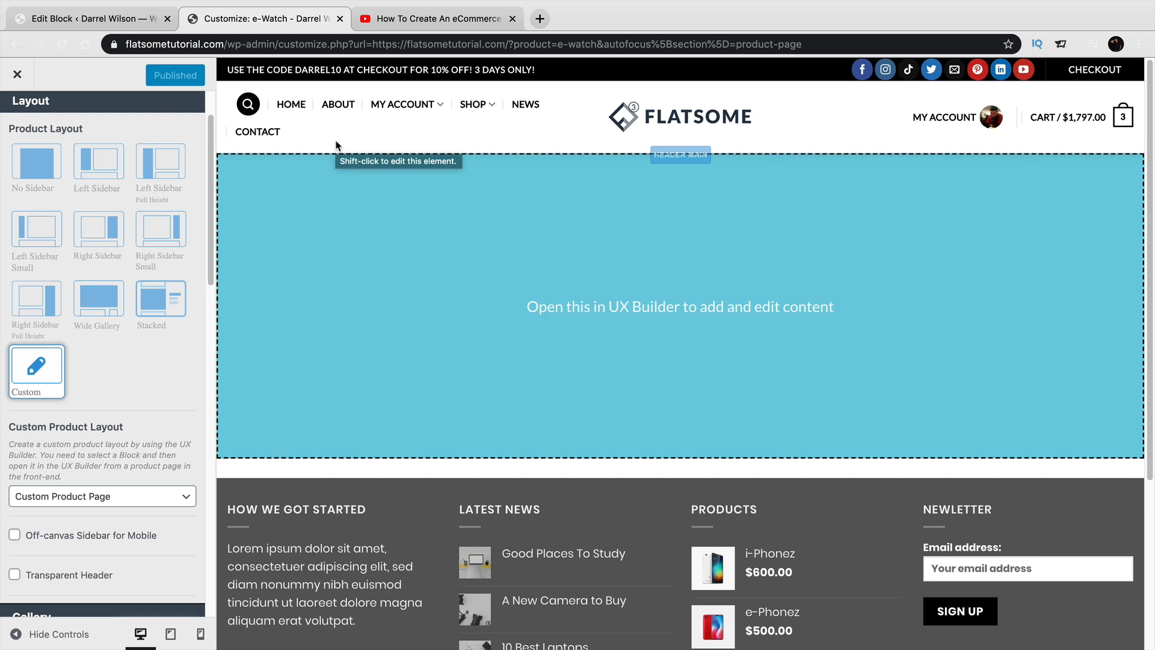
mouse_move(298, 201)
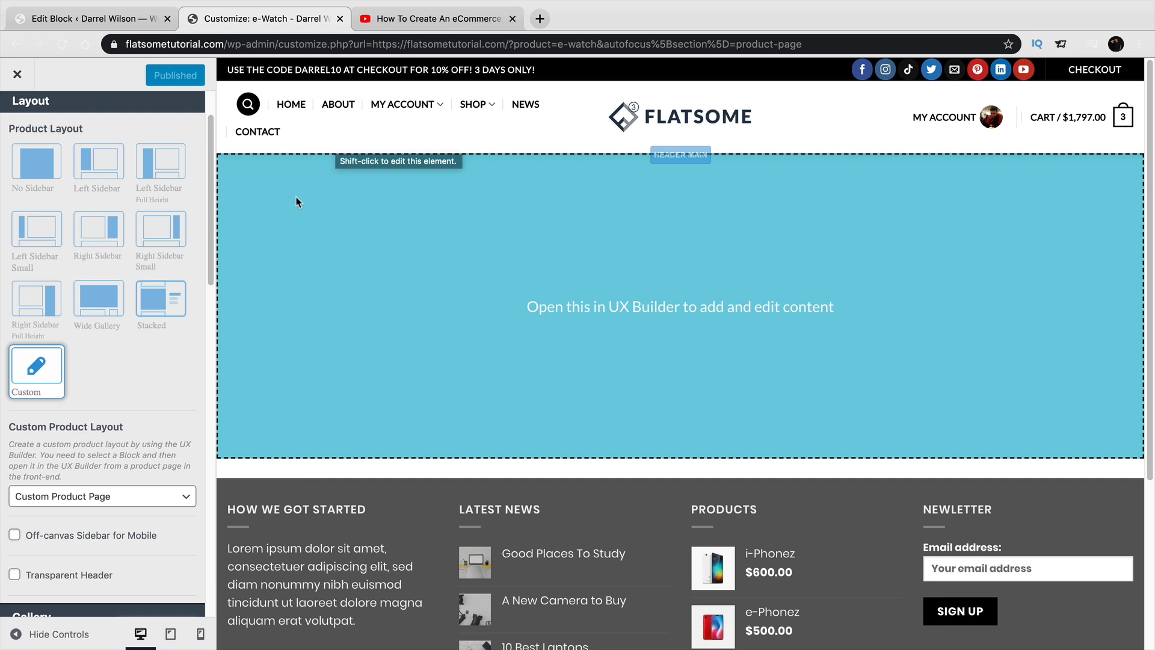
mouse_move(98, 164)
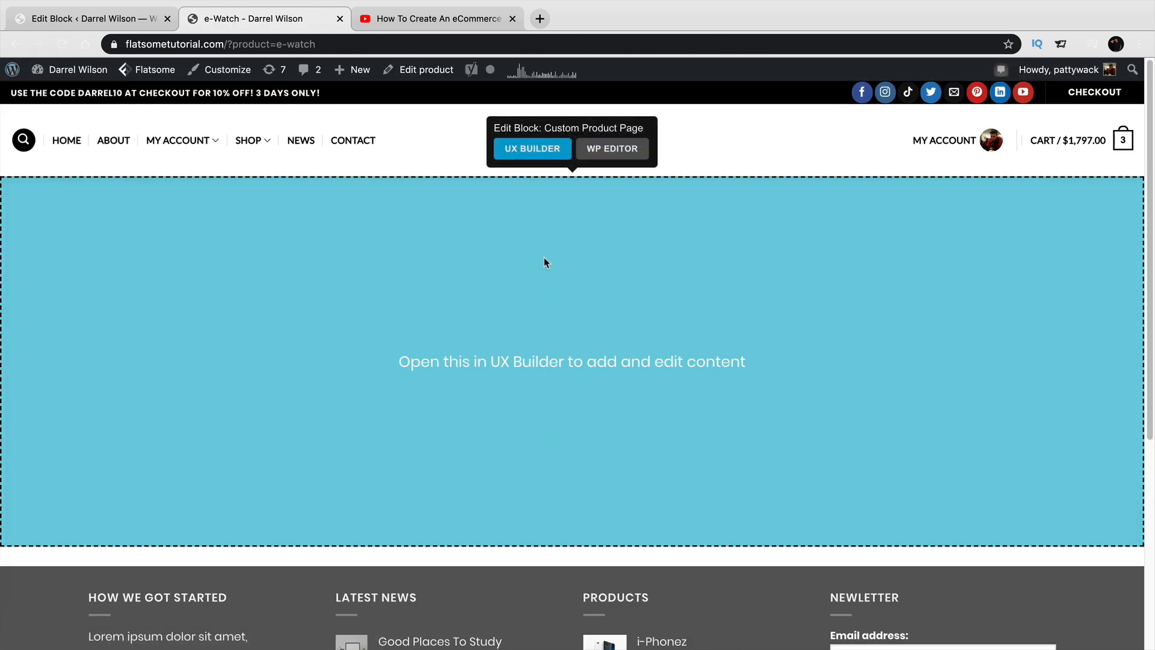
mouse_move(423, 361)
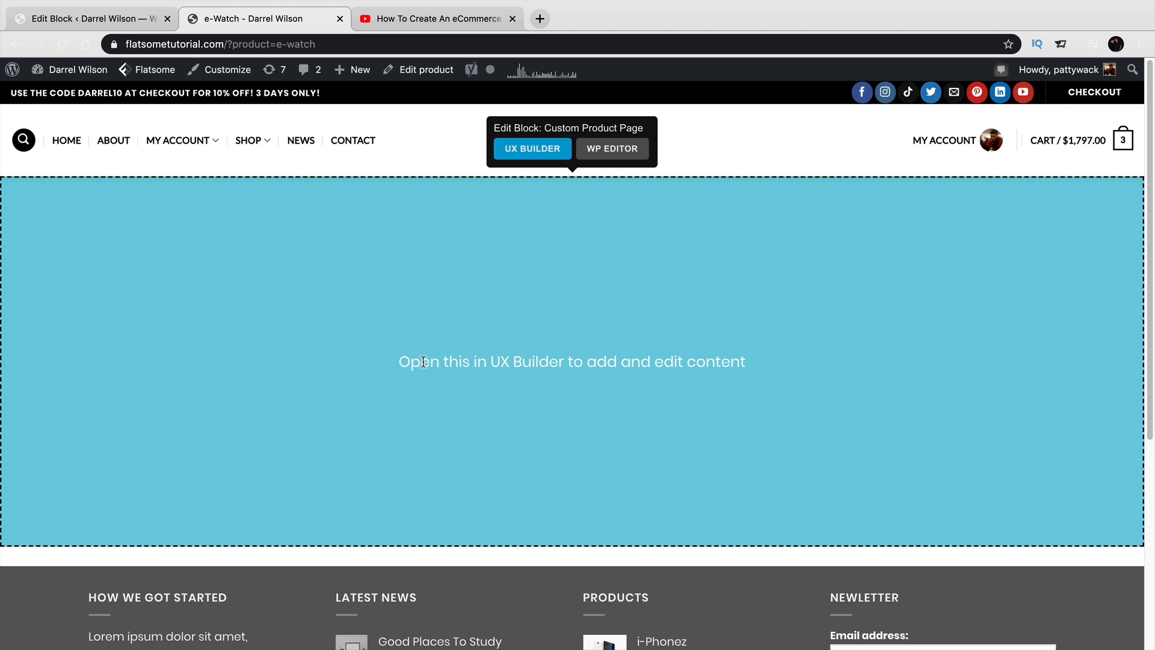
mouse_move(493, 308)
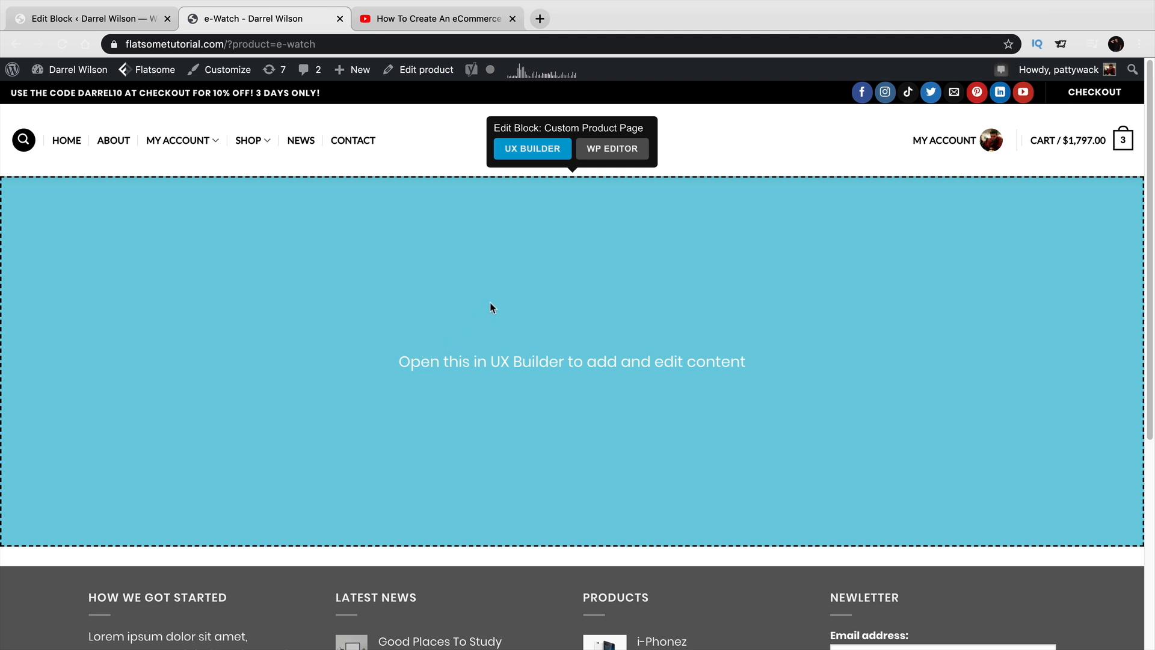
Step: Launch UX Builder on the Custom Product Page block from the e-Watch page
click(532, 149)
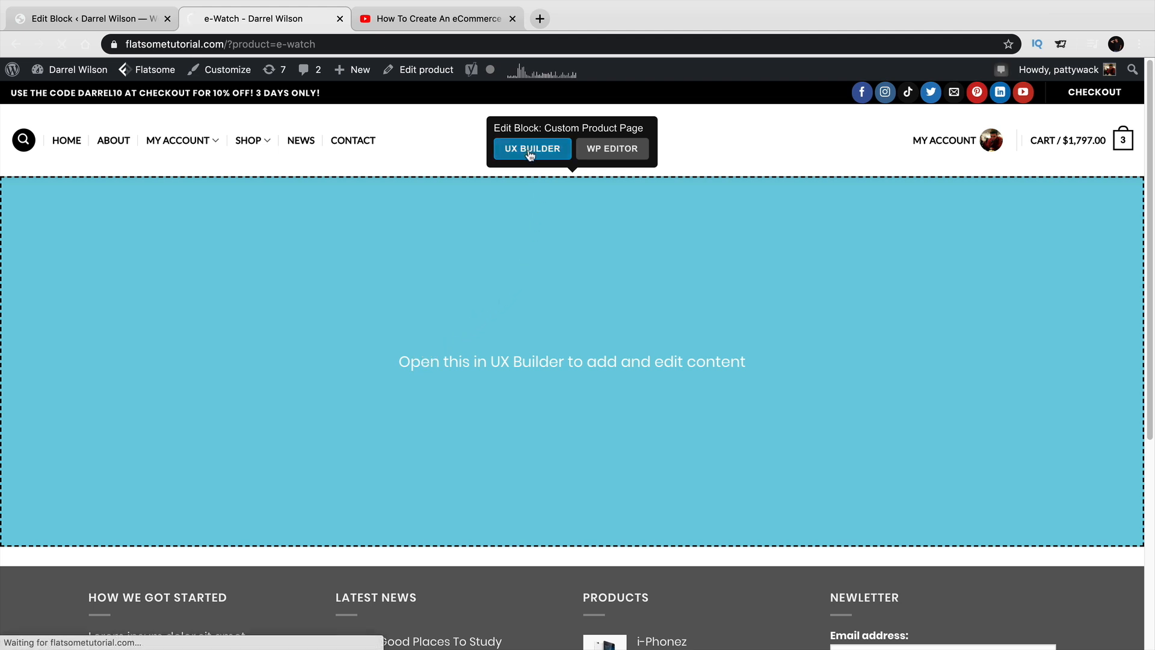
click(532, 149)
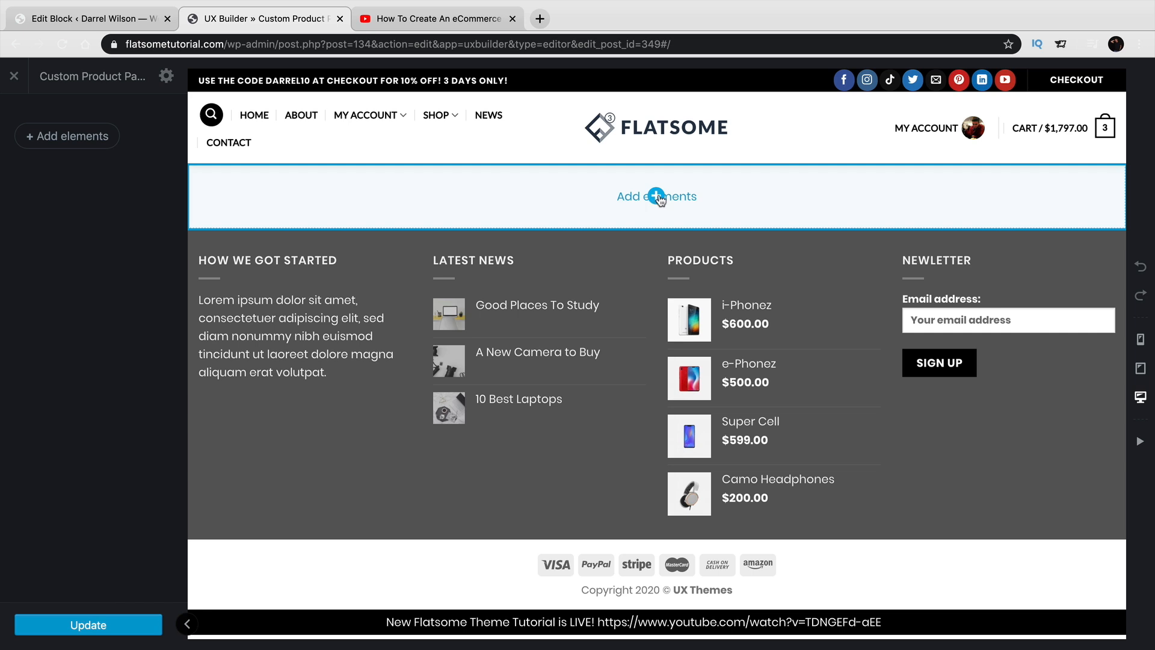
Step: Open Add elements and scroll the Add Content panel to the Product Page section
click(656, 196)
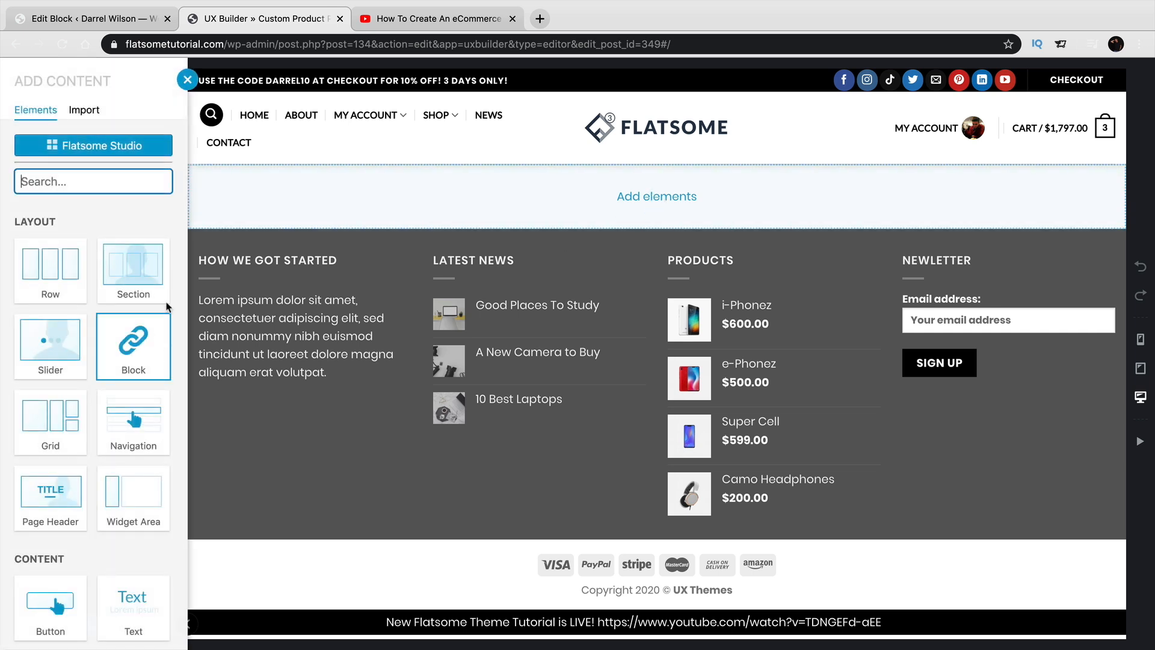
scroll(down, 3)
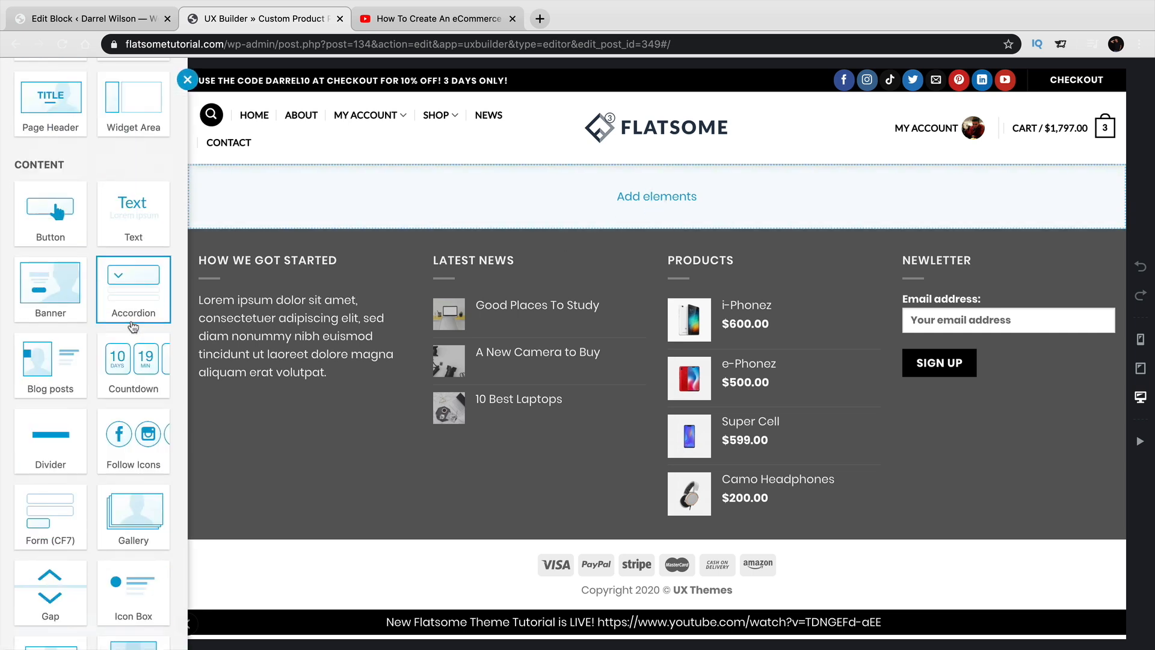
scroll(down, 3)
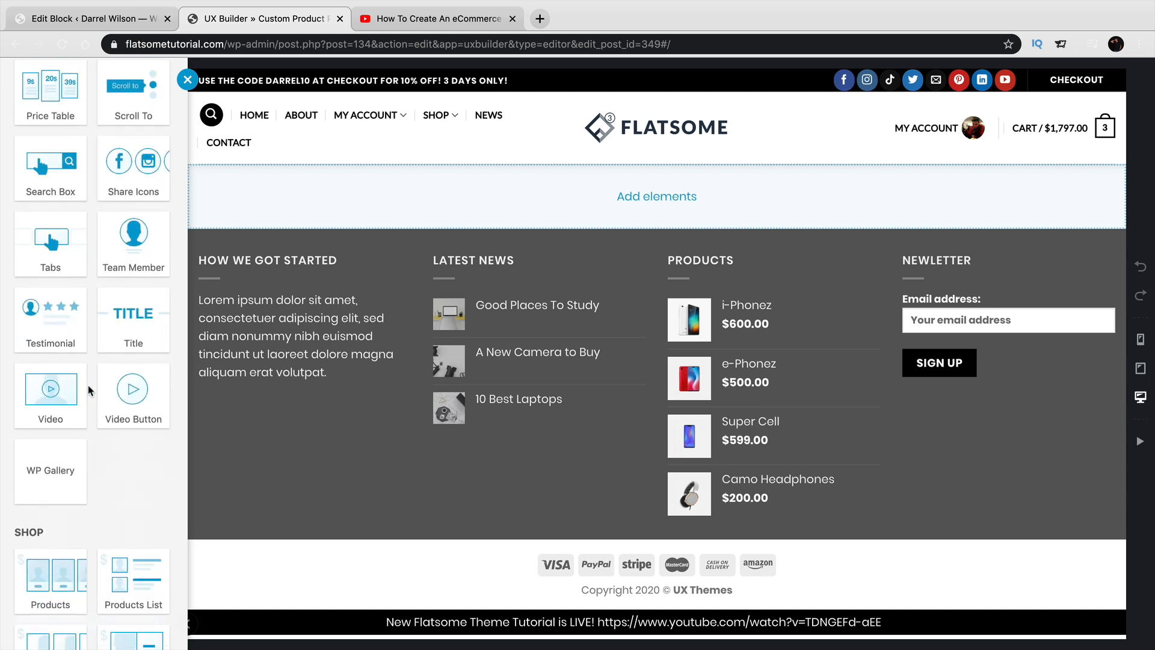
scroll(down, 3)
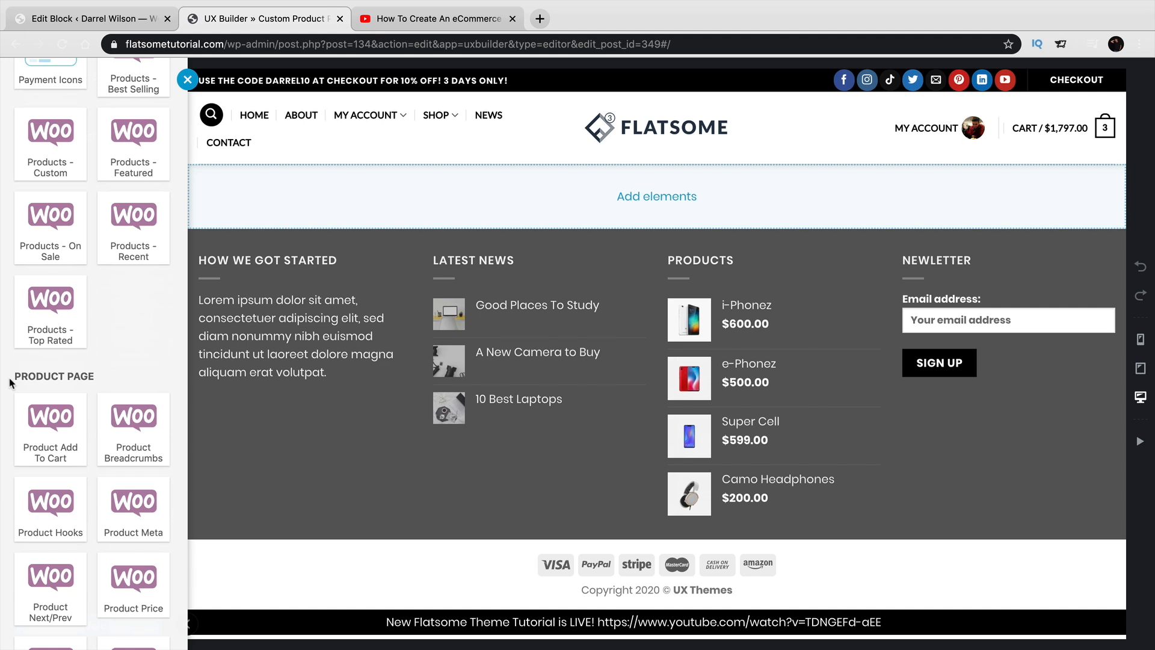
mouse_move(72, 387)
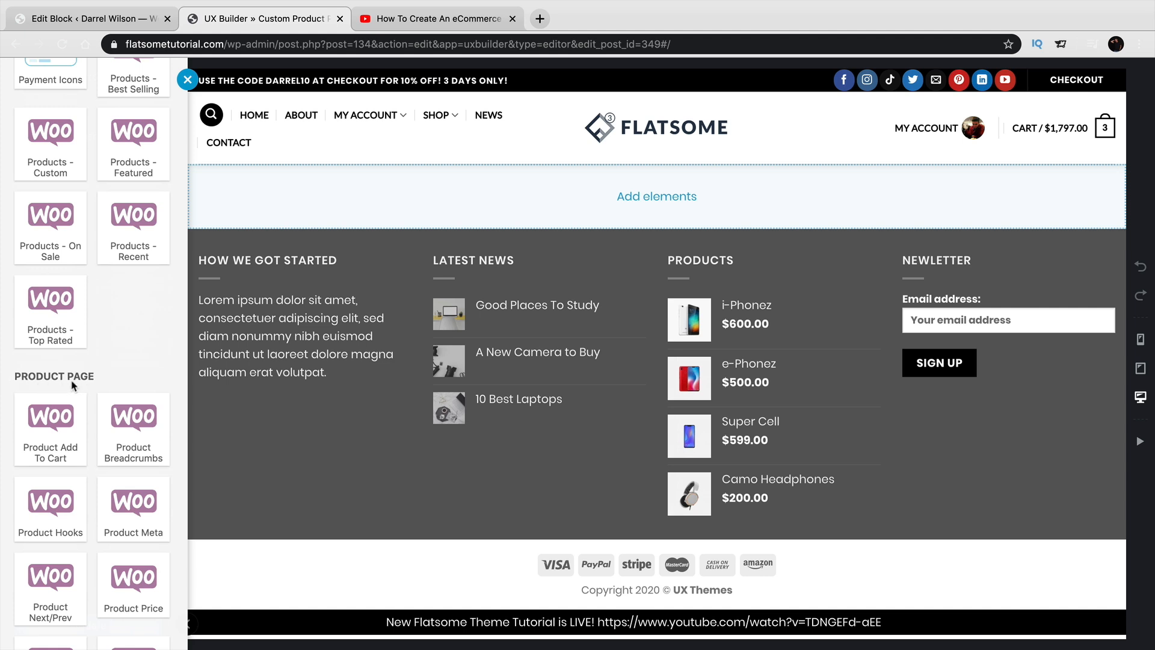
scroll(down, 3)
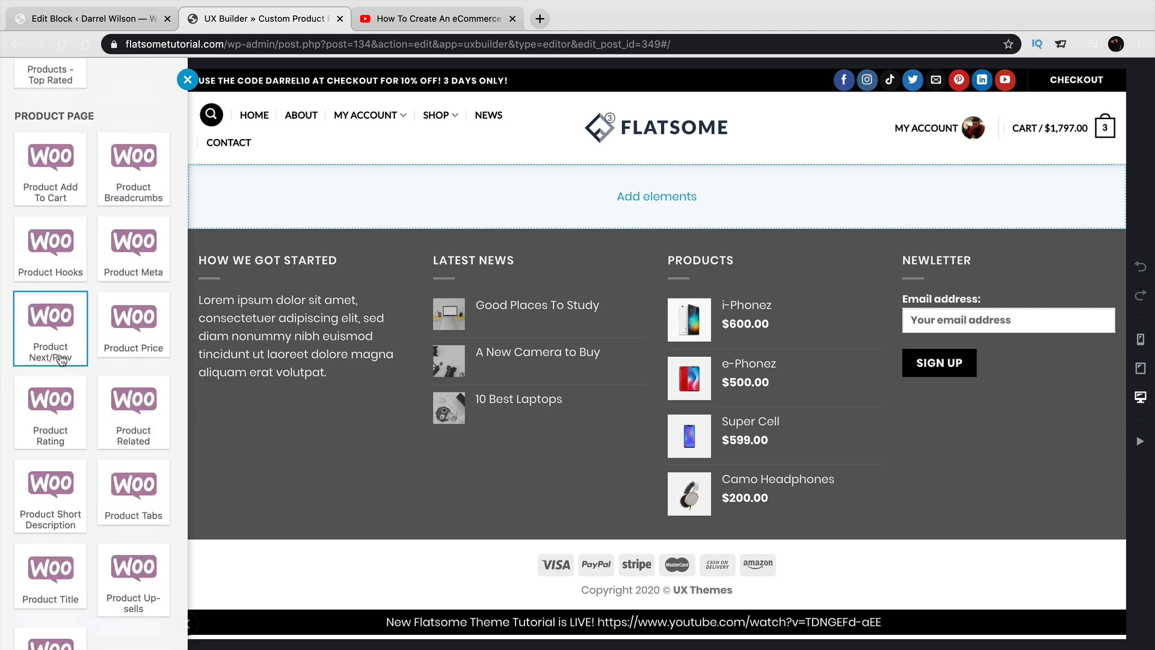
scroll(down, 3)
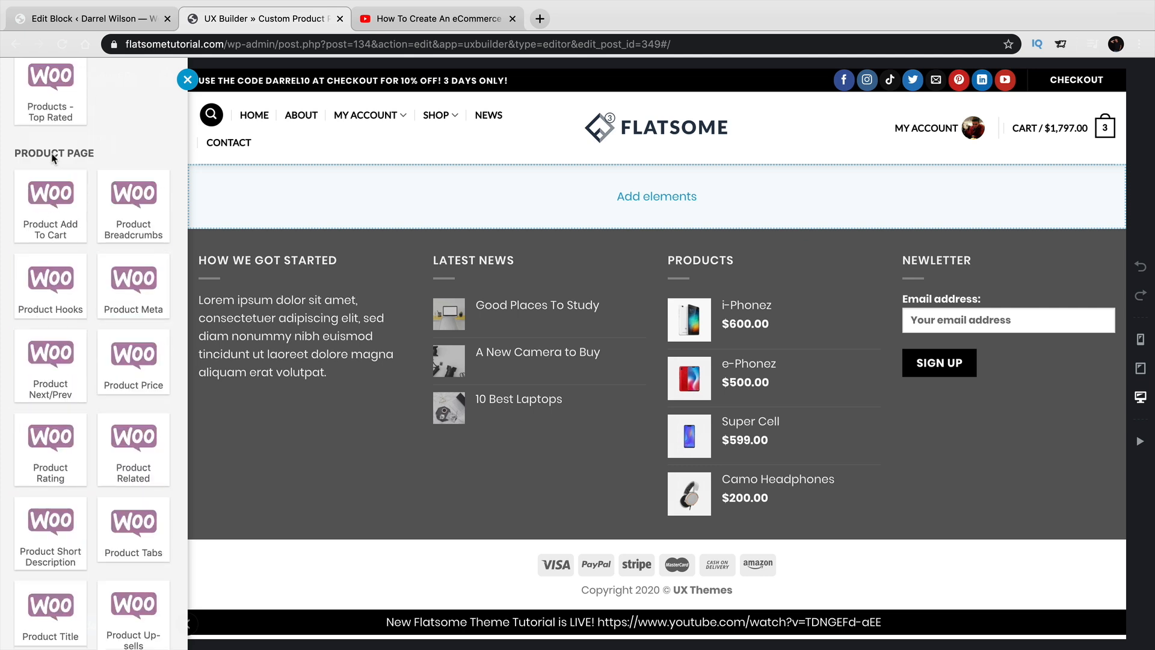
scroll(down, 3)
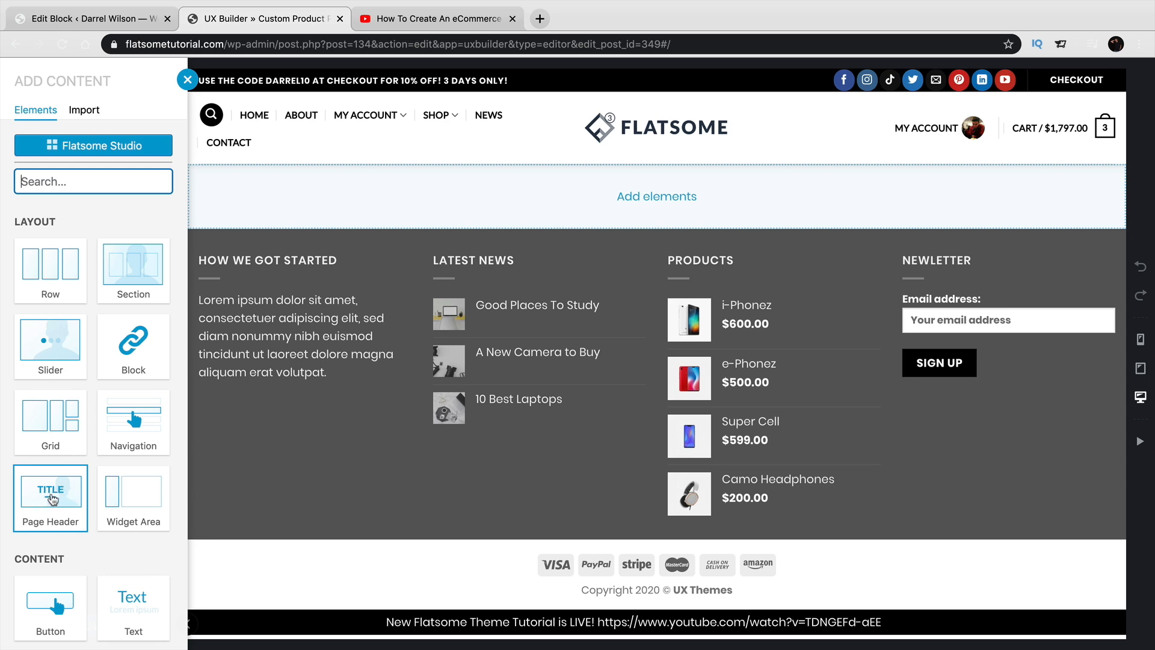
Step: Add a Page Header aligned center with flat content style and dark text
click(50, 498)
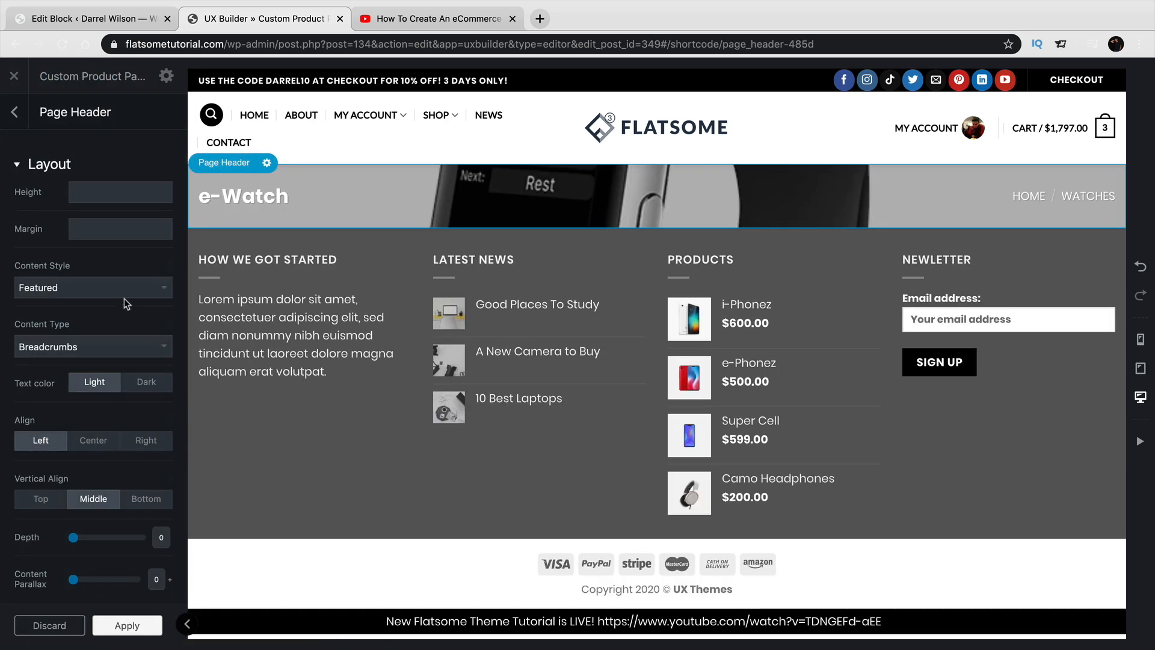
click(93, 441)
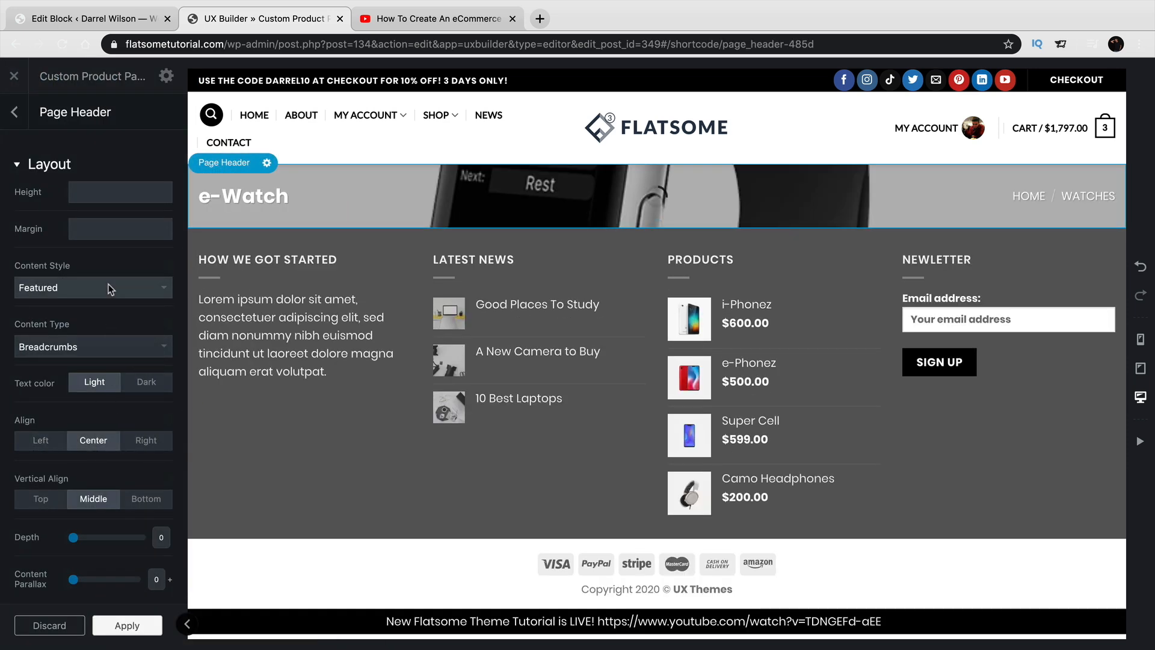
click(93, 287)
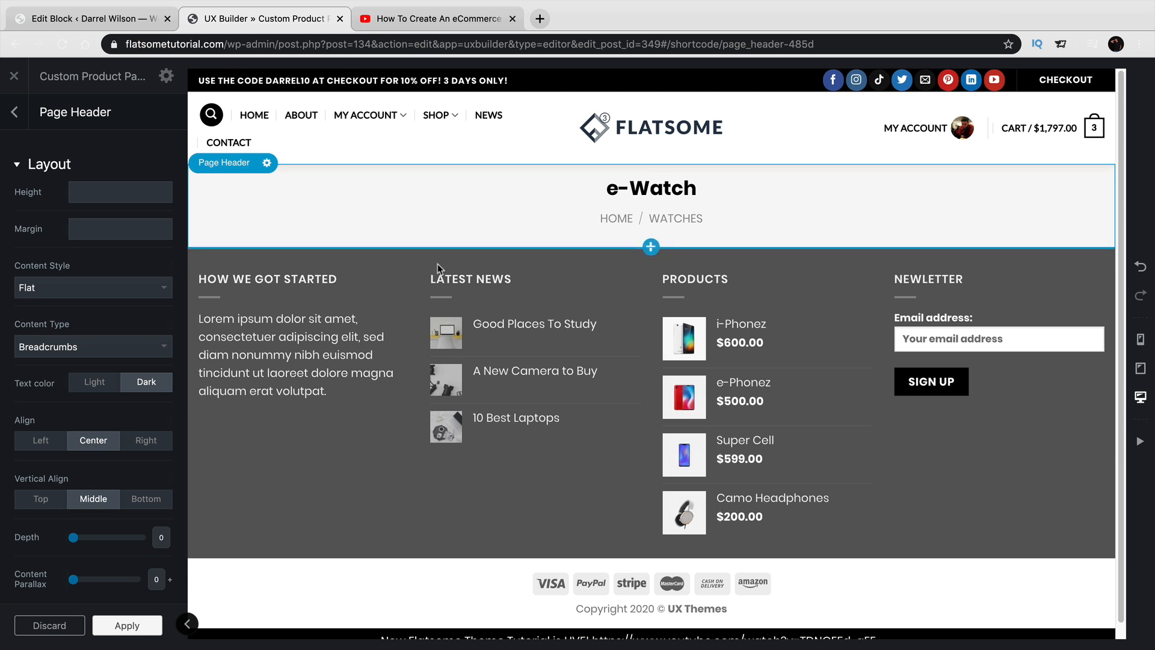
mouse_move(651, 247)
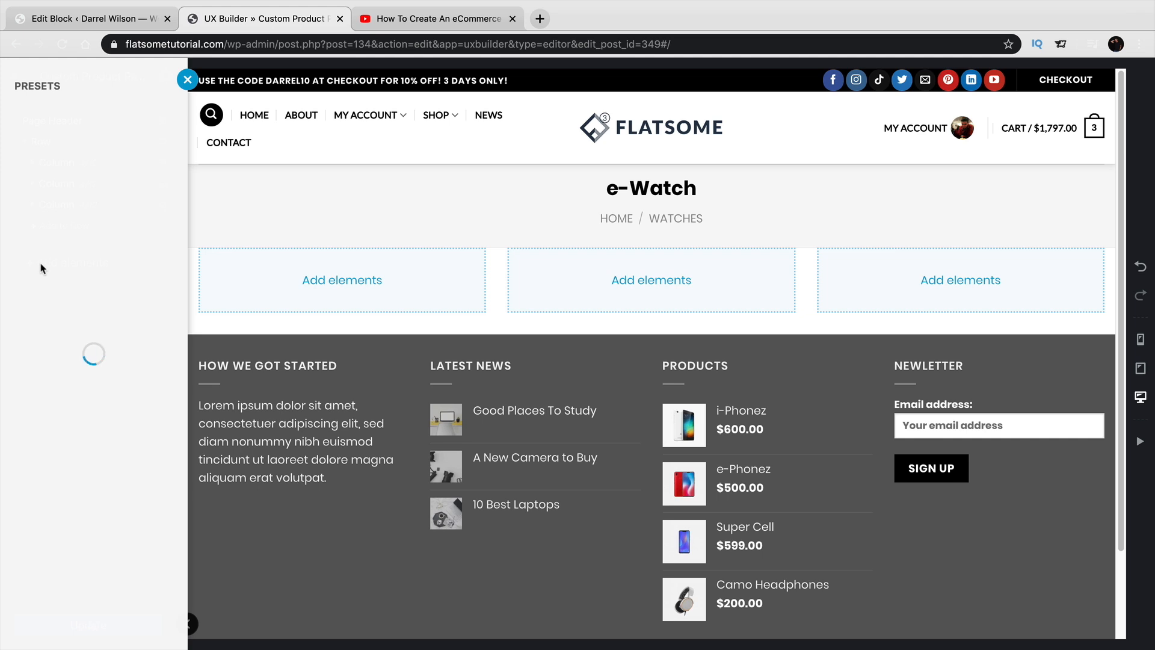
Step: Insert a Row using the 2 Columns preset below the e-Watch header
click(133, 133)
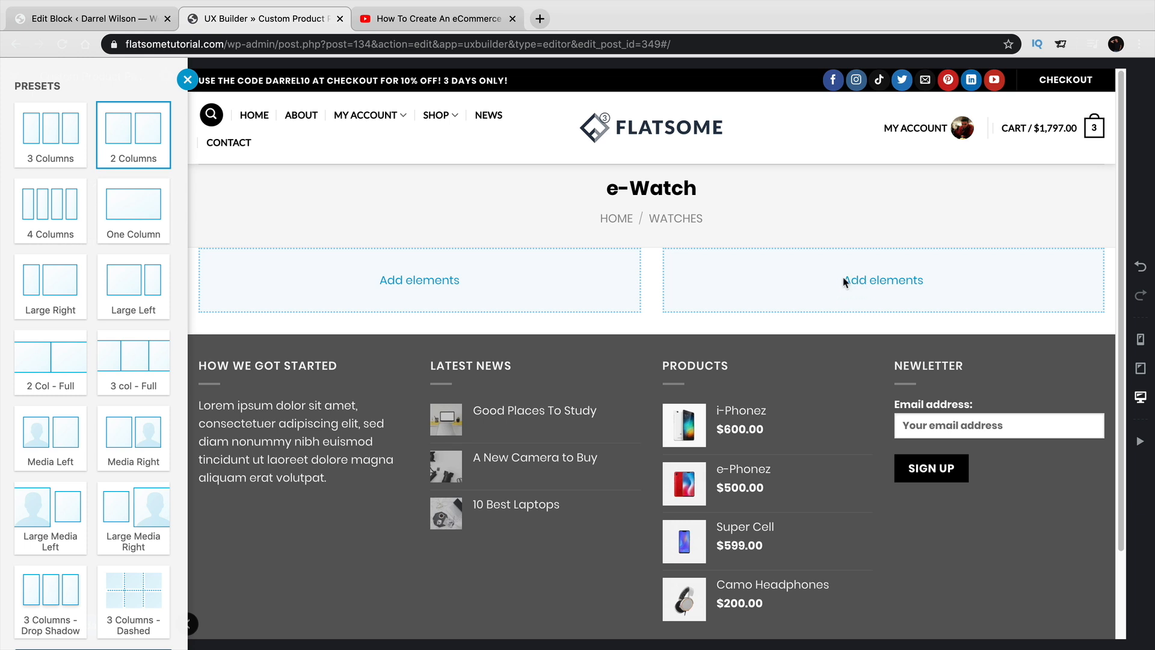
click(133, 128)
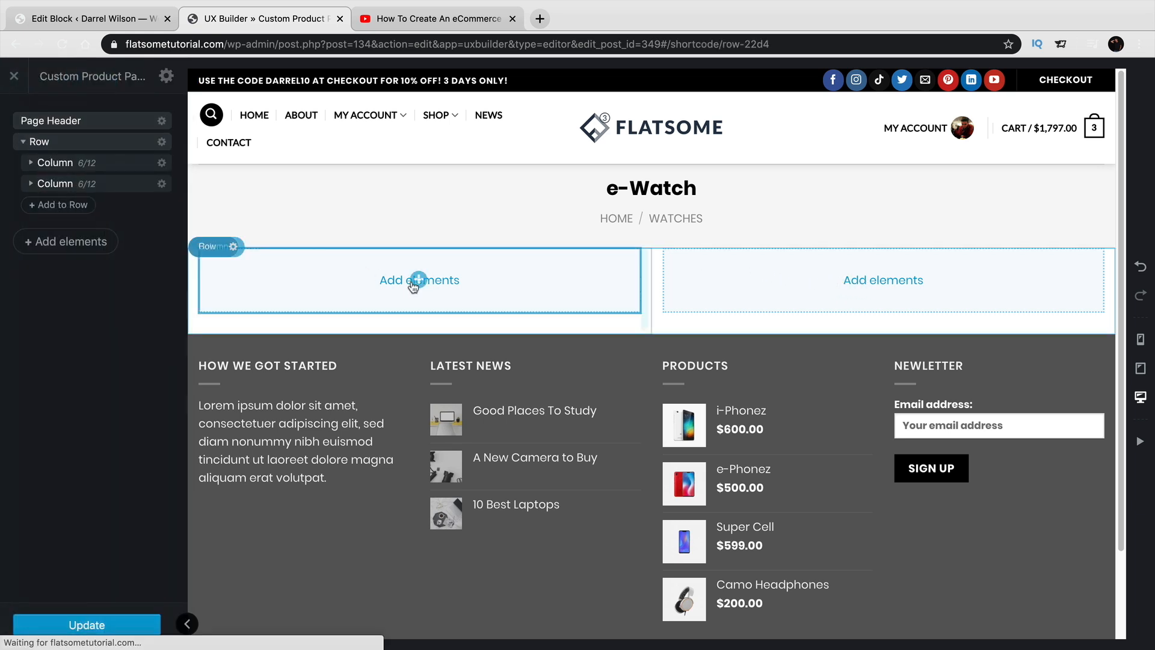
Step: Search the left column's element library for 'woocommerce' and scroll to Product Page elements
click(419, 280)
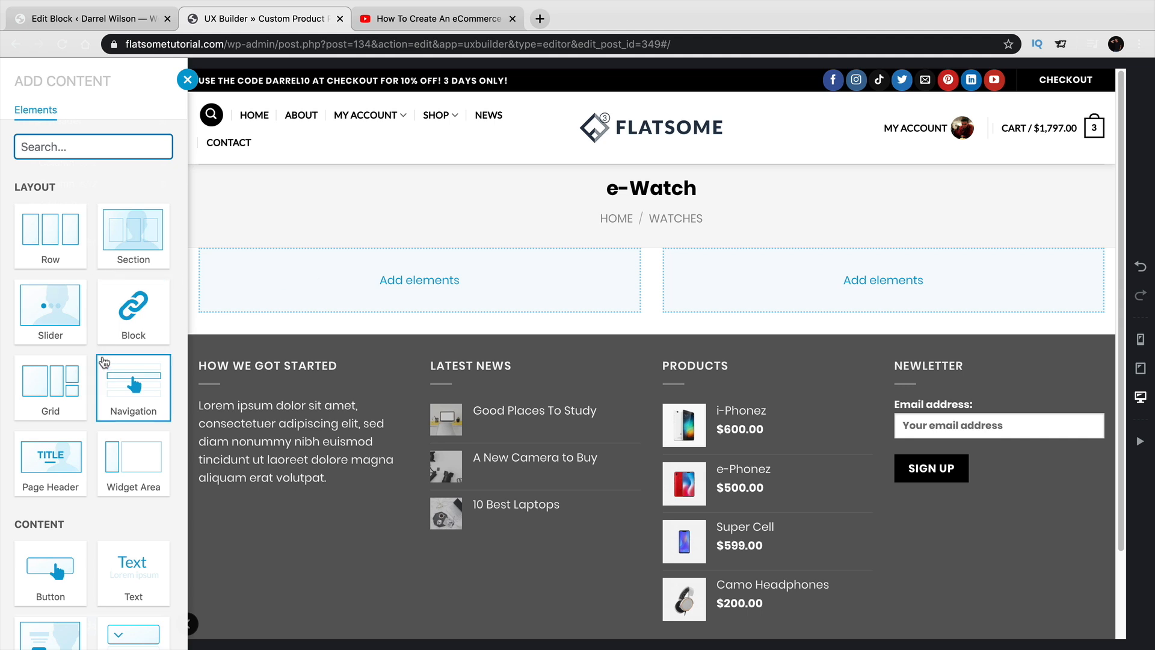
text(woocommerec)
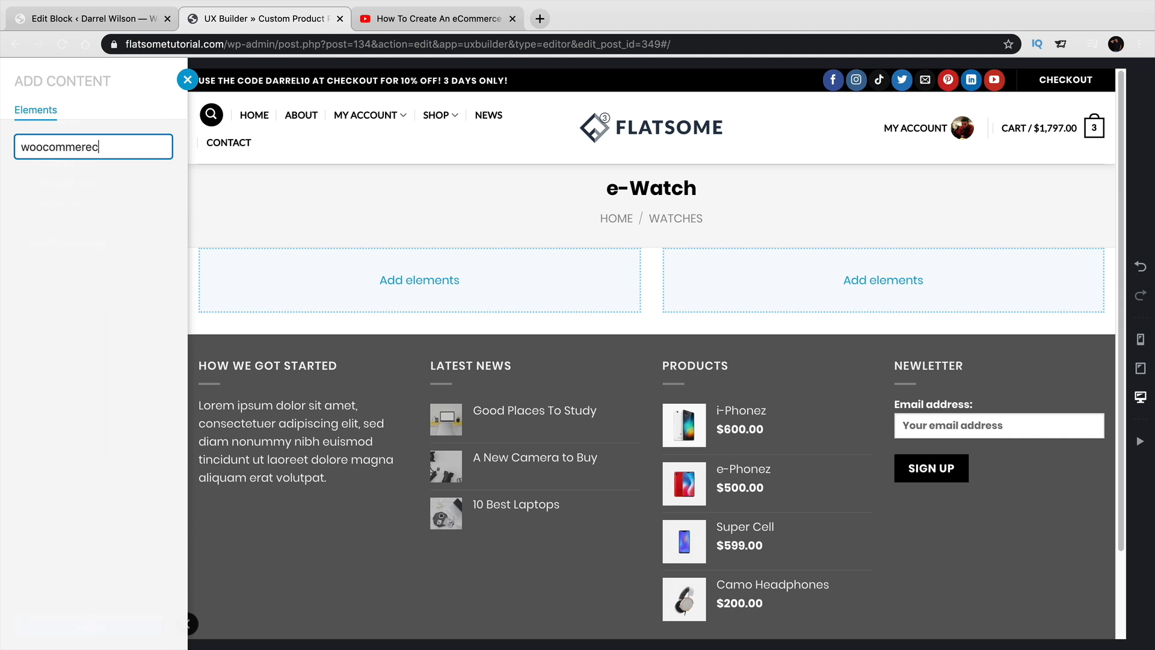
key(Backspace)
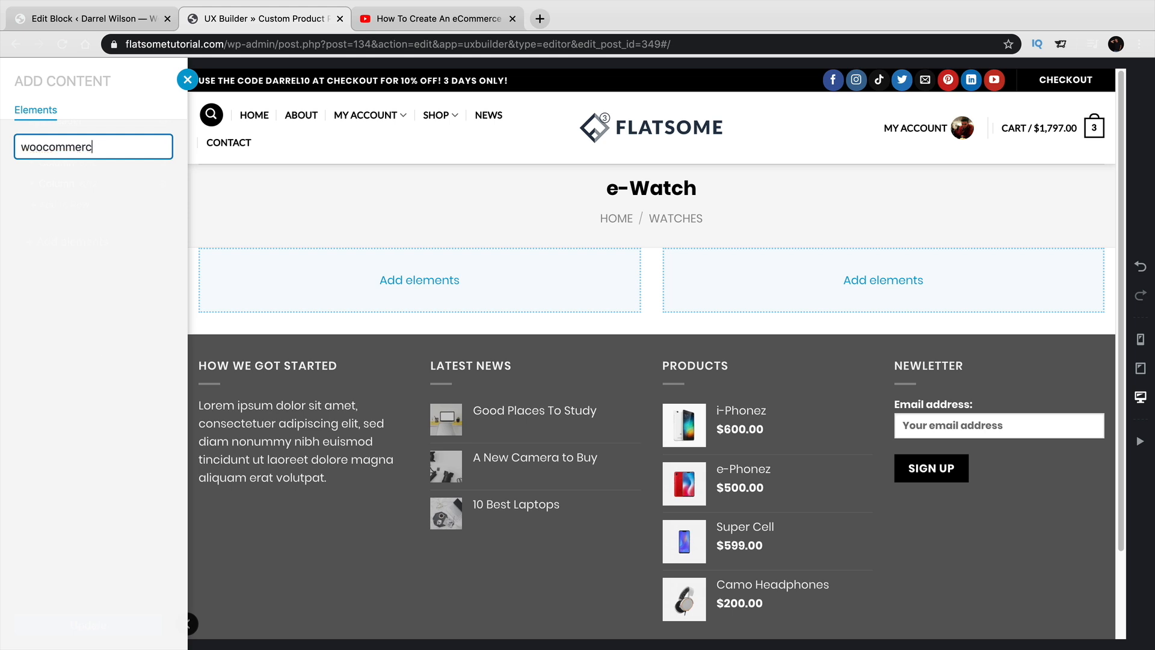
text(e)
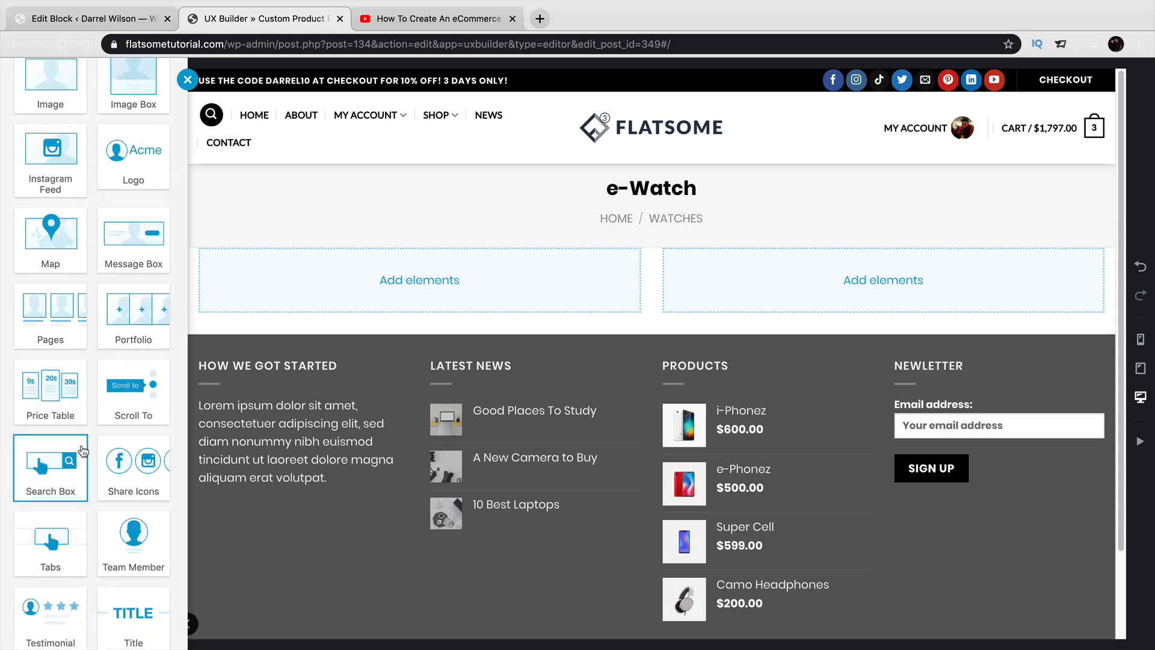
scroll(down, 3)
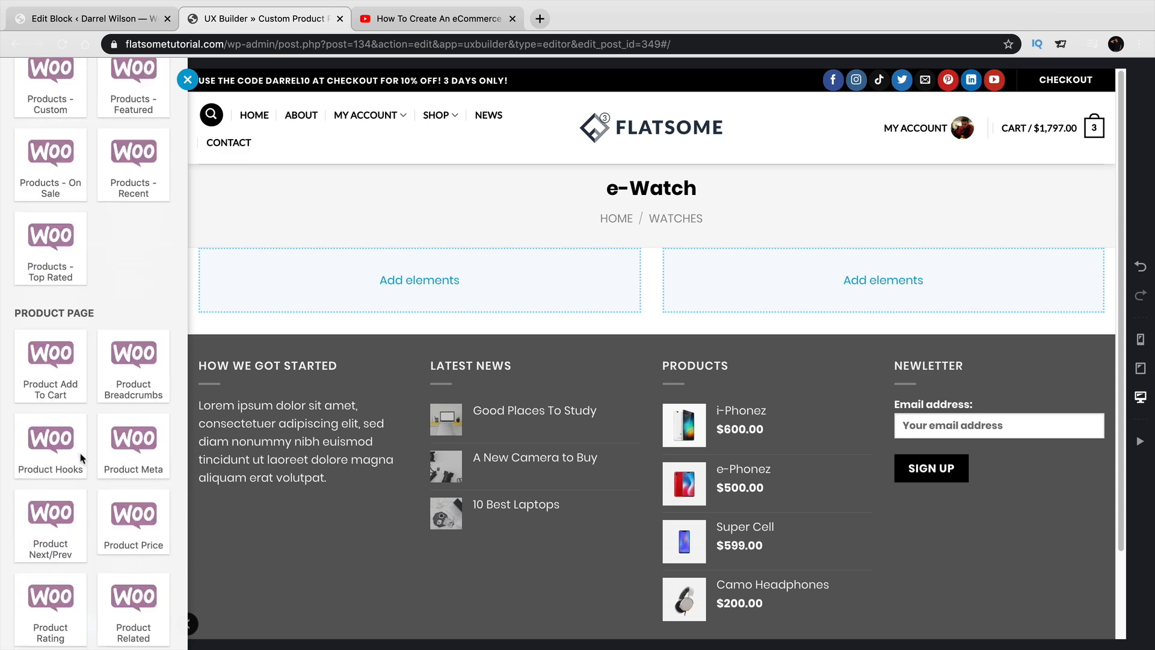
scroll(down, 3)
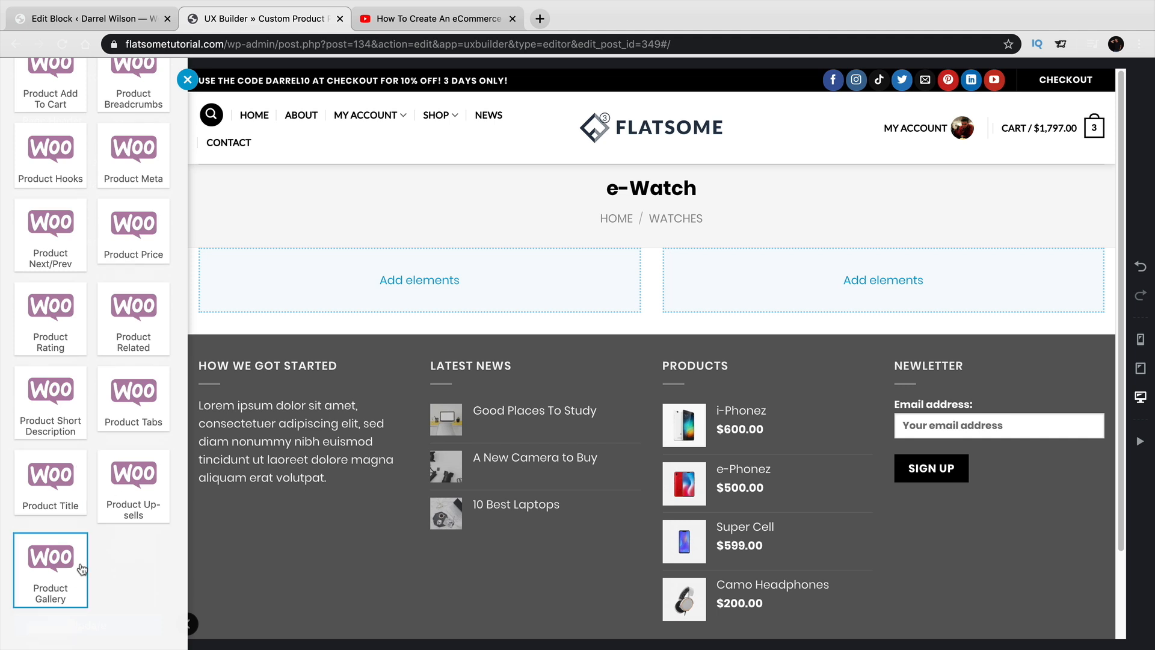
Step: Add a Product Gallery to the left column with its style set to Full Width
click(50, 566)
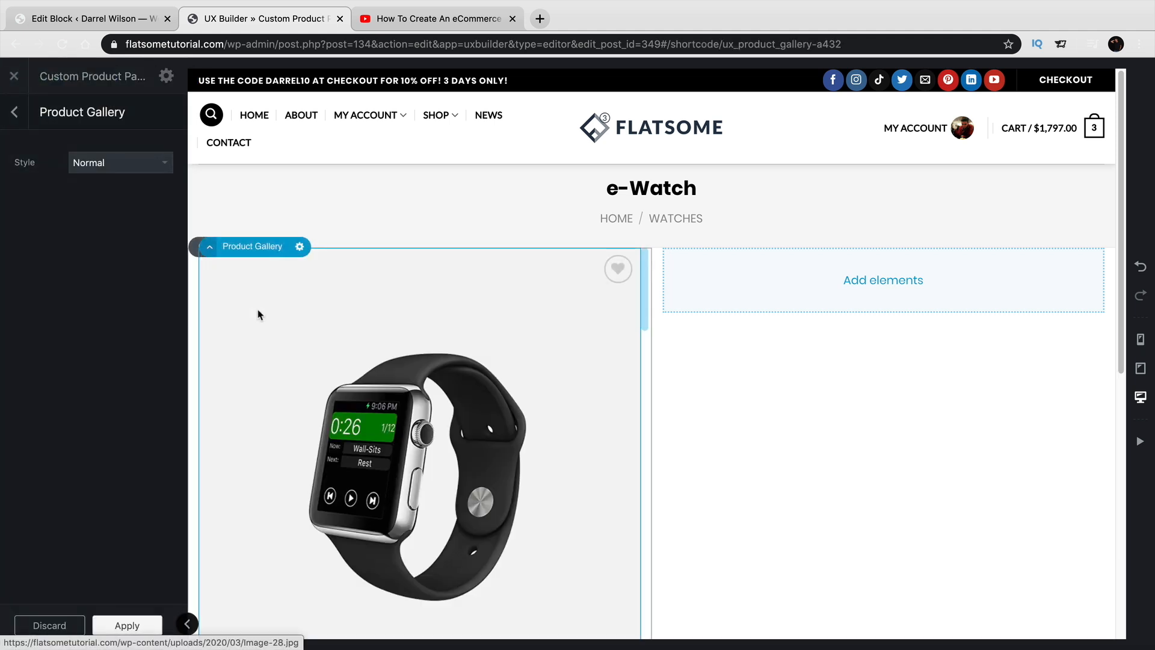
click(120, 162)
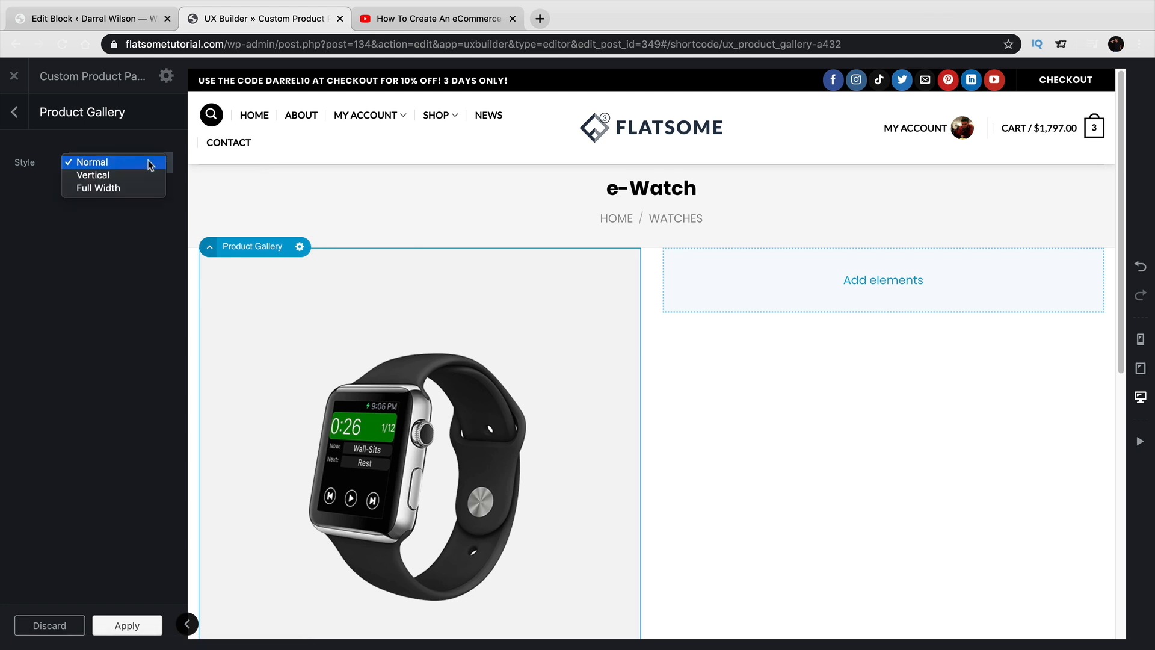
click(98, 188)
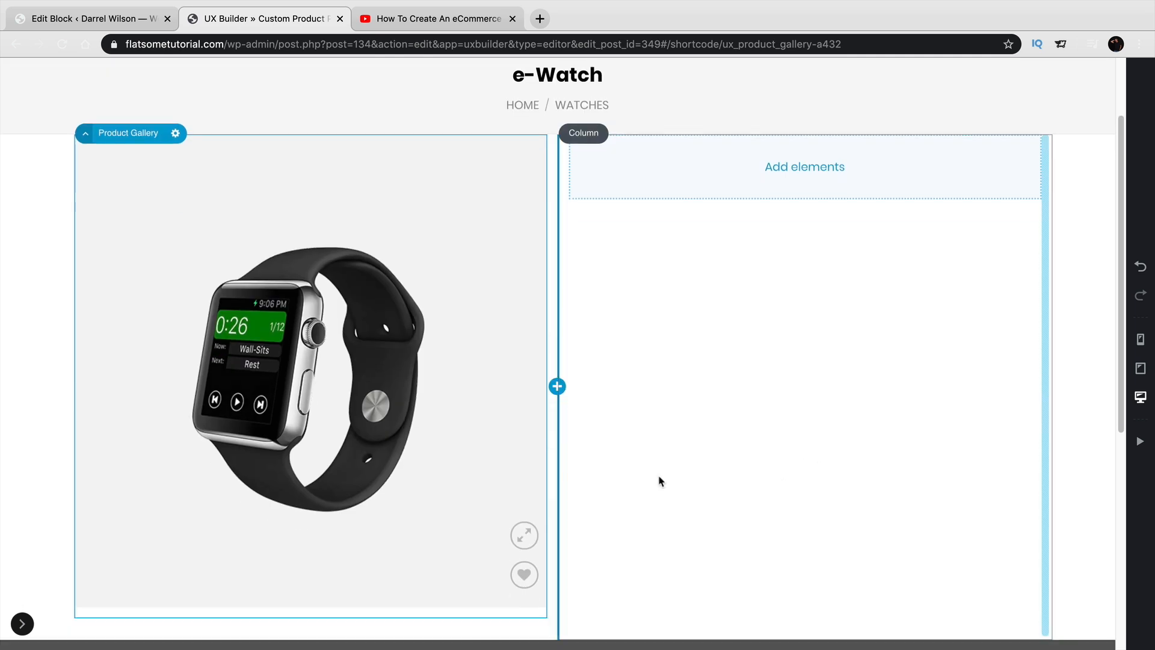
click(175, 133)
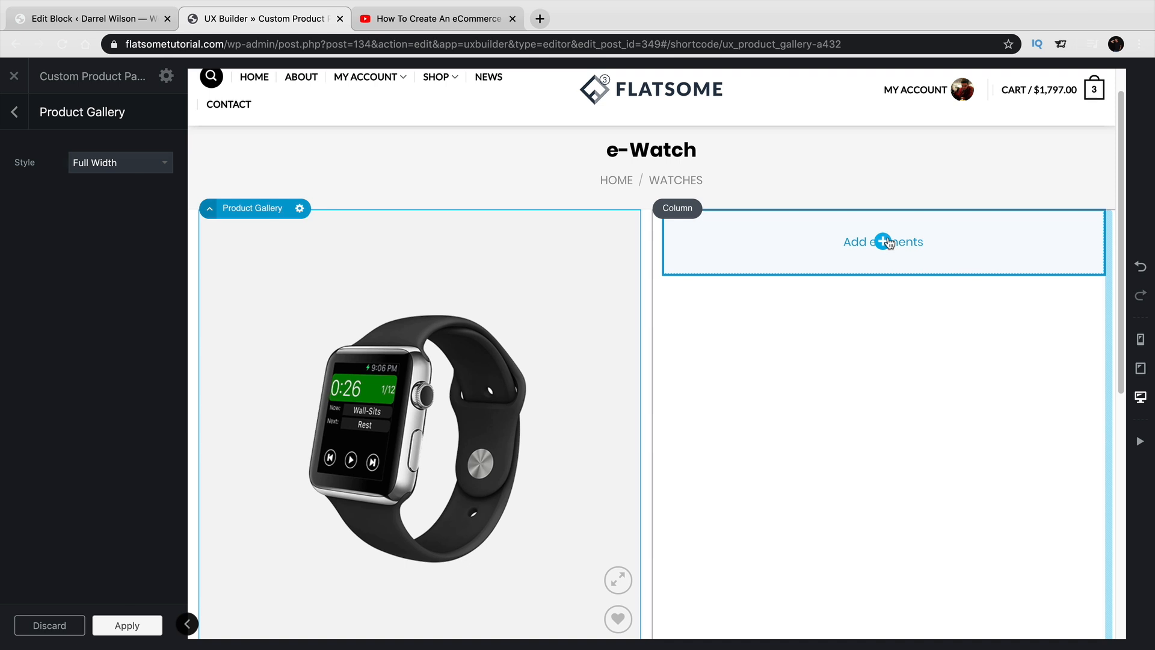
Step: Open the right column's element library and scroll down to the Product Page elements
click(883, 242)
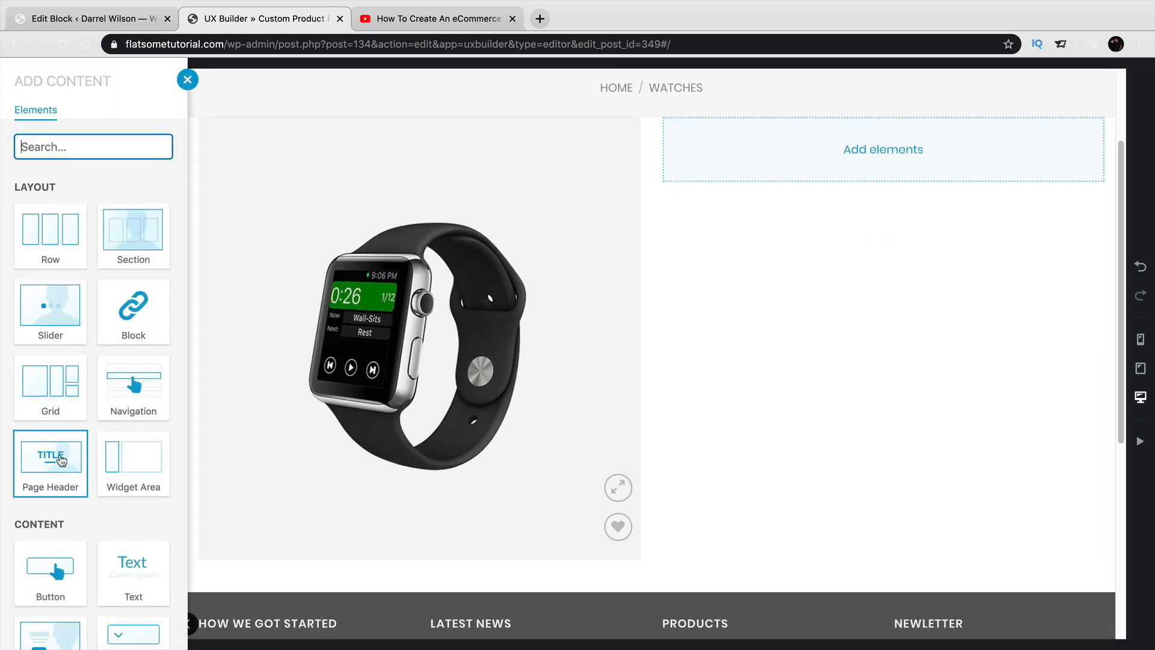
scroll(down, 3)
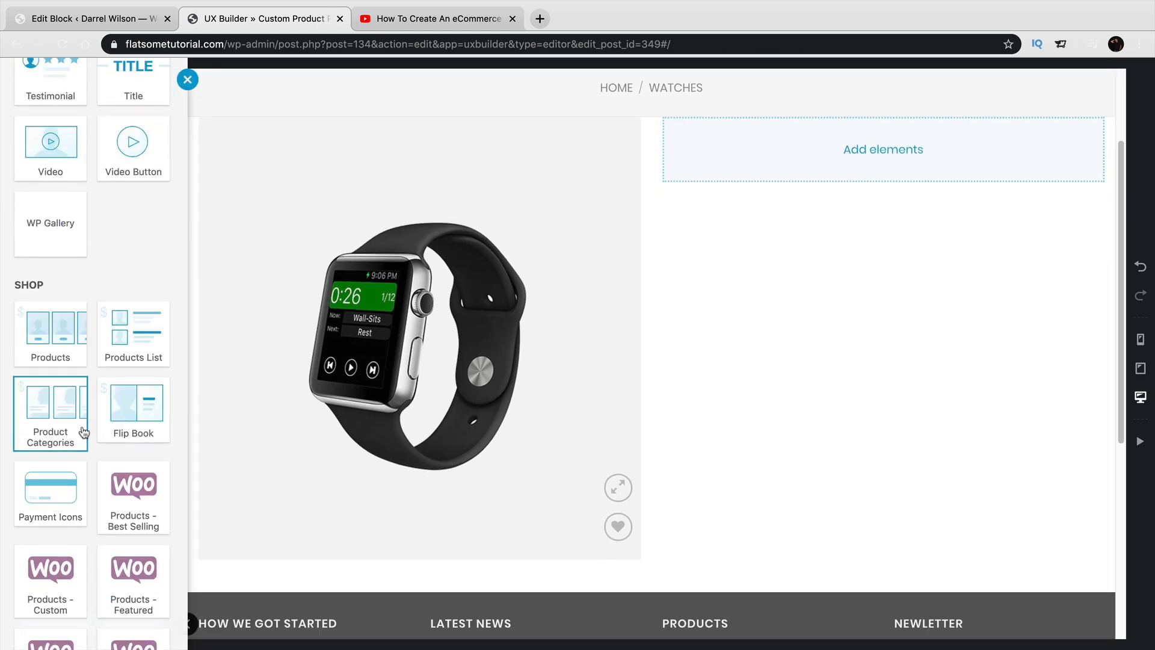
scroll(down, 3)
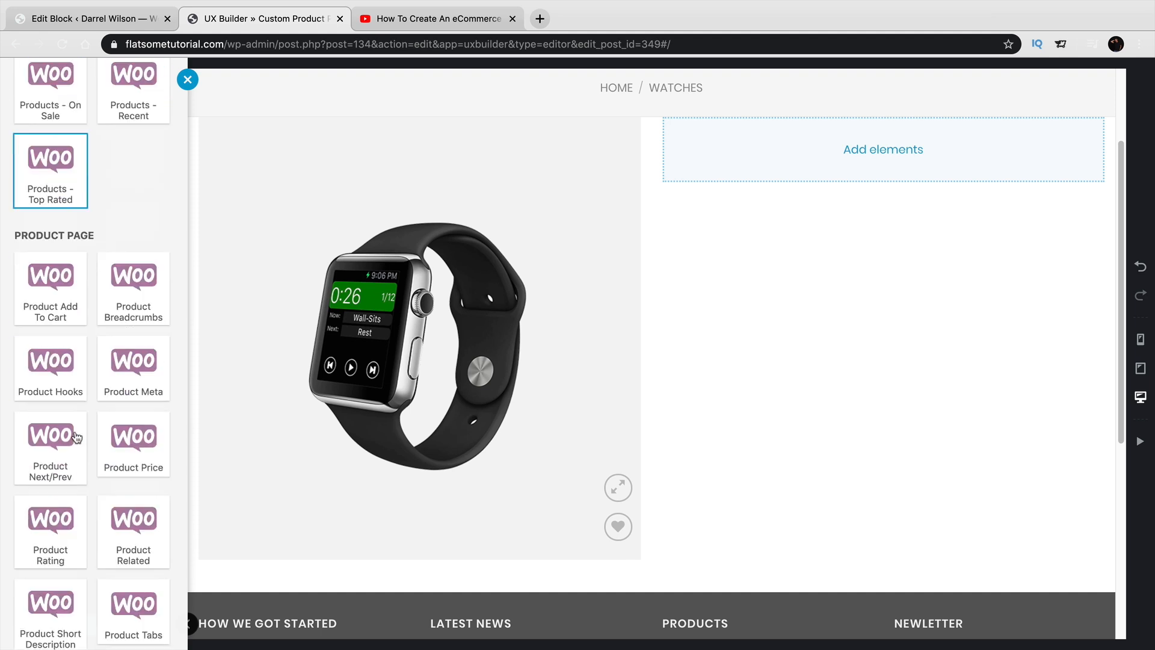
click(50, 290)
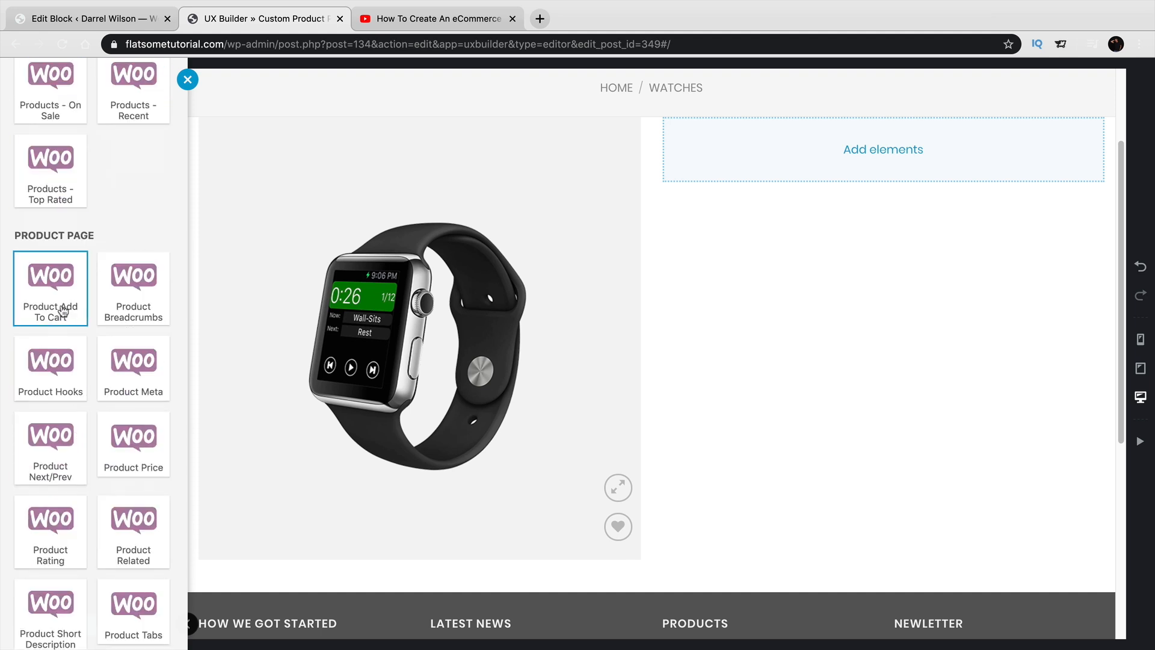
Step: Add a Product Add To Cart element, try Flat then Minimal form styles, then discard it
click(51, 288)
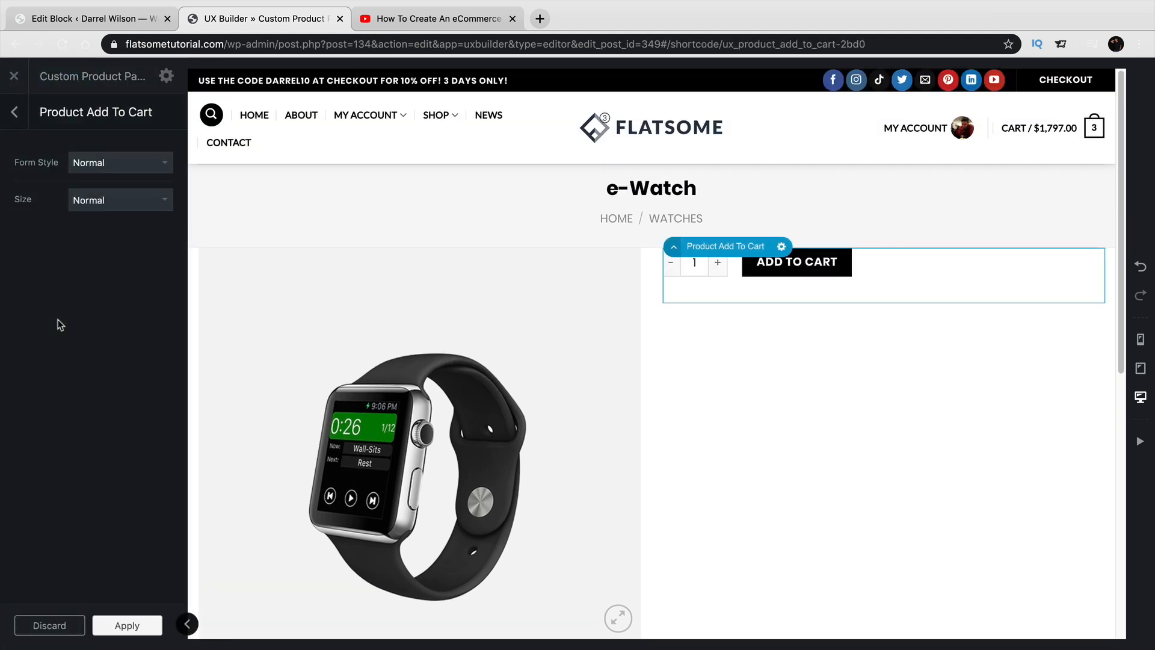
mouse_move(112, 215)
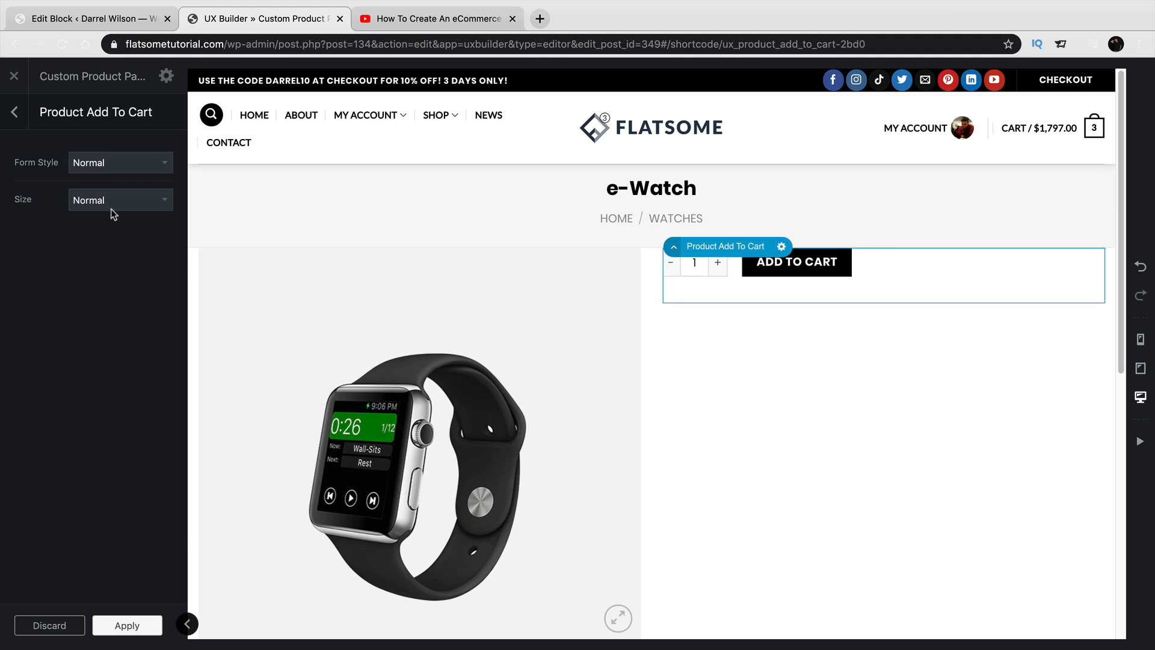
click(121, 163)
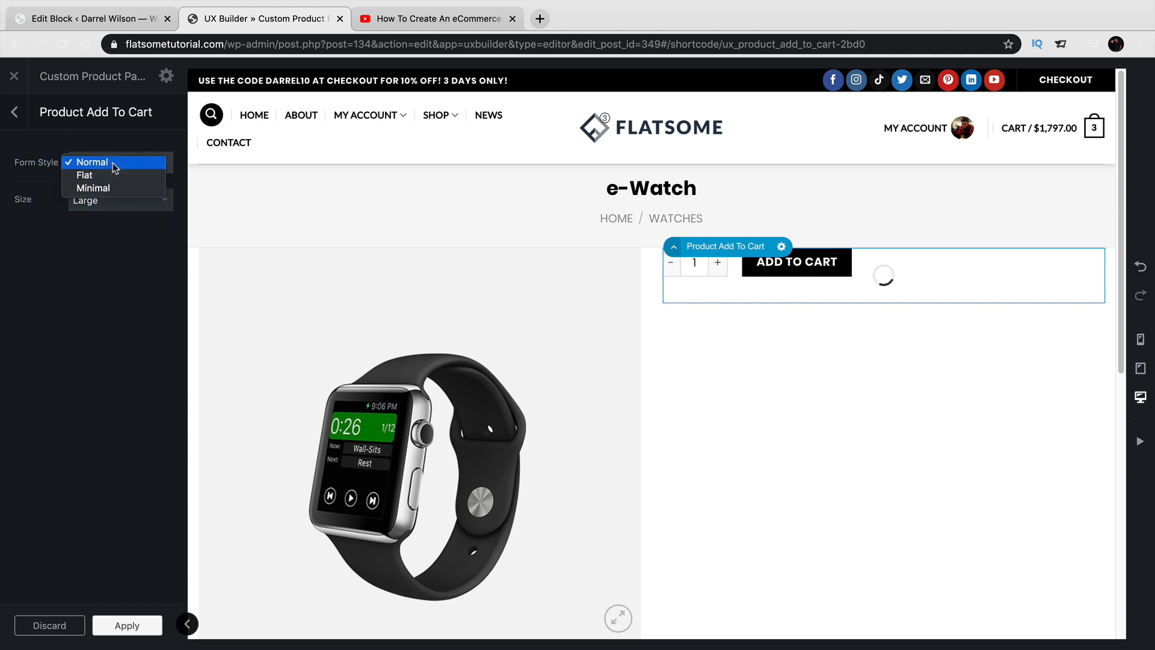
click(85, 175)
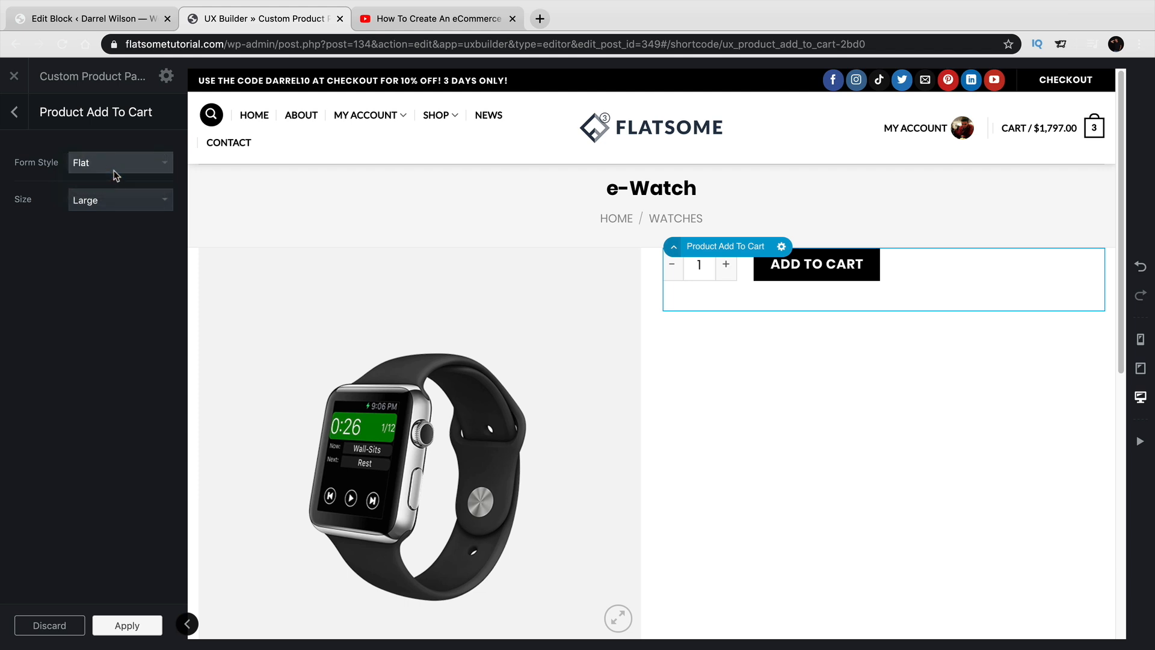
click(120, 163)
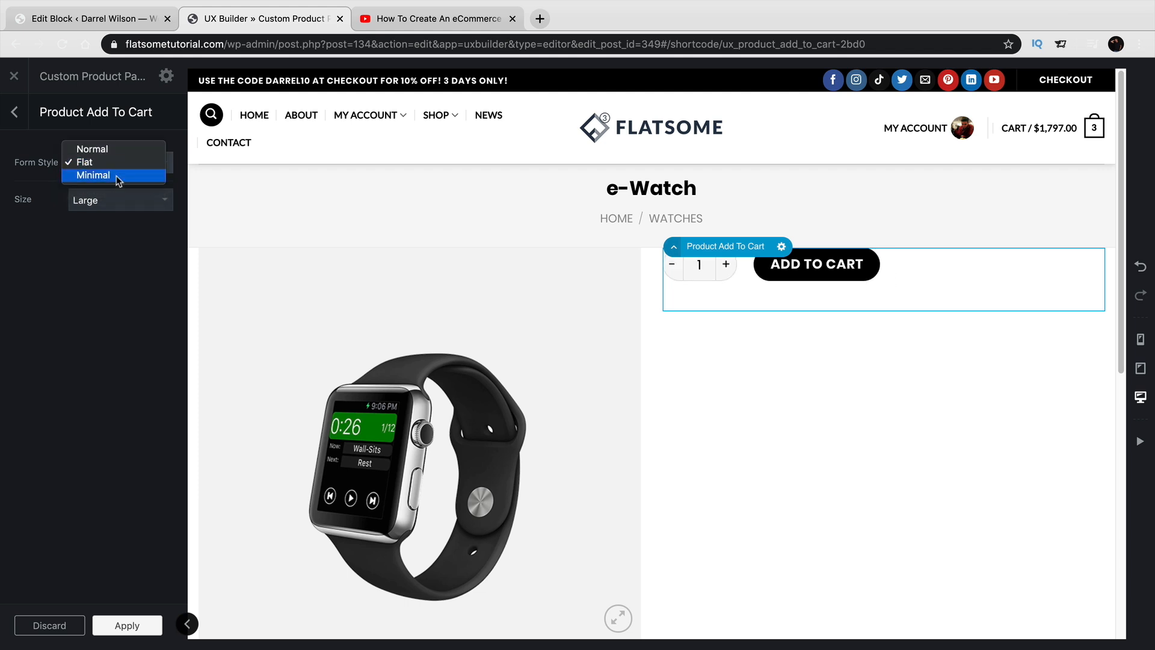
click(93, 175)
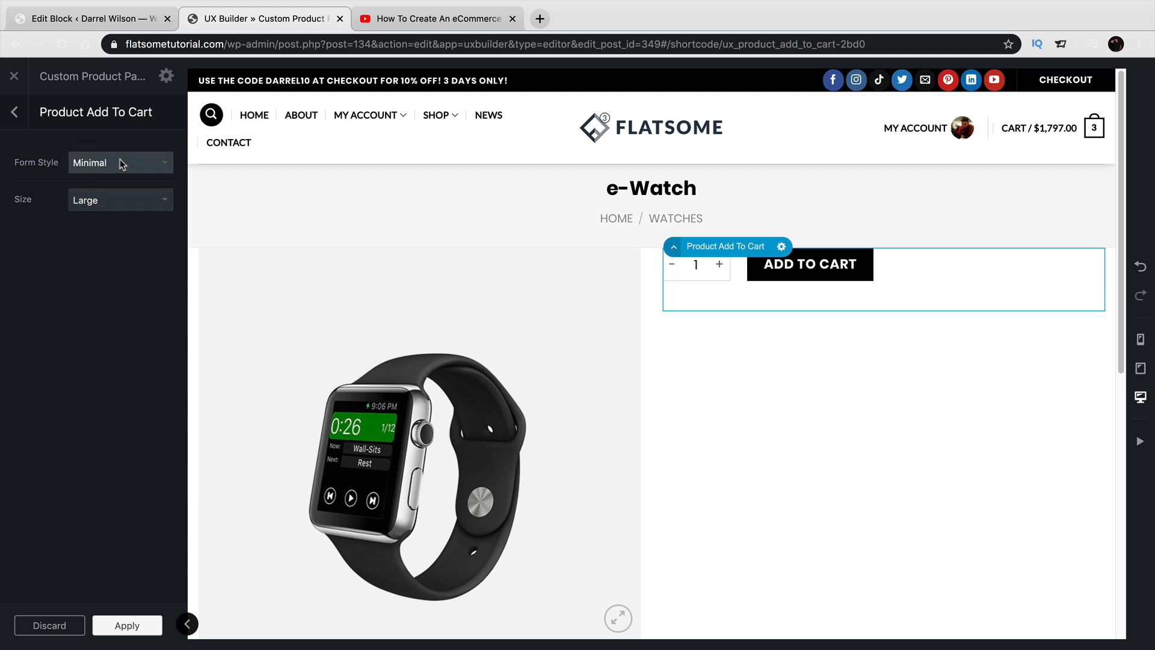
click(120, 162)
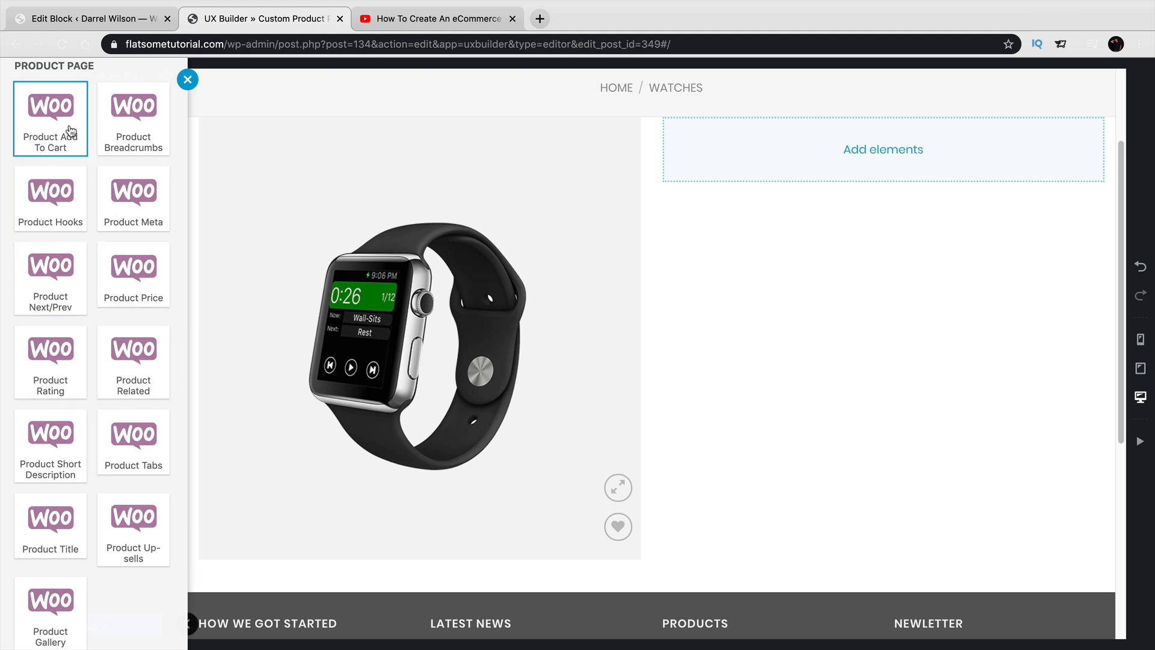
mouse_move(90, 127)
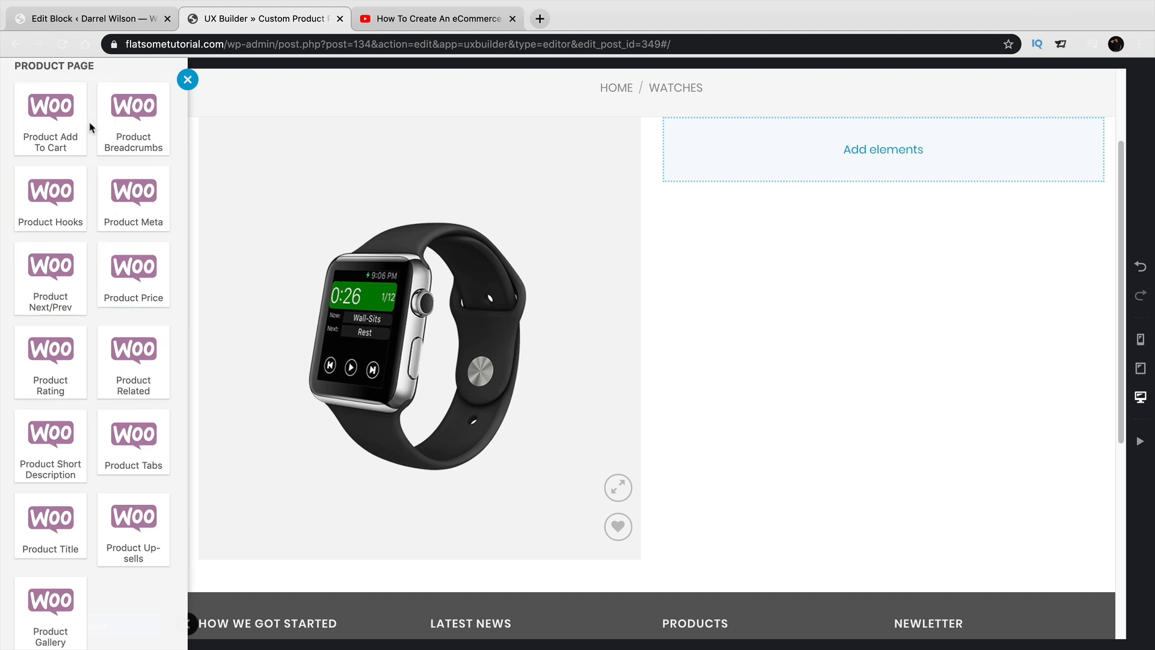
Step: Scroll through the Product Page elements in the Add Content panel
scroll(down, 3)
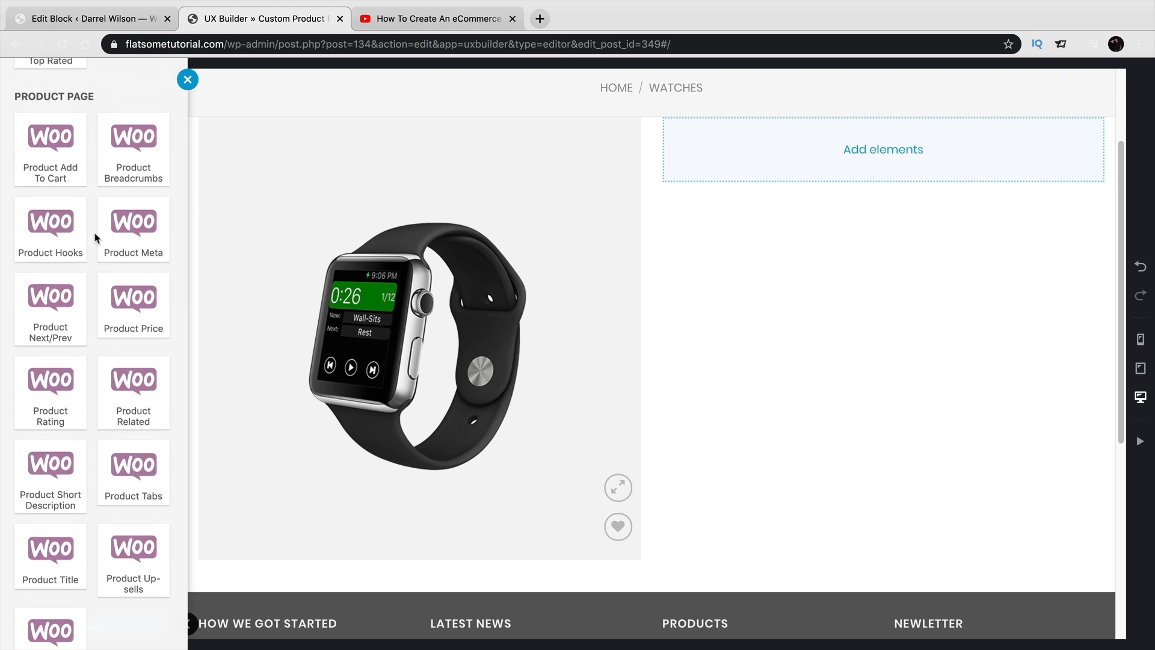
mouse_move(98, 246)
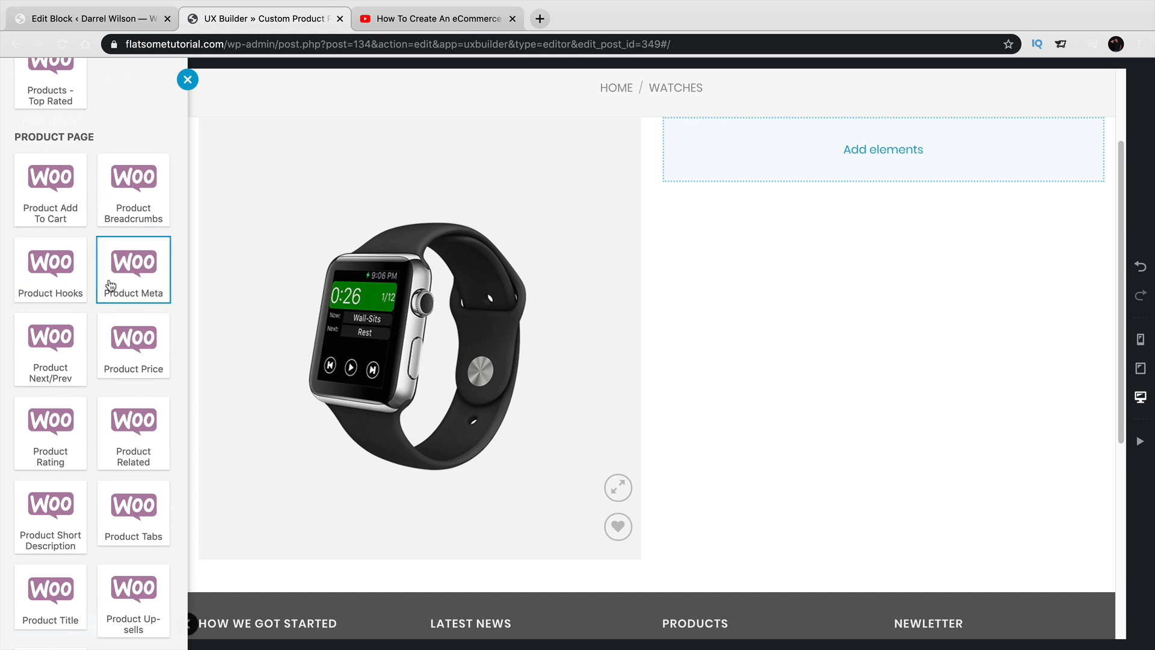
mouse_move(136, 408)
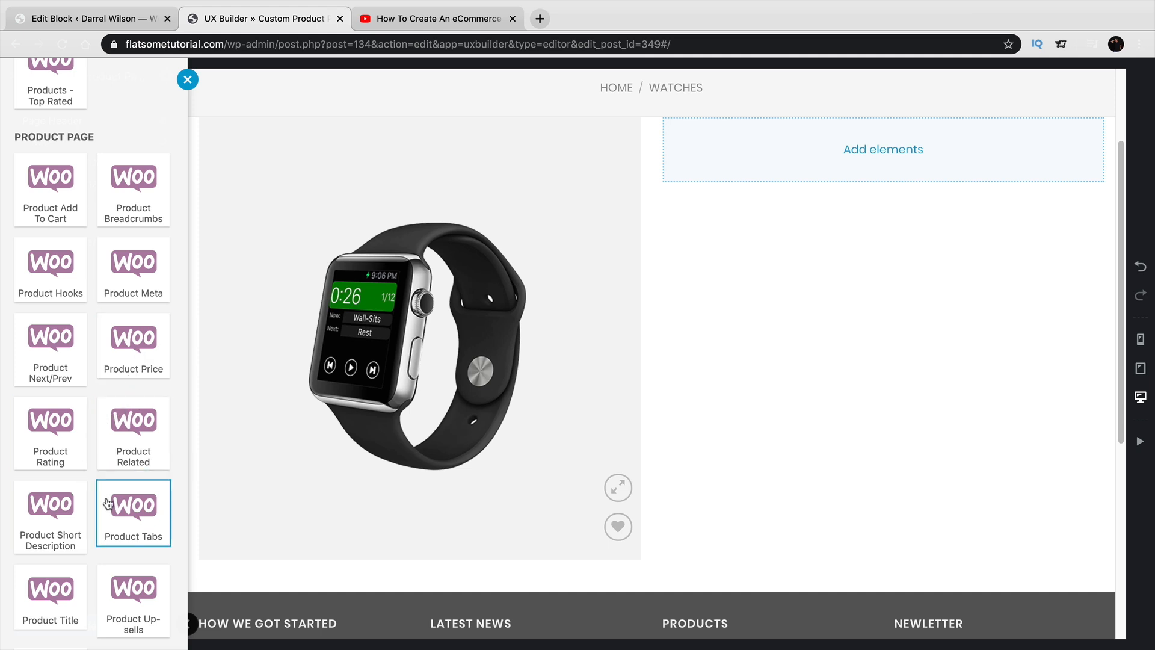
mouse_move(127, 194)
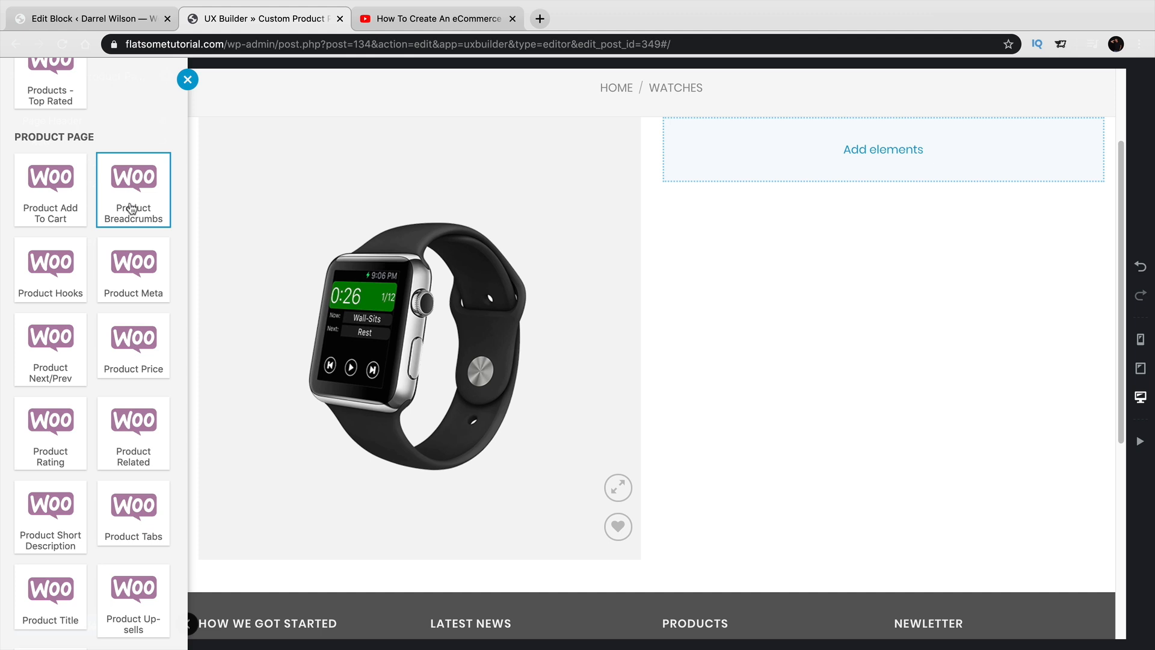
Step: Insert Product Breadcrumbs into the right column with size set to Large
click(133, 190)
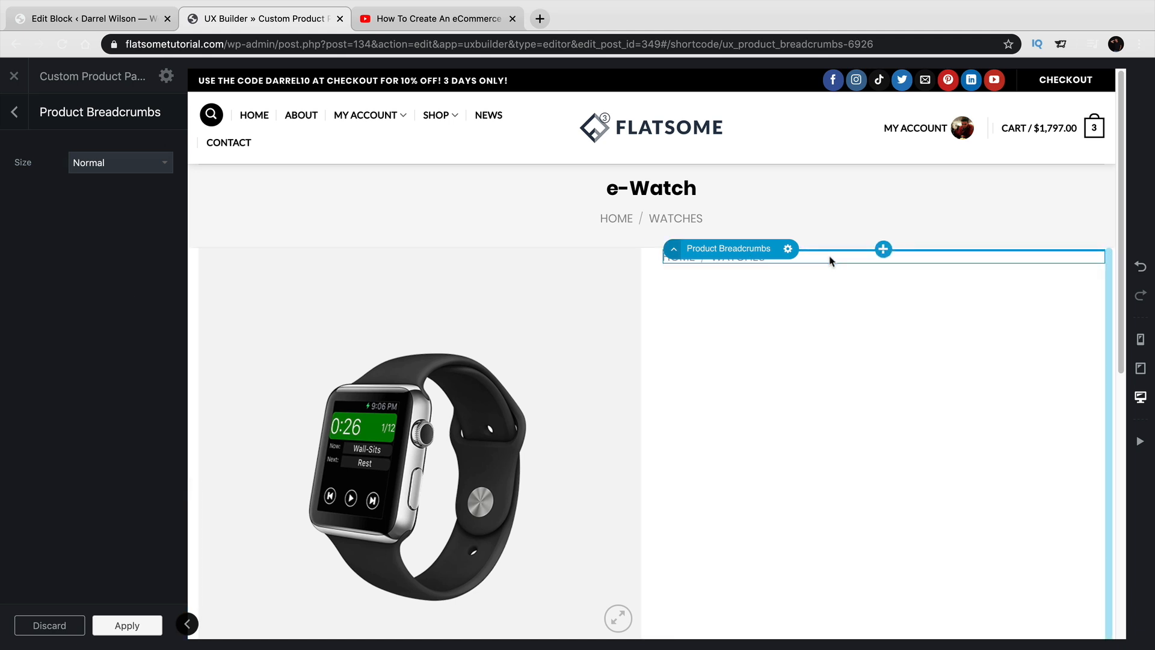
click(120, 163)
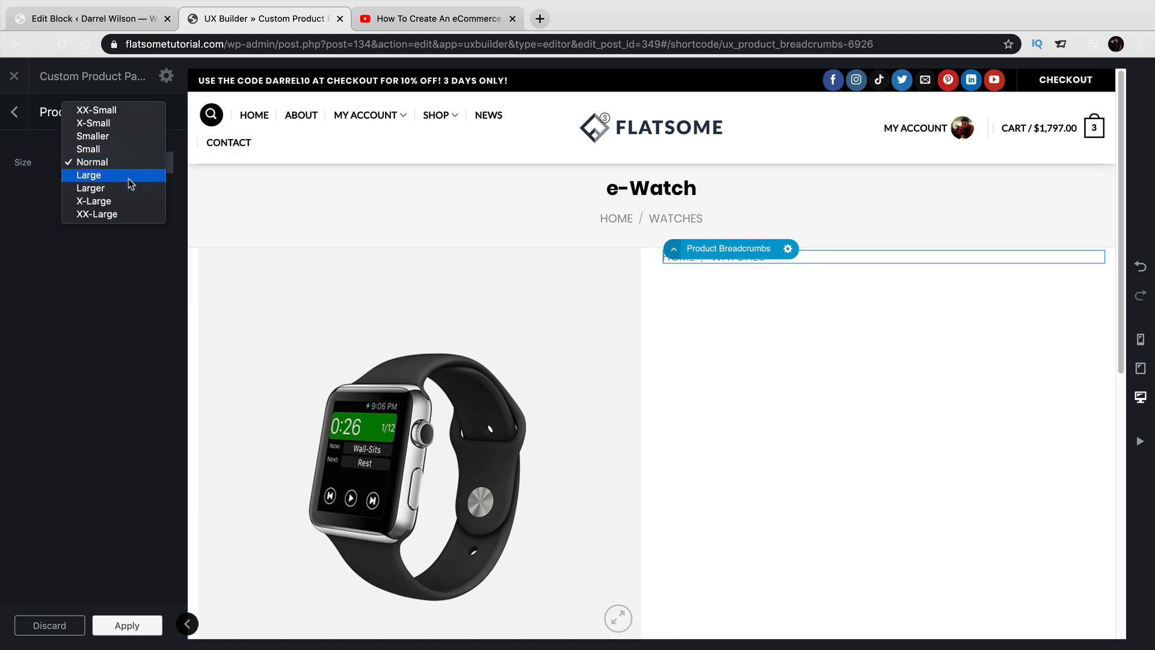
click(88, 175)
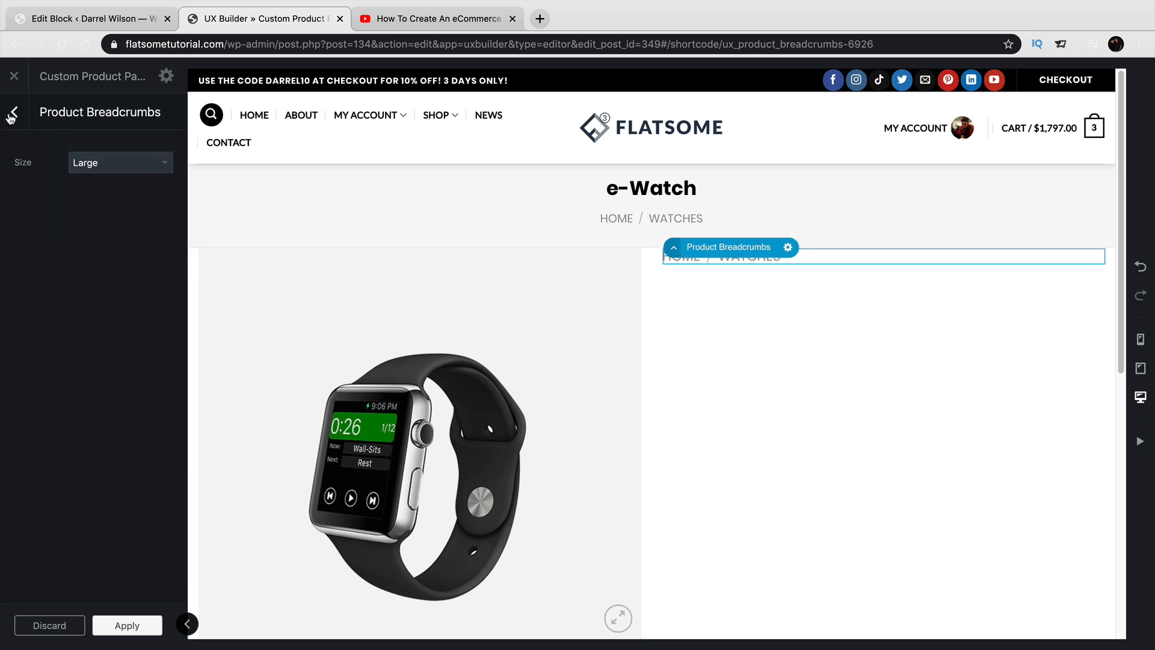
Step: From the layout outline, add a Product Title, which lands below the gallery row
click(14, 112)
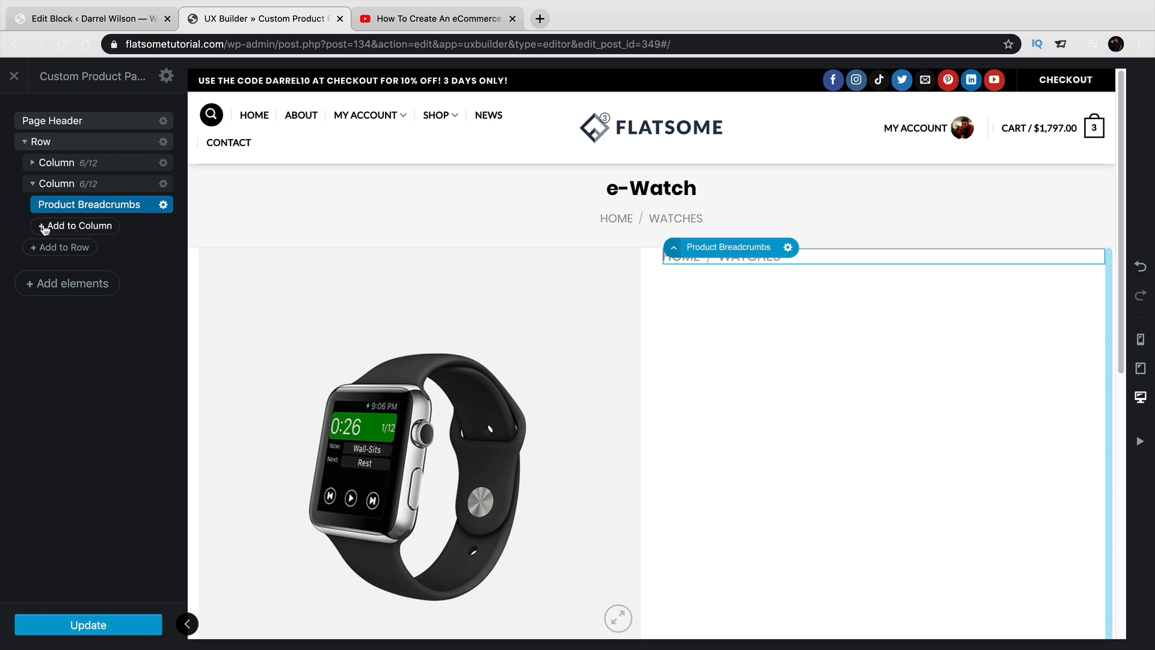
mouse_move(68, 292)
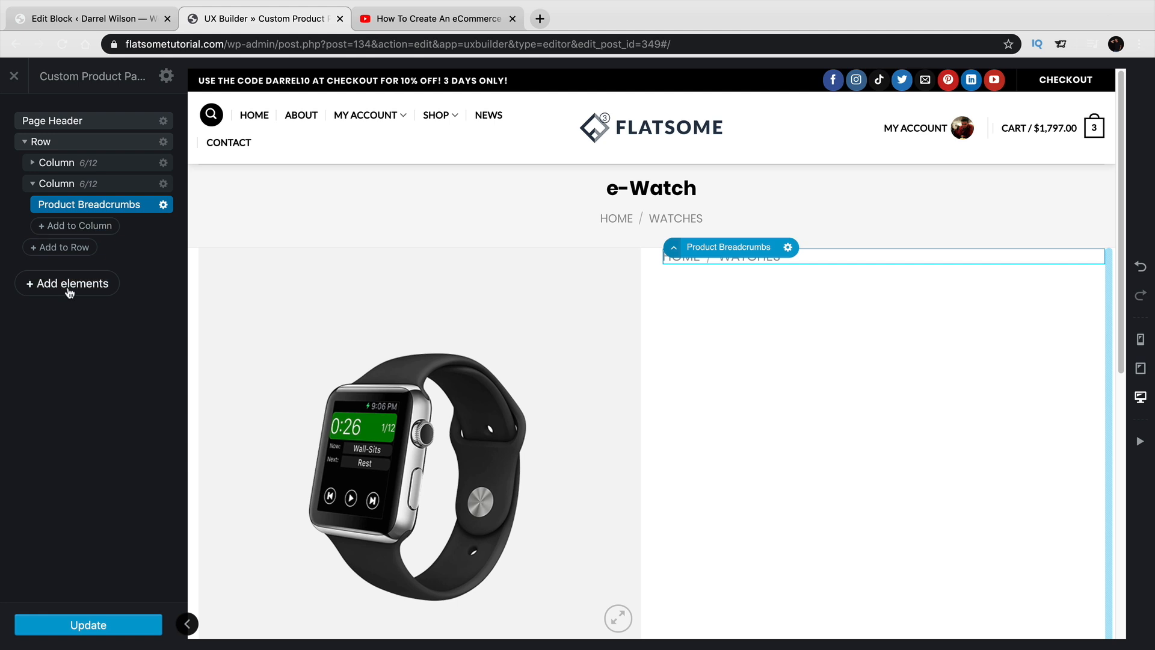
click(67, 283)
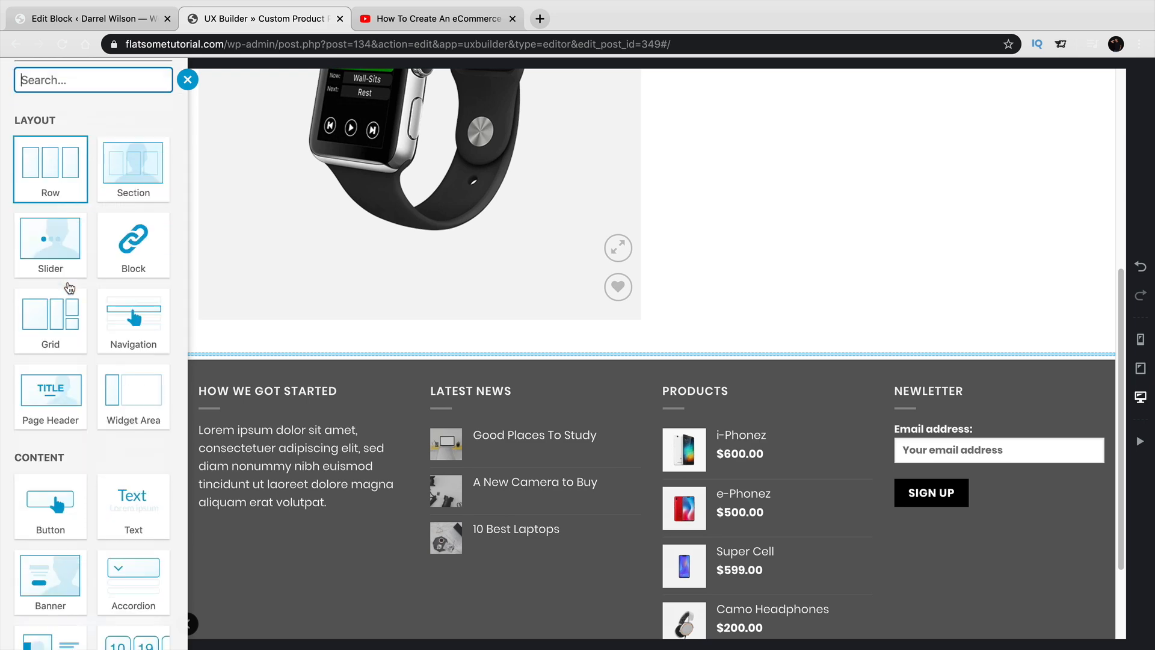
scroll(down, 3)
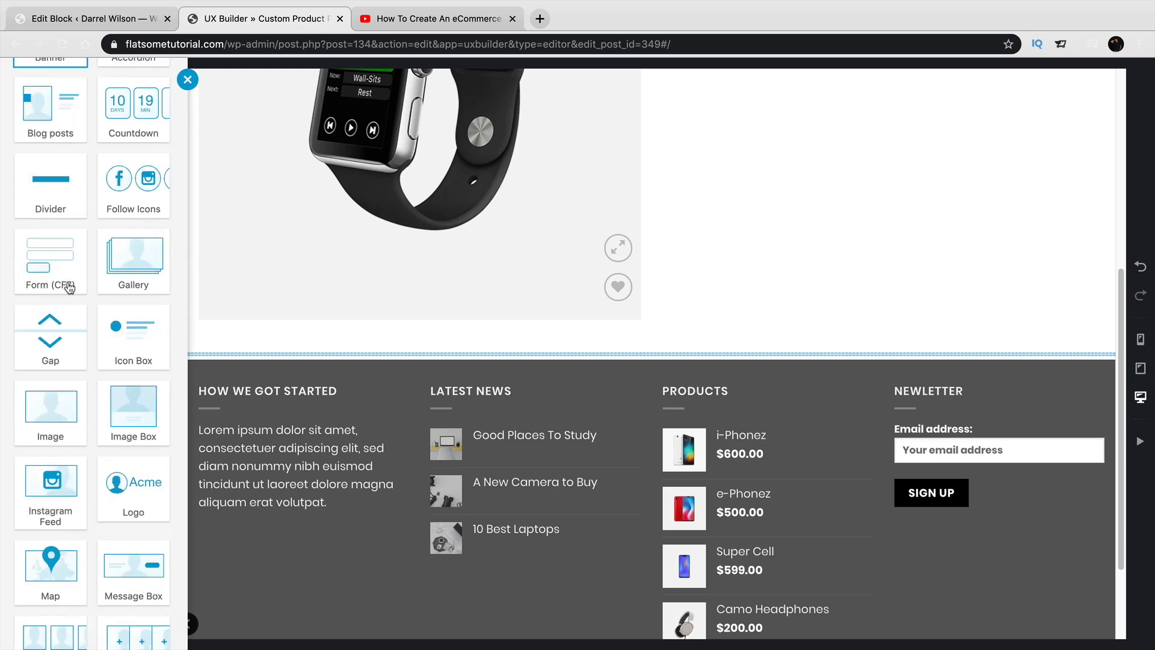
scroll(down, 3)
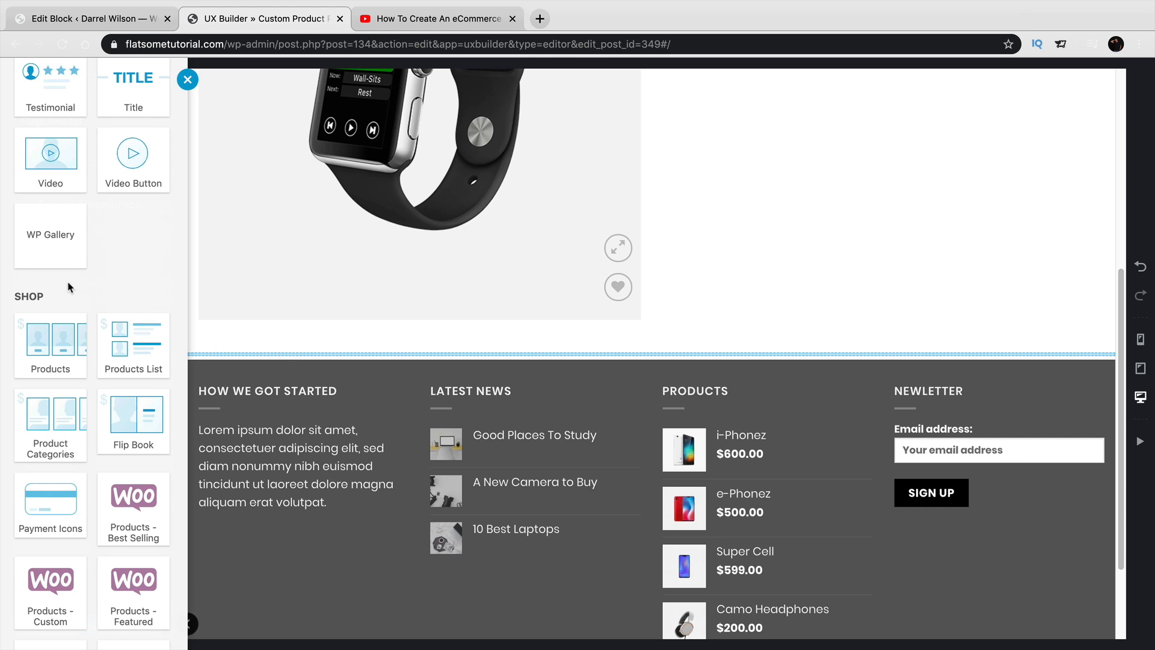
scroll(down, 3)
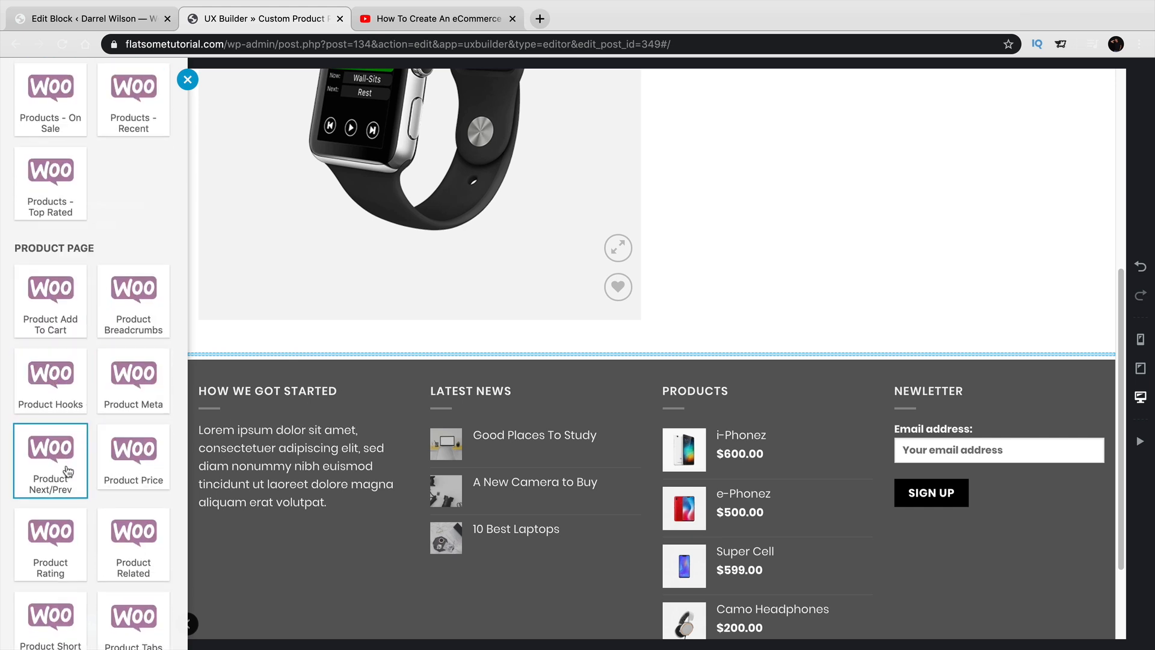
click(50, 457)
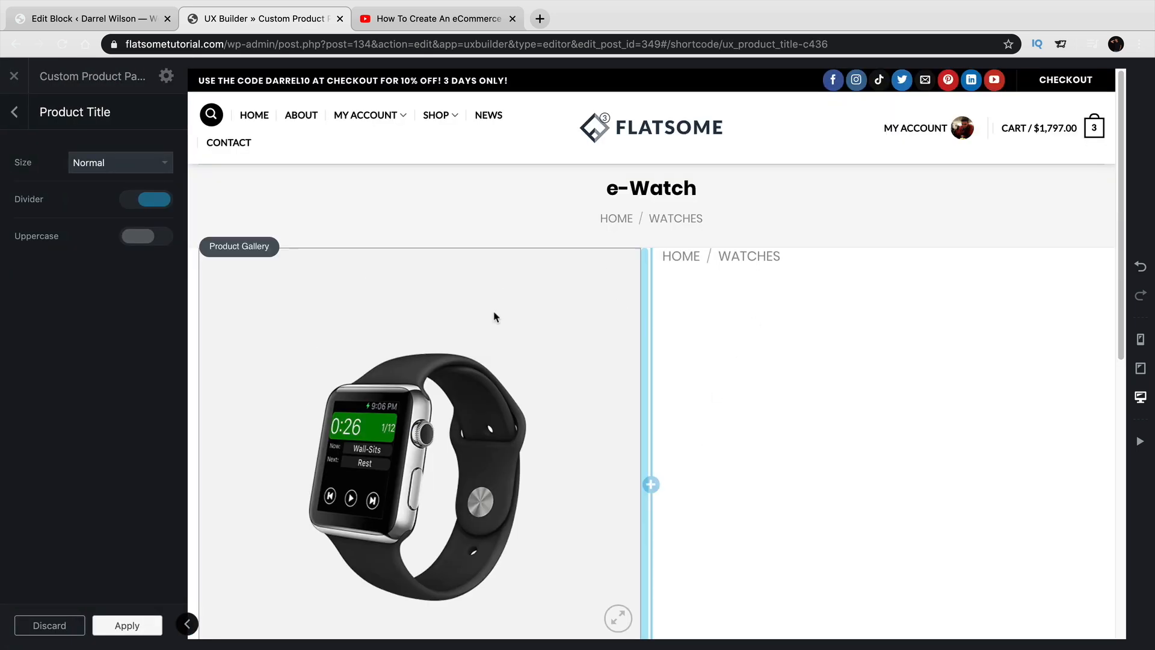
scroll(down, 3)
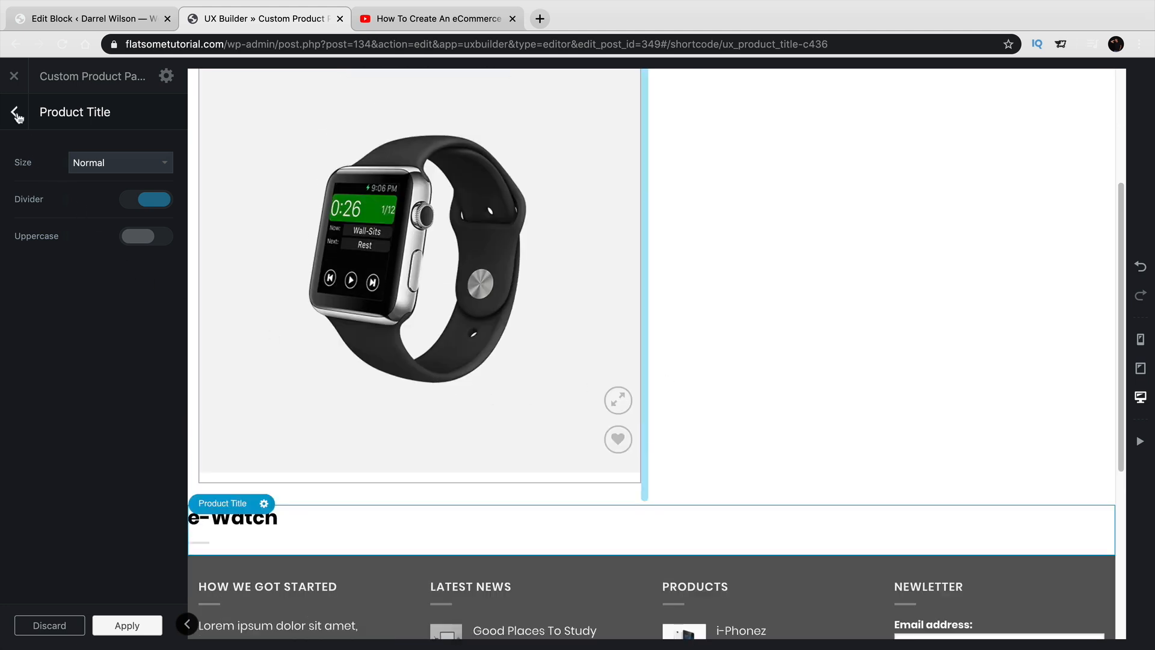
click(17, 111)
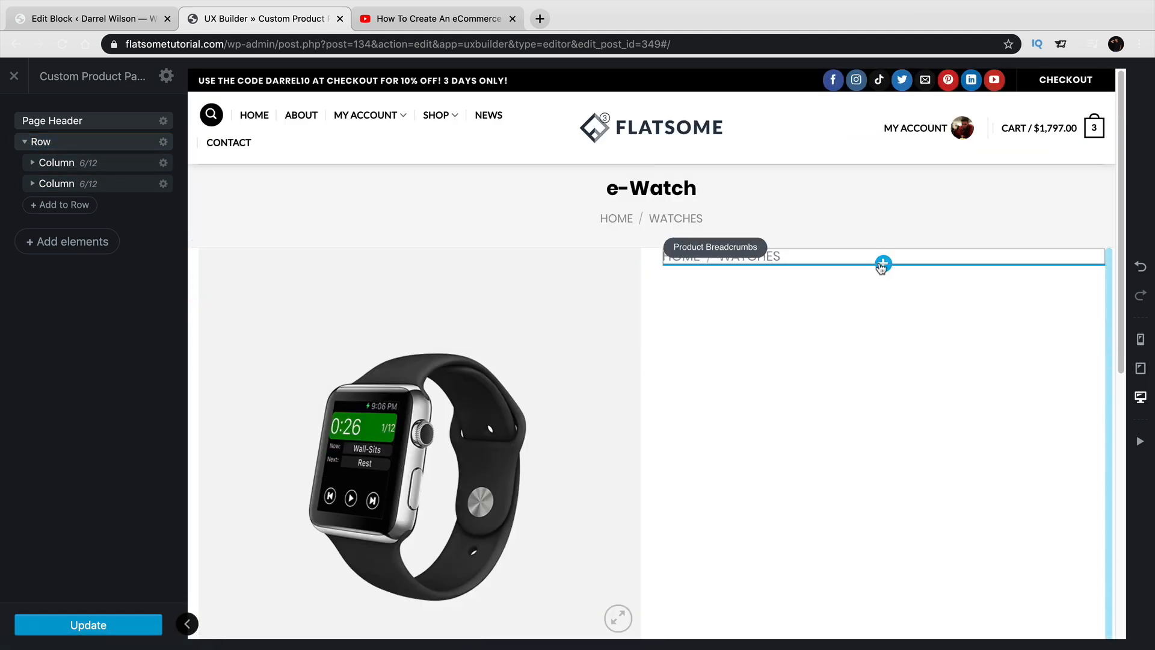
Step: Insert the Product Title, showing e-Watch, directly under the Product Breadcrumbs
click(882, 264)
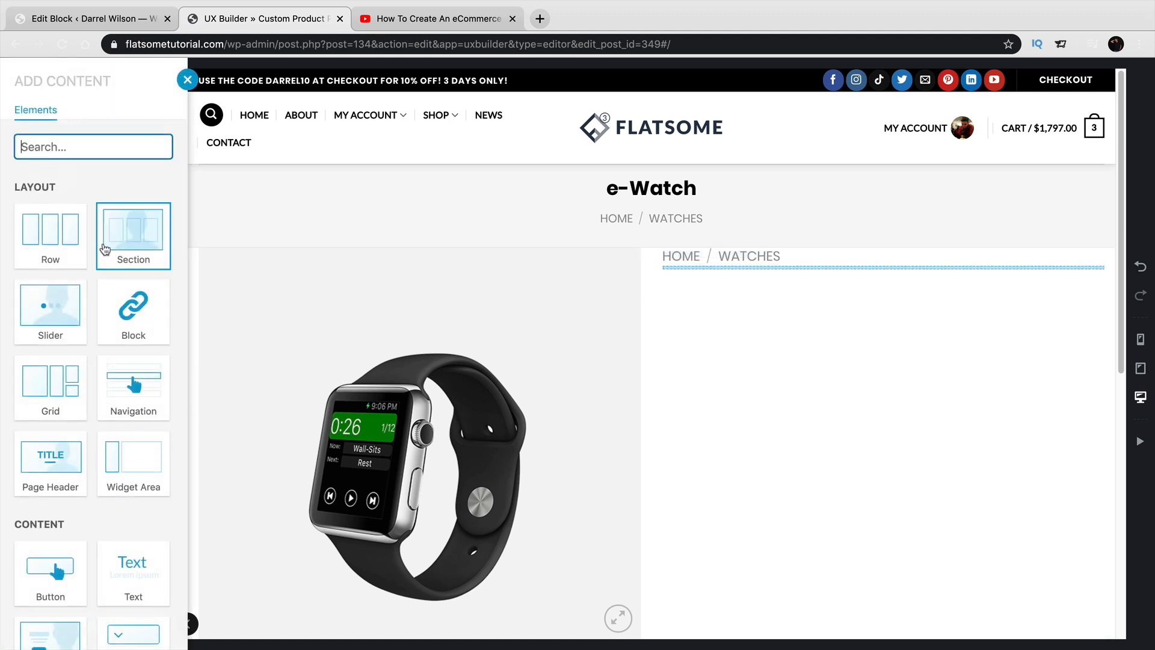
scroll(down, 3)
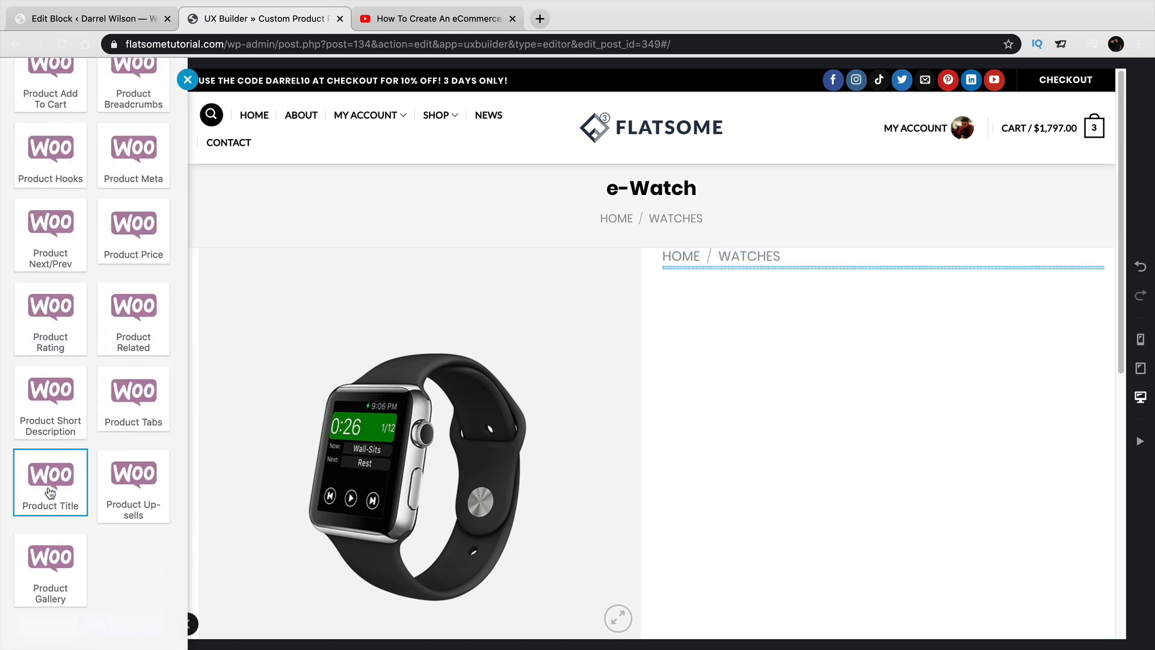
click(51, 482)
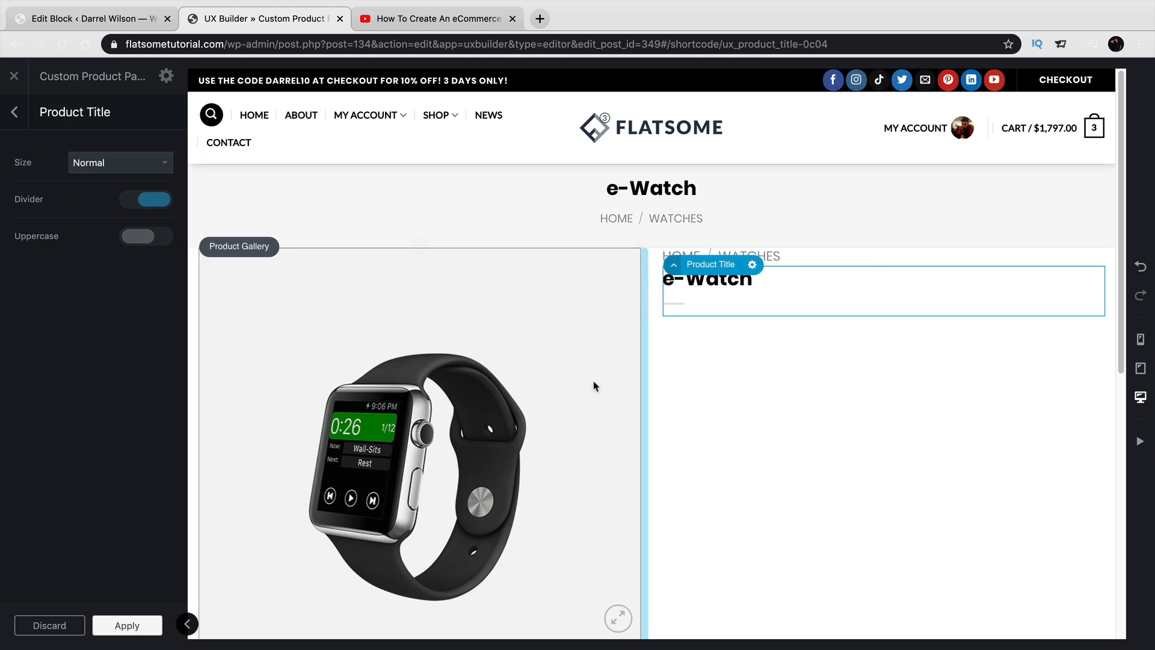
mouse_move(755, 352)
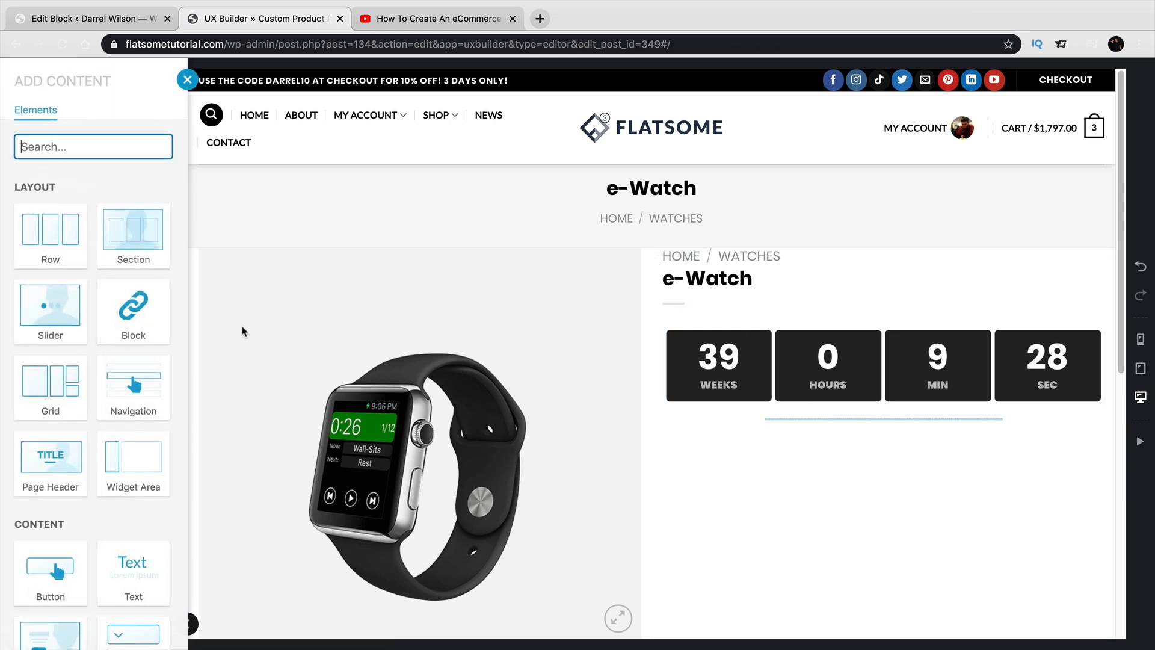
Step: Add a five-star Testimonial below the Countdown and return to the Add Content panel
scroll(down, 3)
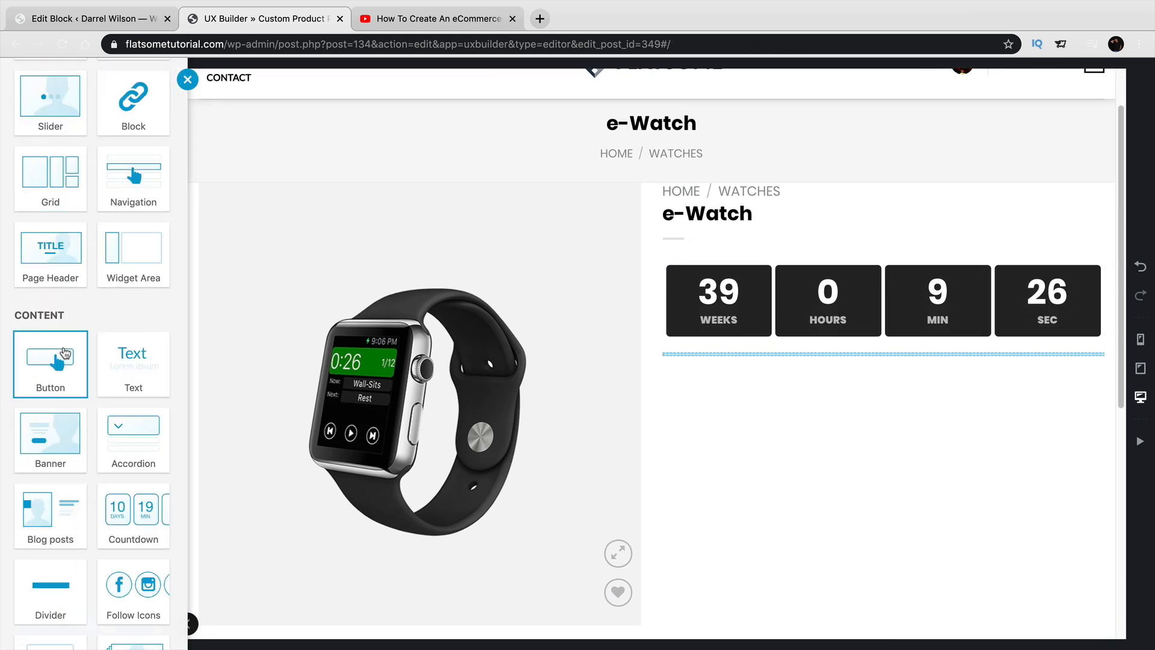
scroll(down, 3)
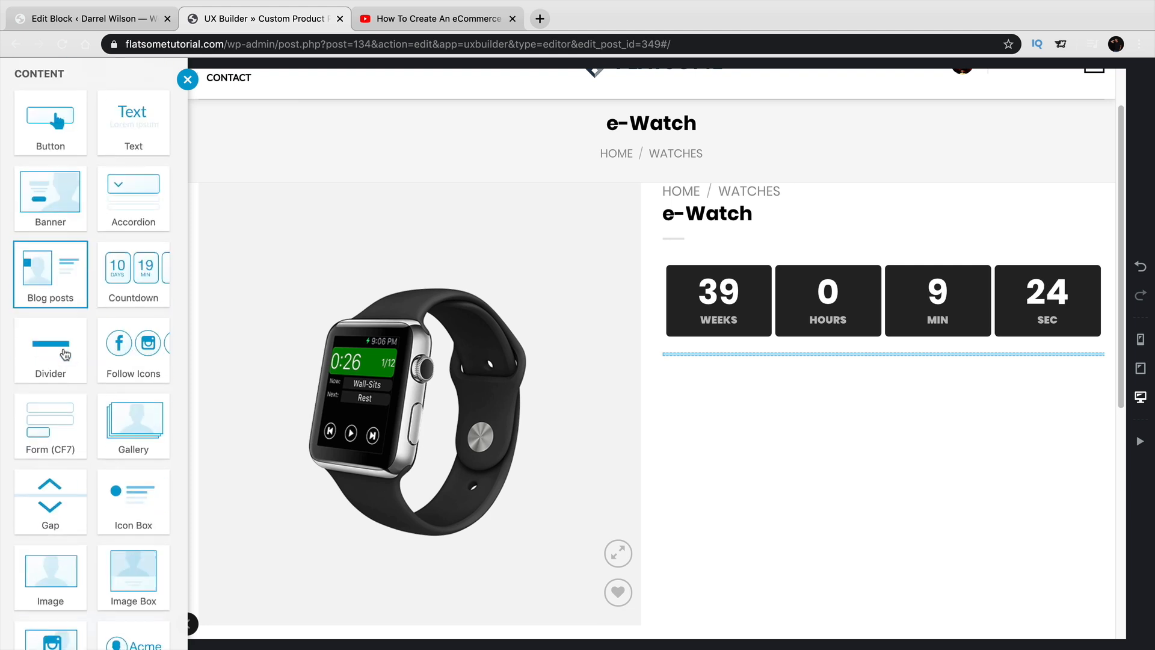
scroll(down, 3)
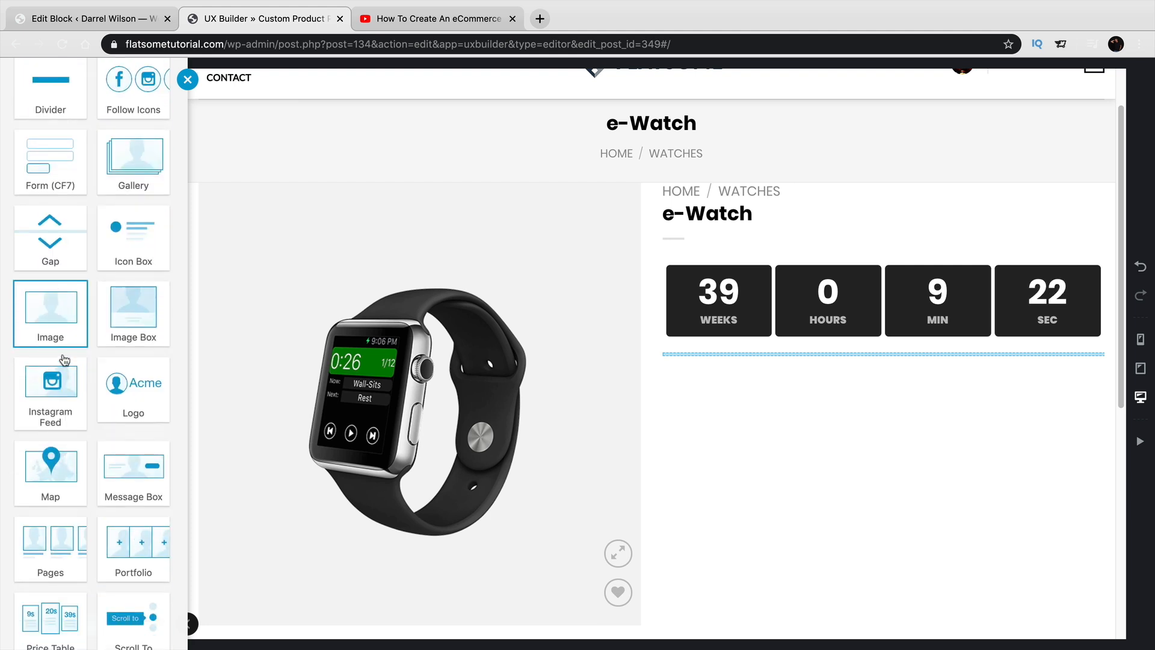
scroll(down, 3)
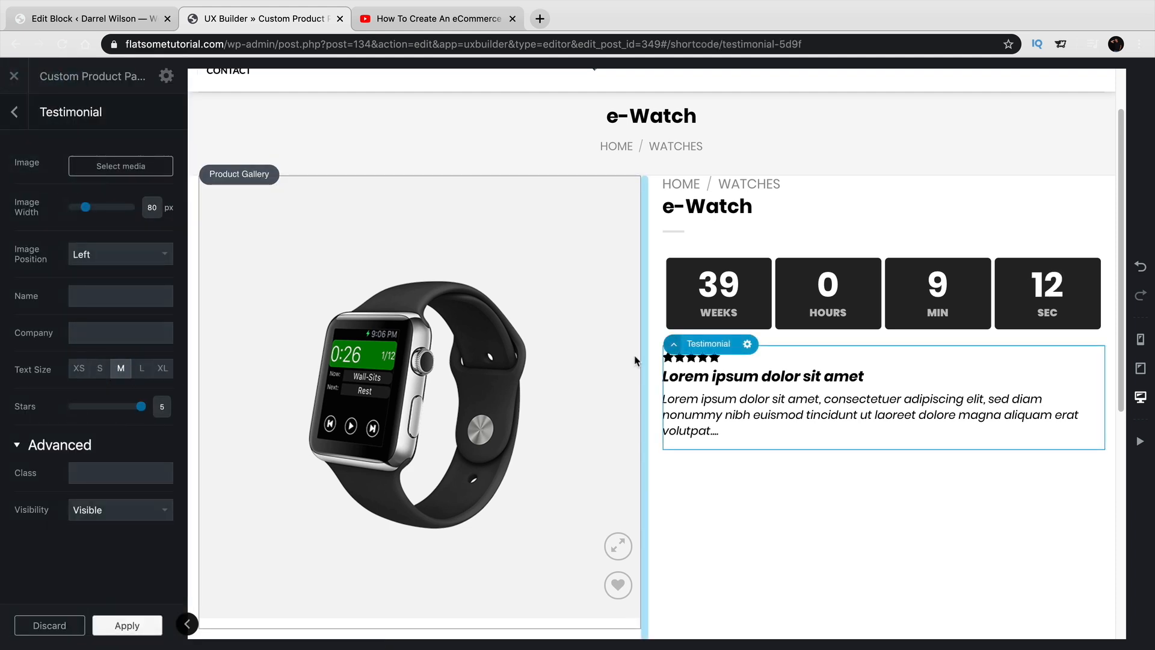
click(123, 625)
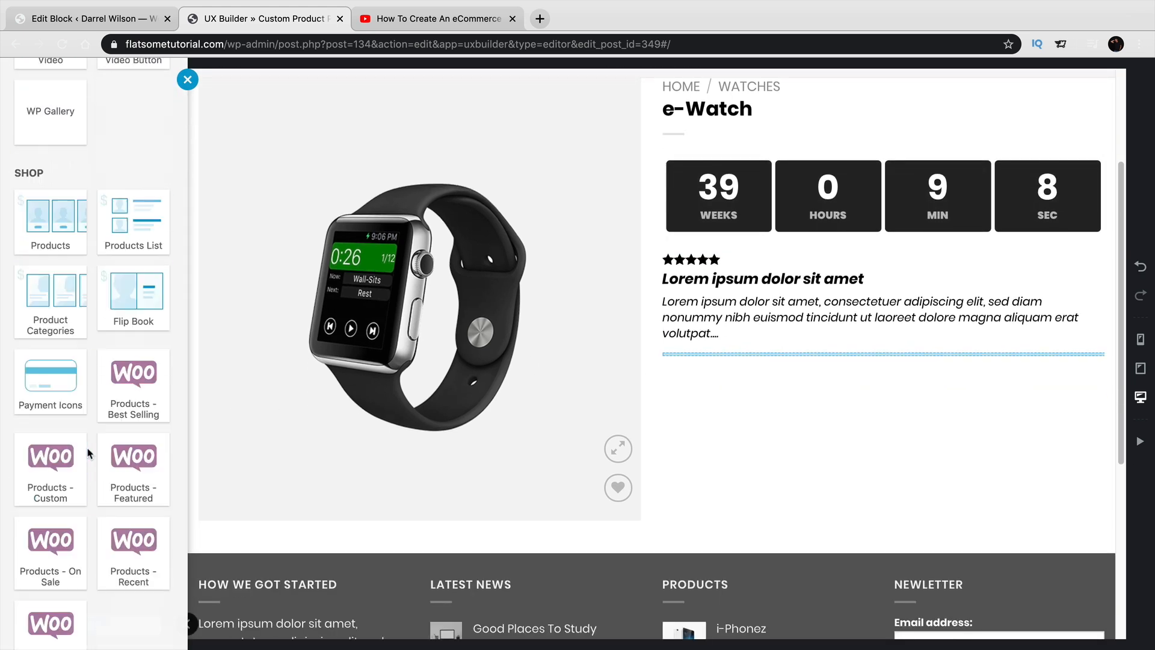
Step: Insert Product Short Description beneath the testimonial
scroll(down, 3)
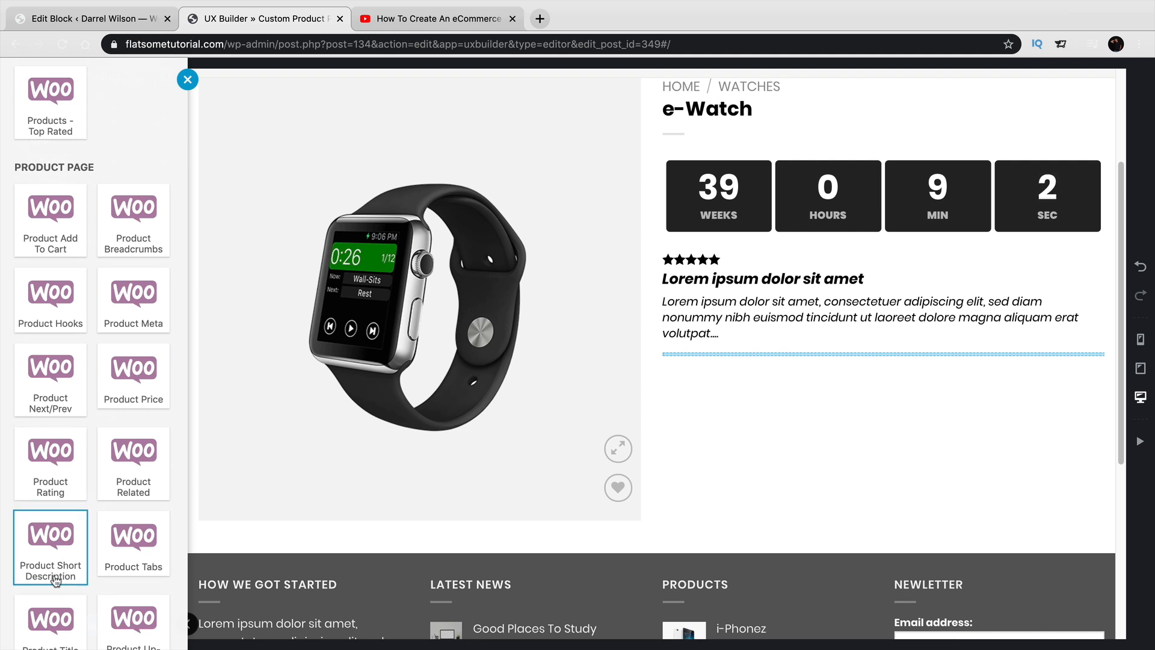
click(50, 544)
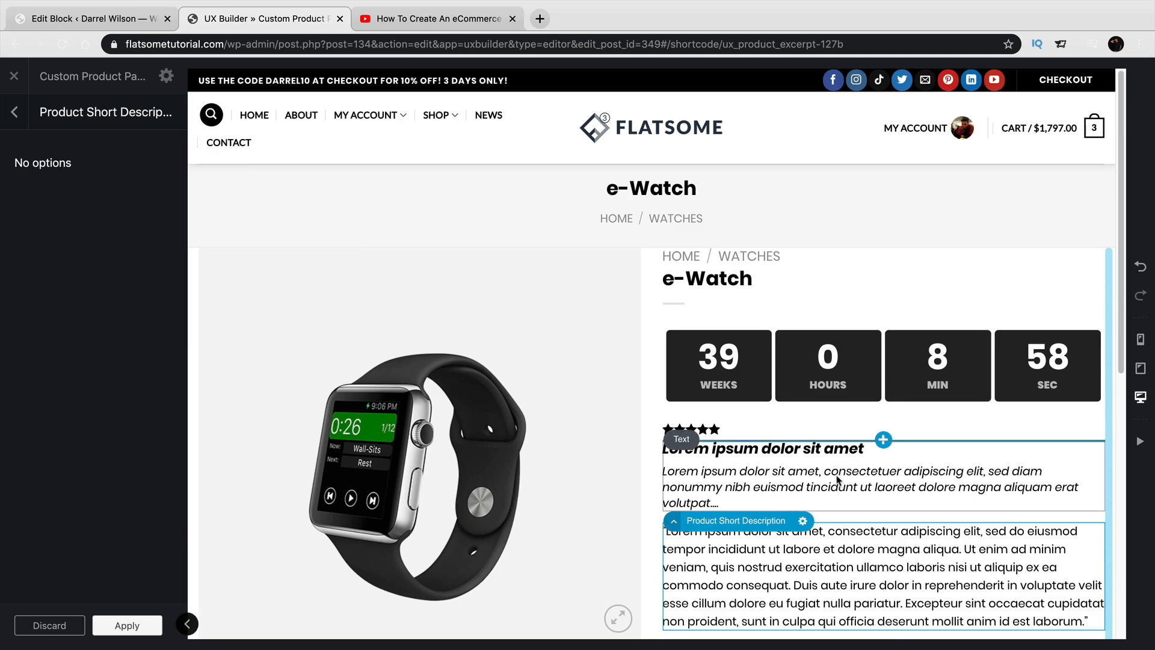
mouse_move(870, 254)
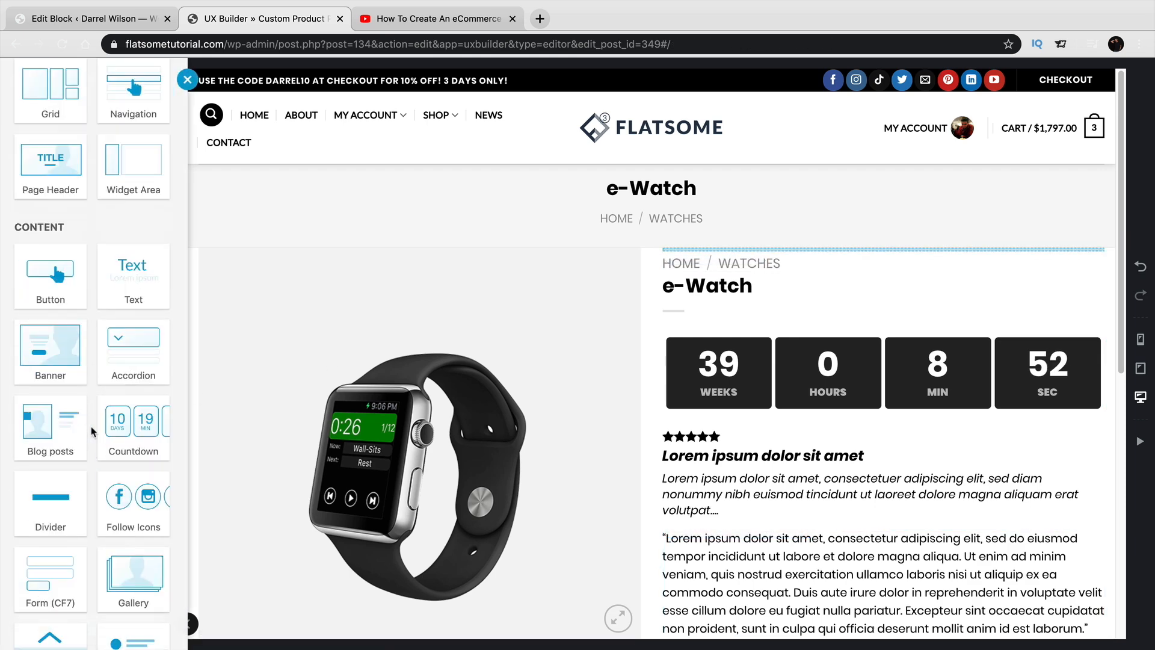
Step: Place the Product Next/Prev navigation above the breadcrumbs at the top of the column
scroll(down, 3)
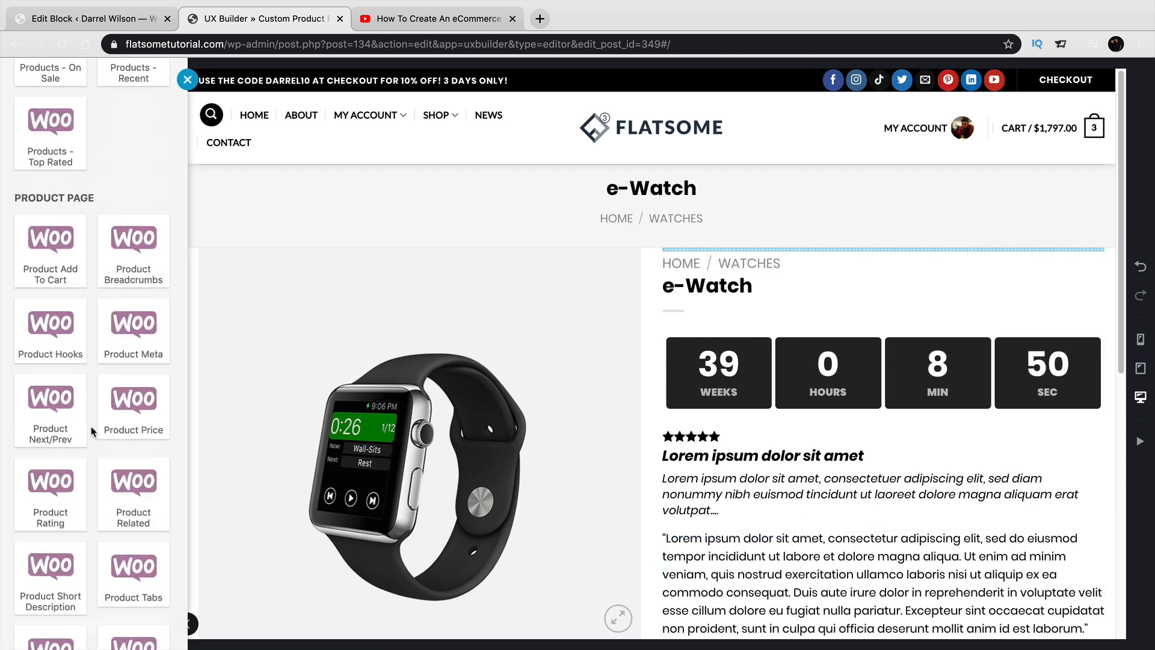
mouse_move(111, 451)
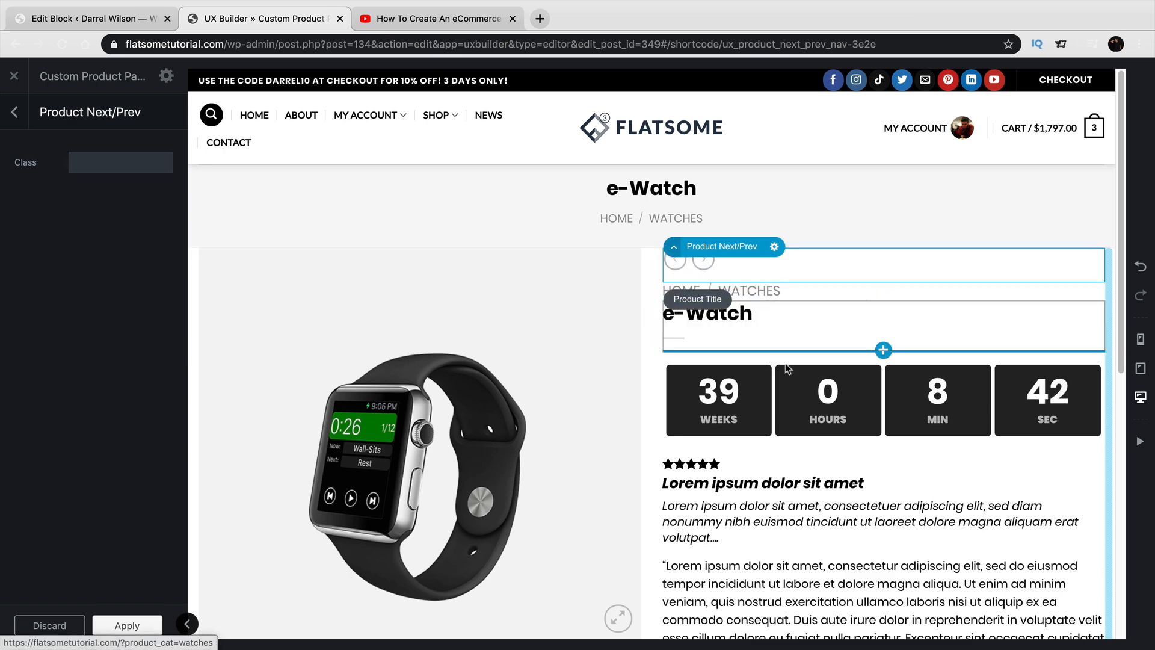
scroll(down, 3)
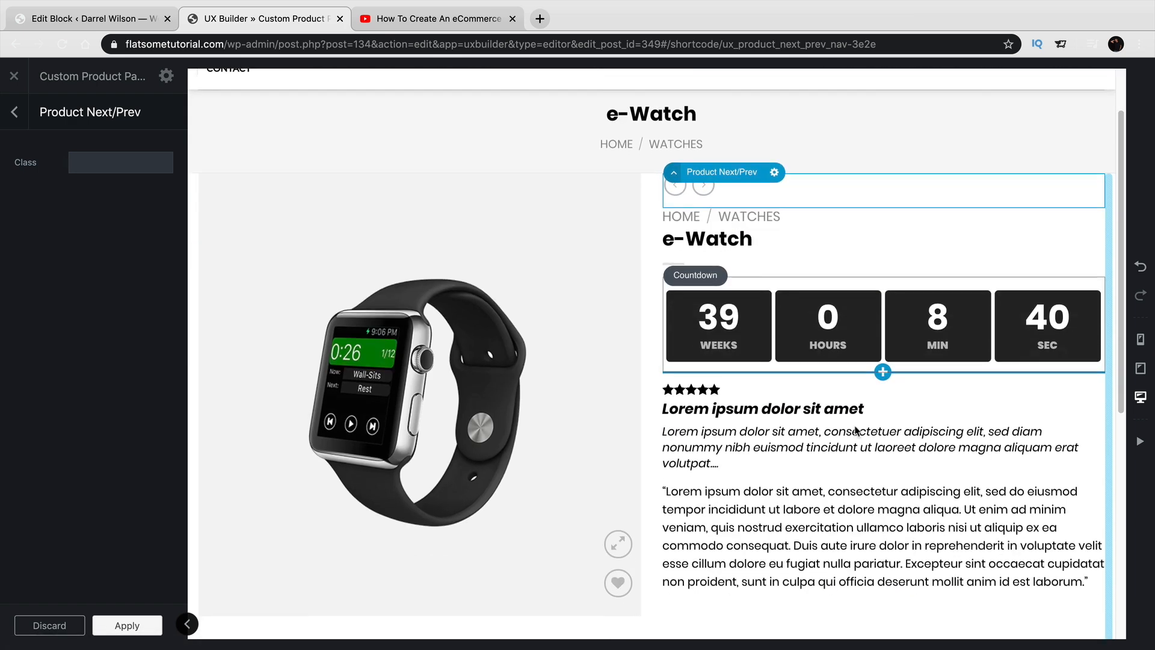
scroll(down, 3)
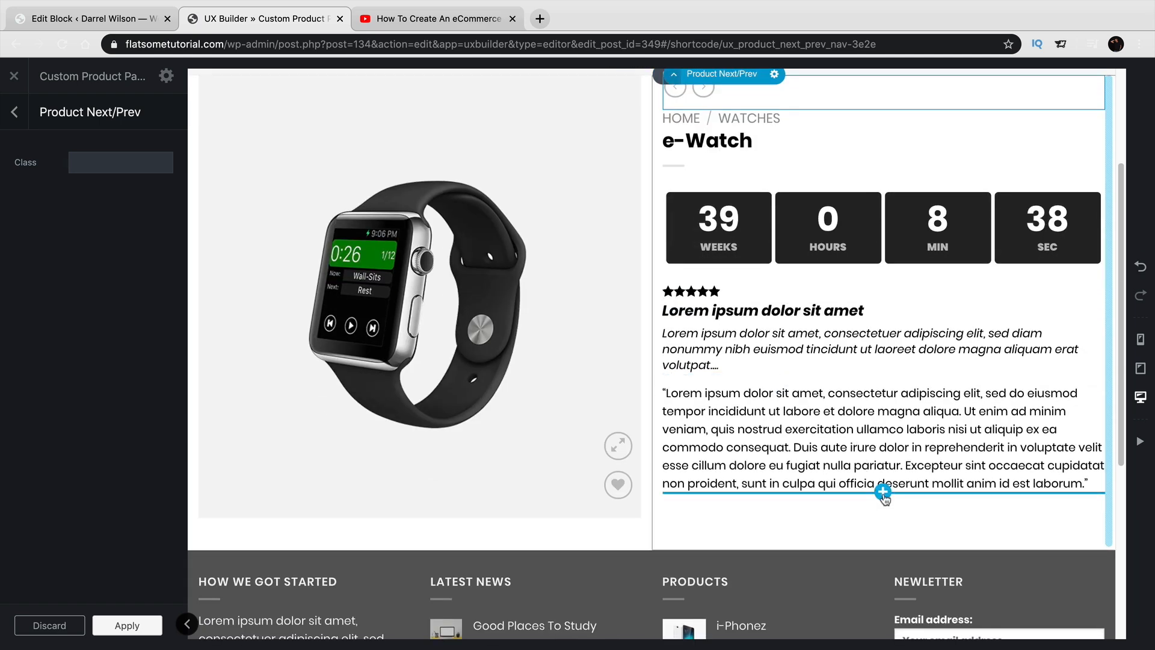
Step: Open the element library below the short description and scroll to Product Add To Cart
click(882, 493)
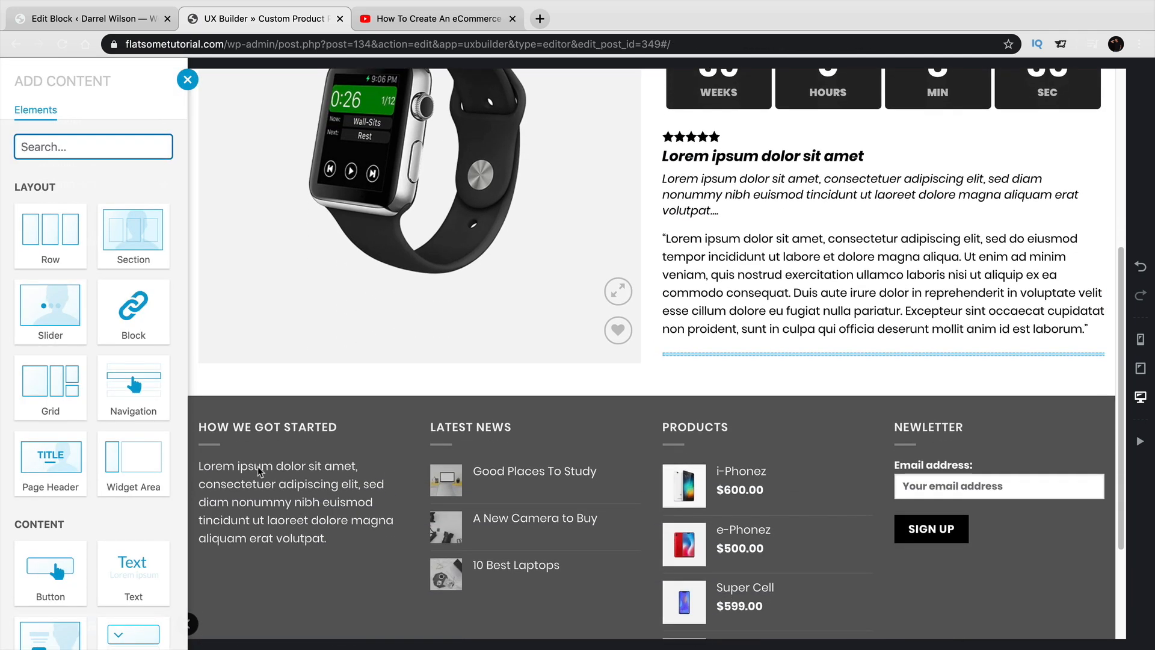
scroll(down, 3)
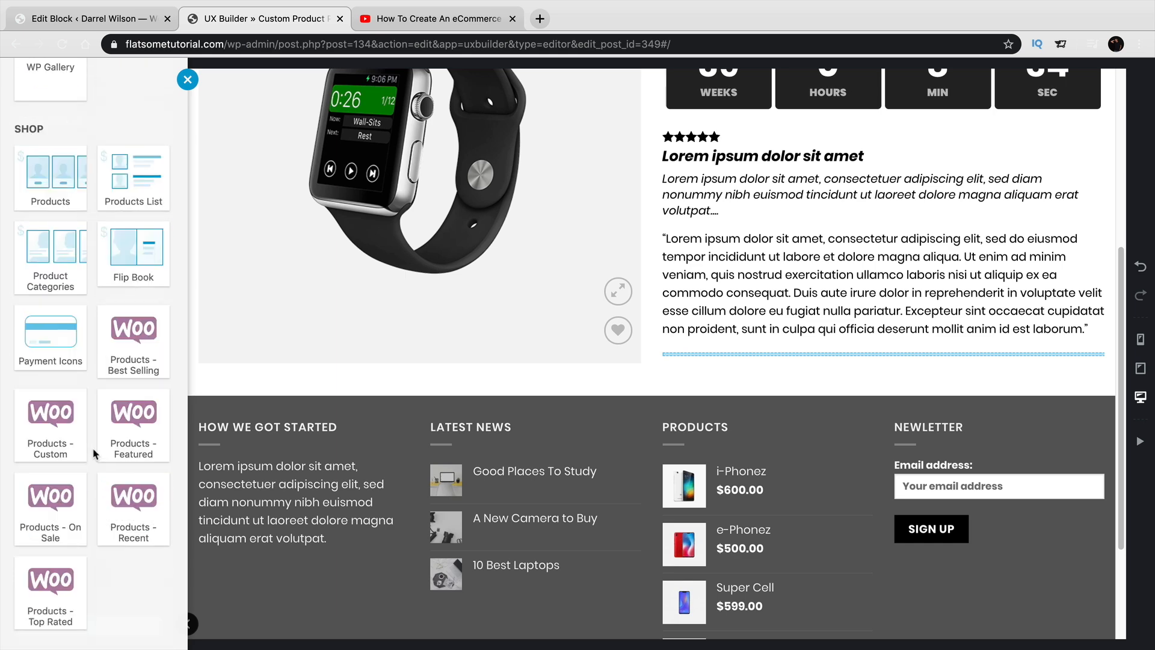
scroll(down, 3)
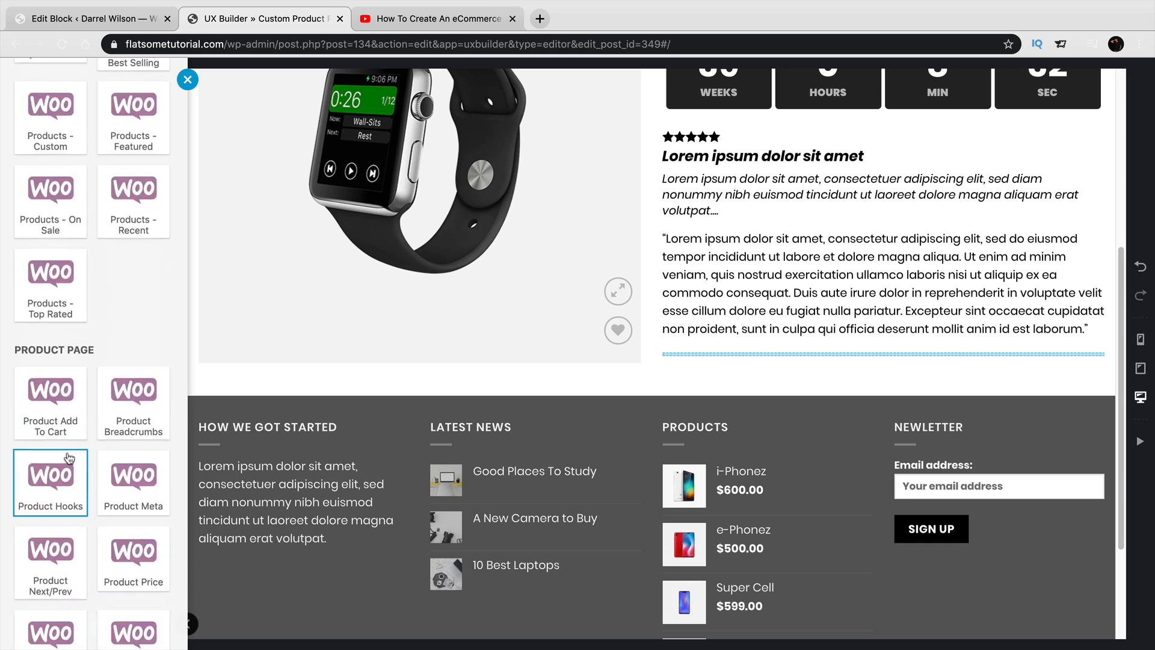
scroll(down, 3)
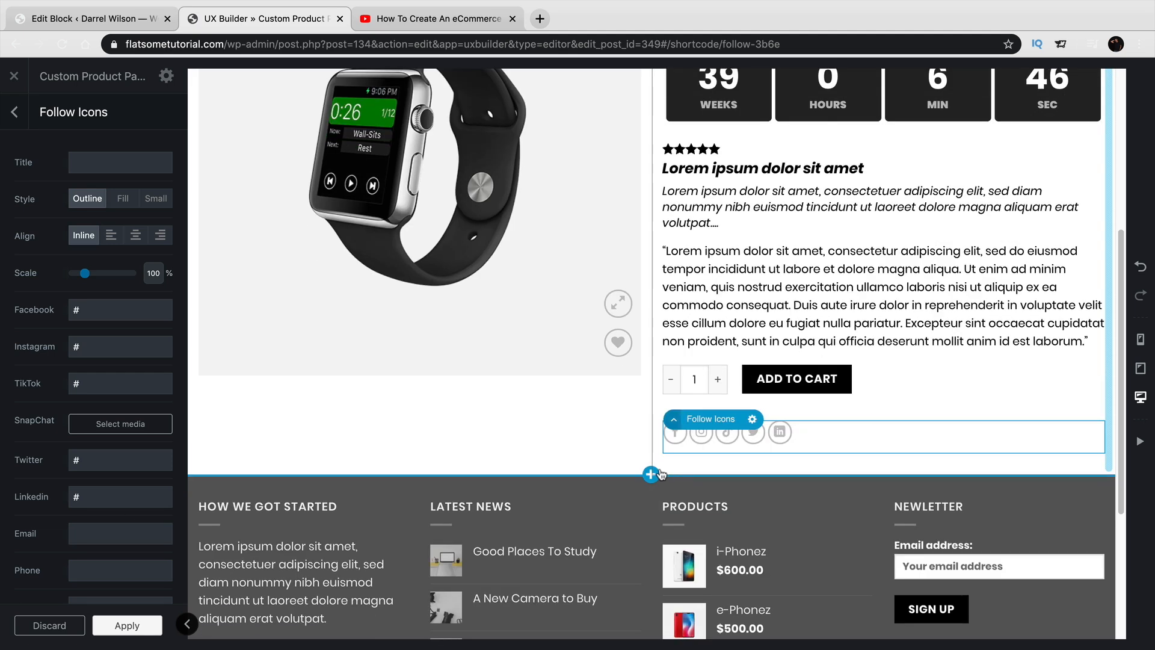
Step: Add a Product Tabs element beneath the product summary
click(651, 474)
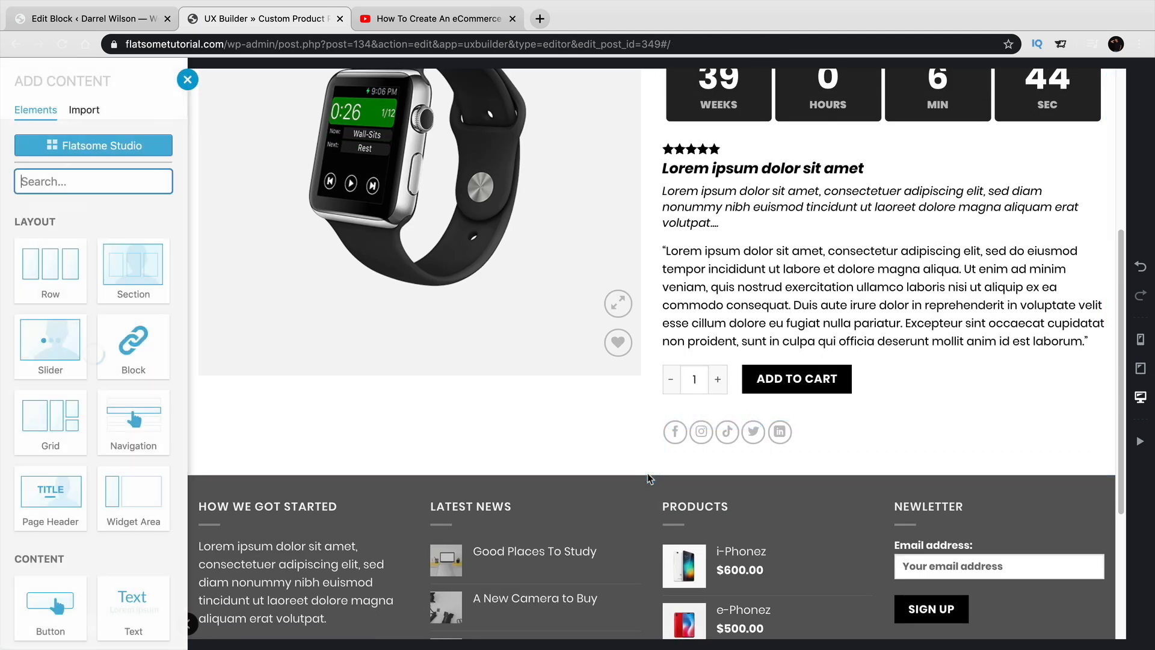
scroll(down, 3)
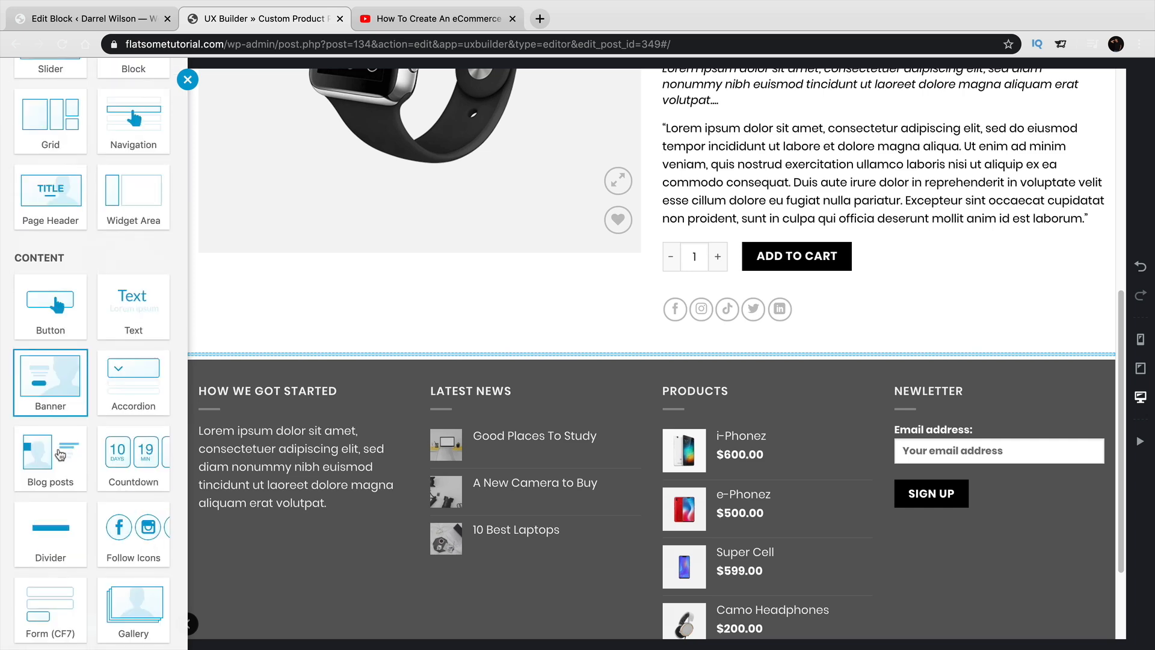
scroll(down, 3)
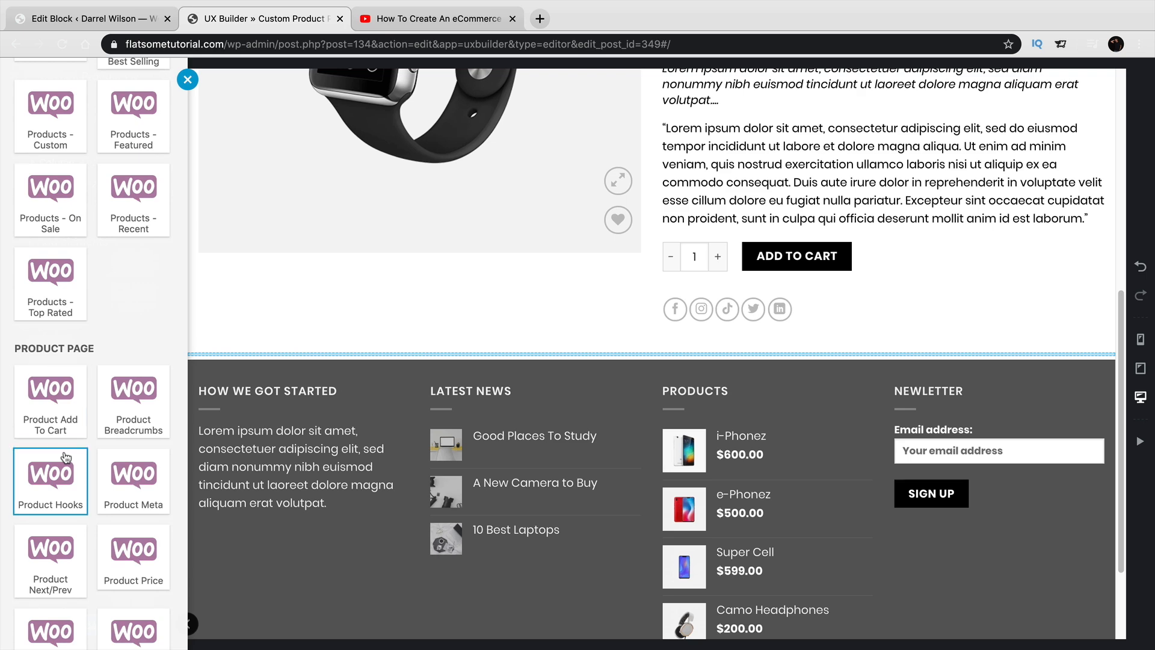
scroll(down, 3)
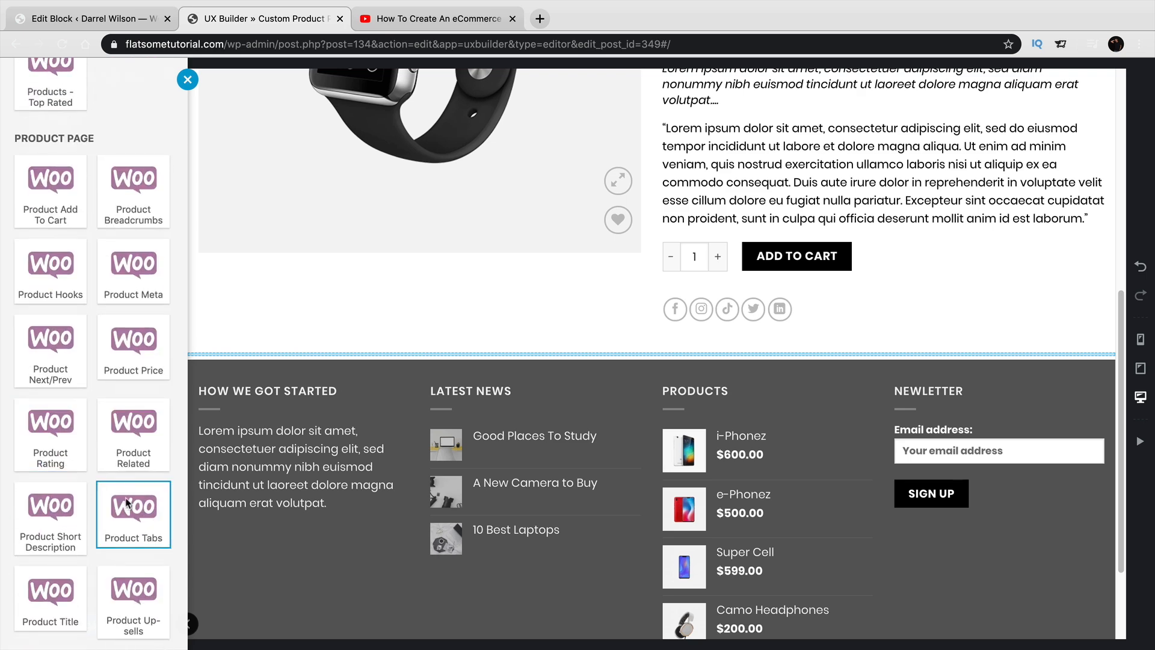
click(133, 505)
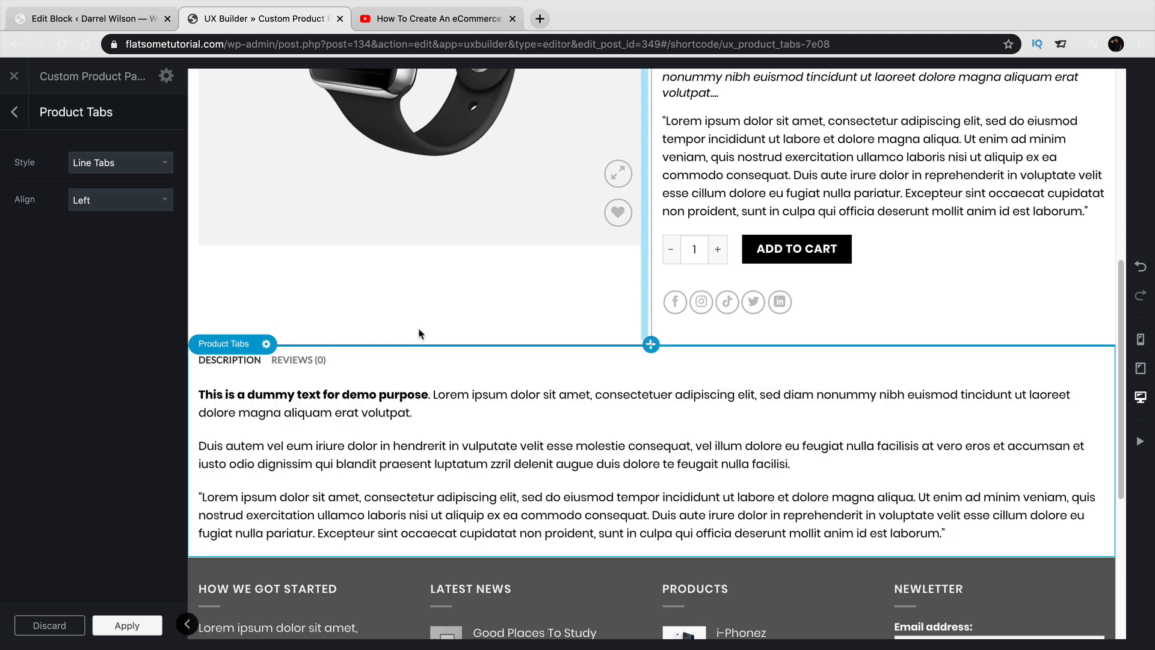
Step: Try the tab styles and settle on Sections, left aligned, back at the layers list
click(120, 163)
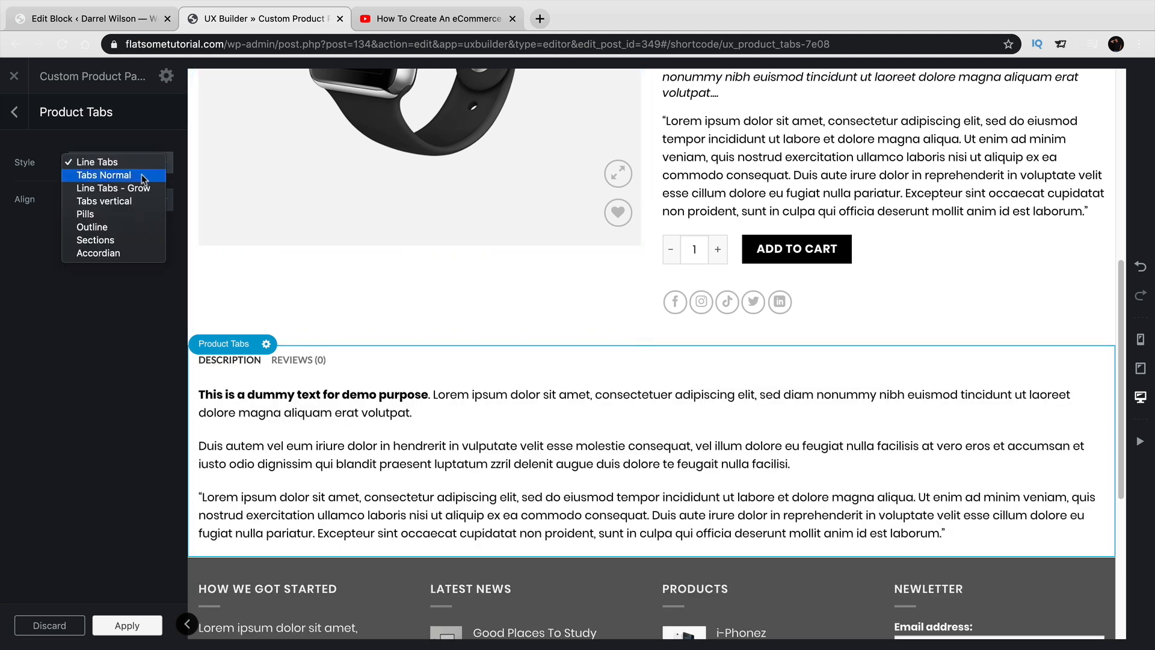
click(104, 175)
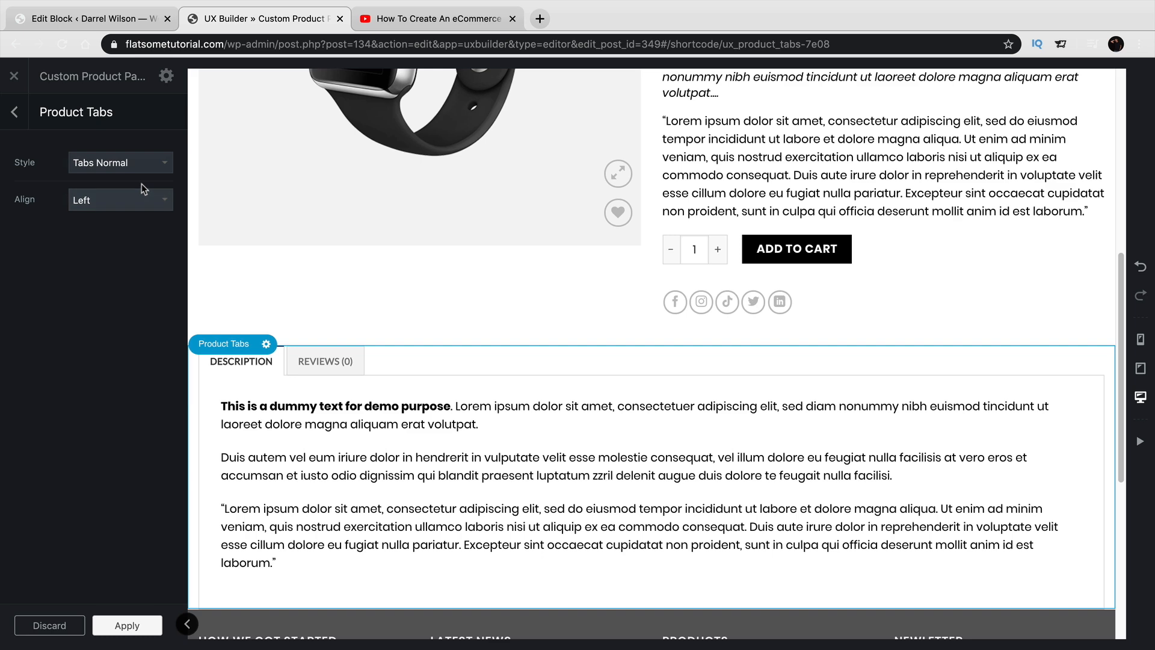
click(120, 163)
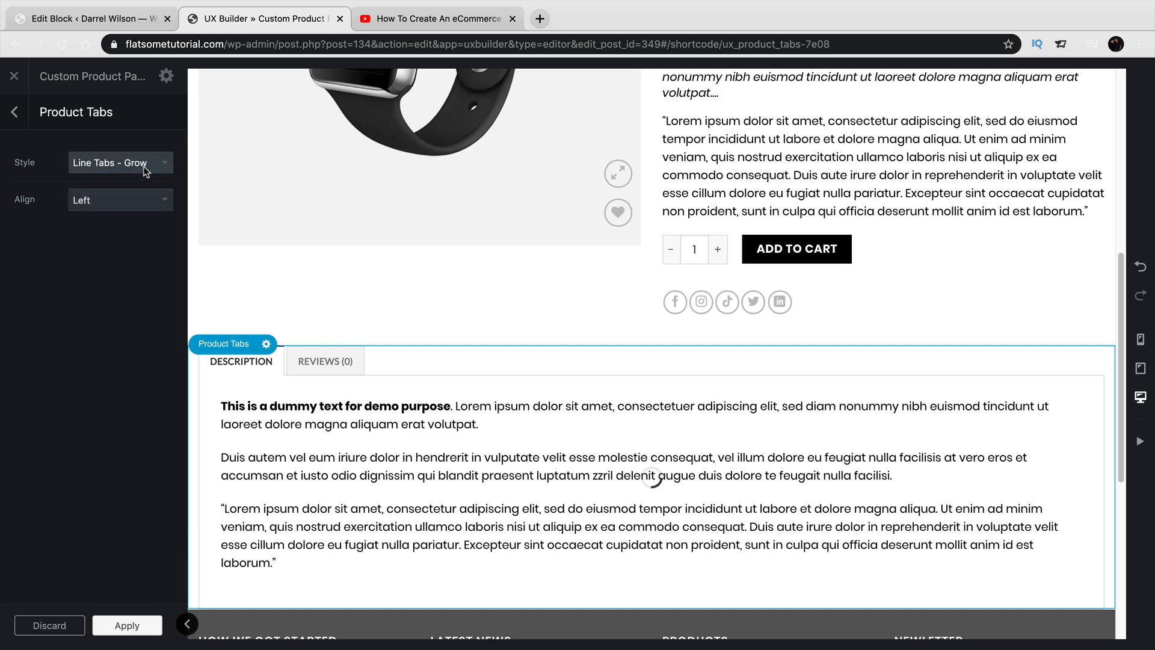
click(120, 162)
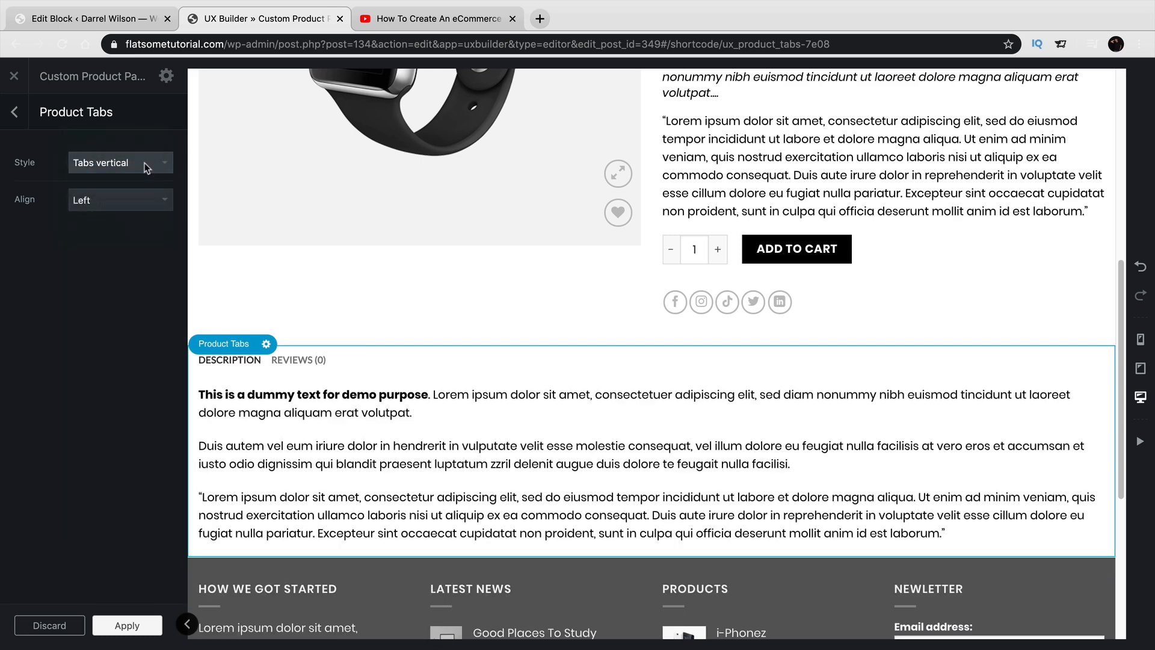
click(121, 162)
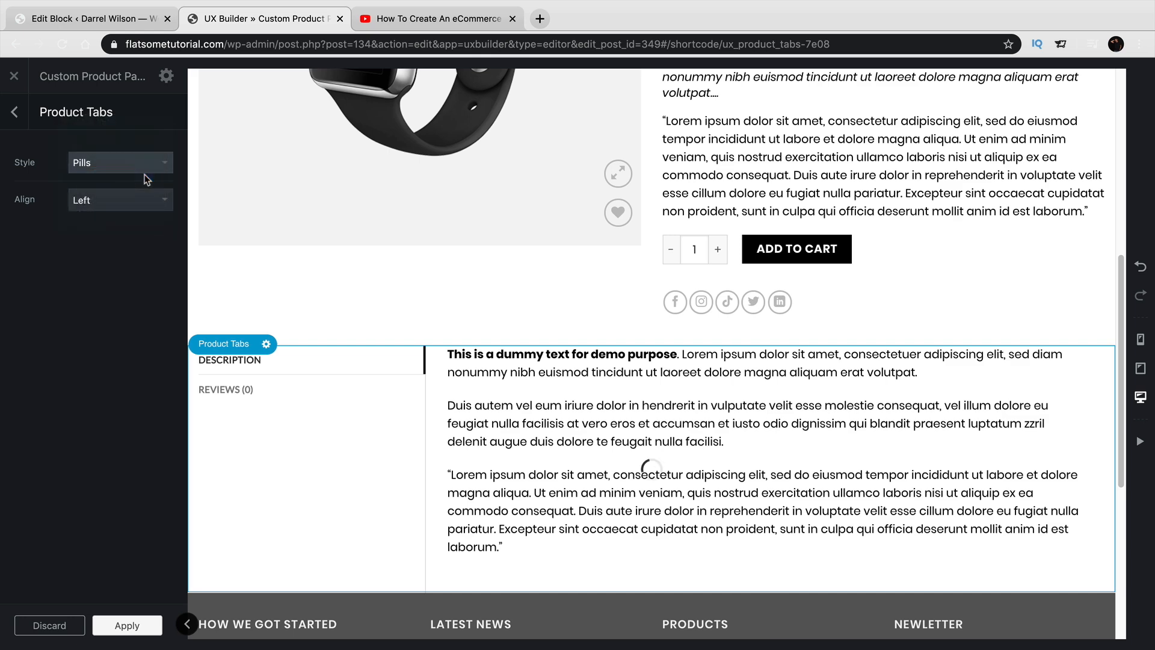
click(121, 163)
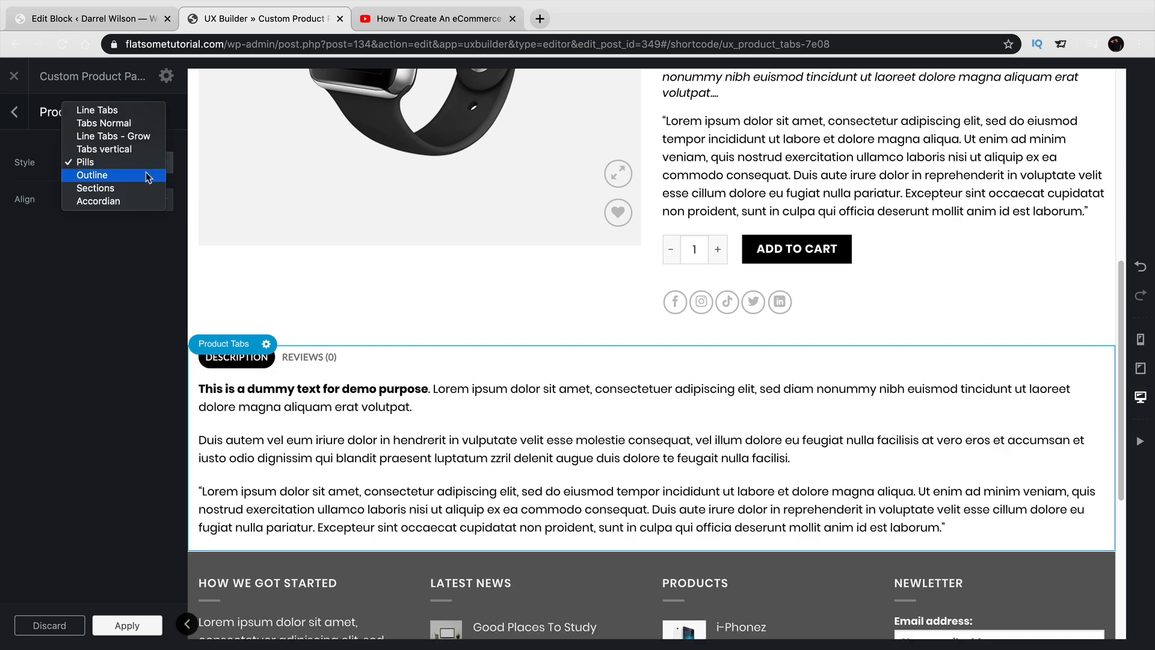
click(92, 175)
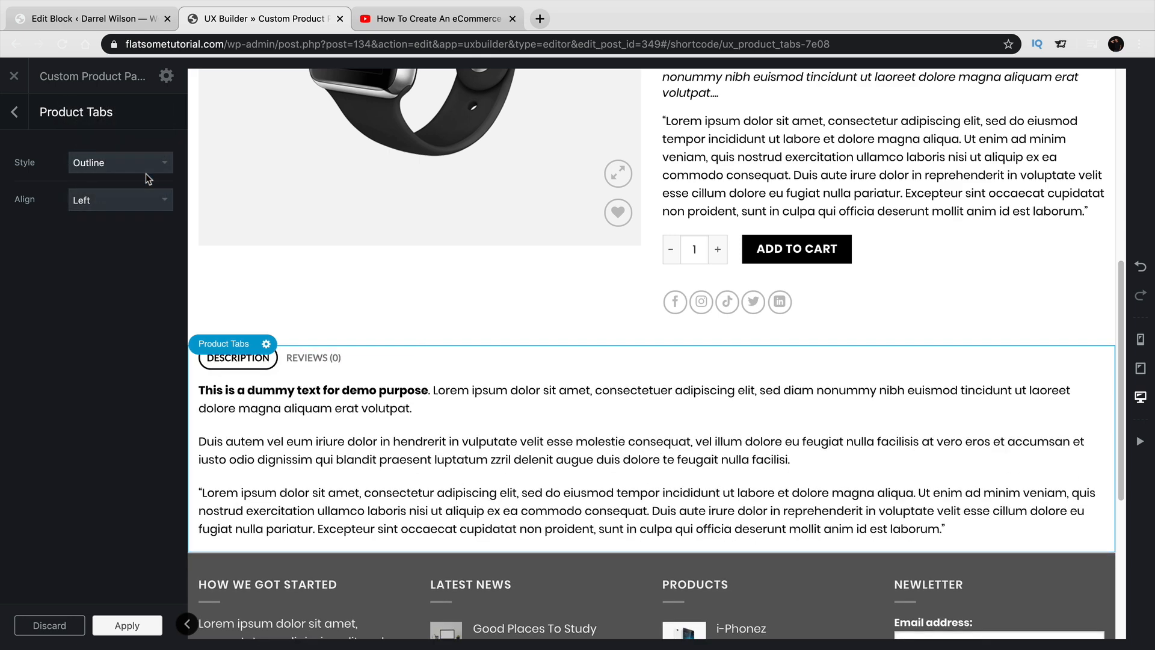
click(120, 162)
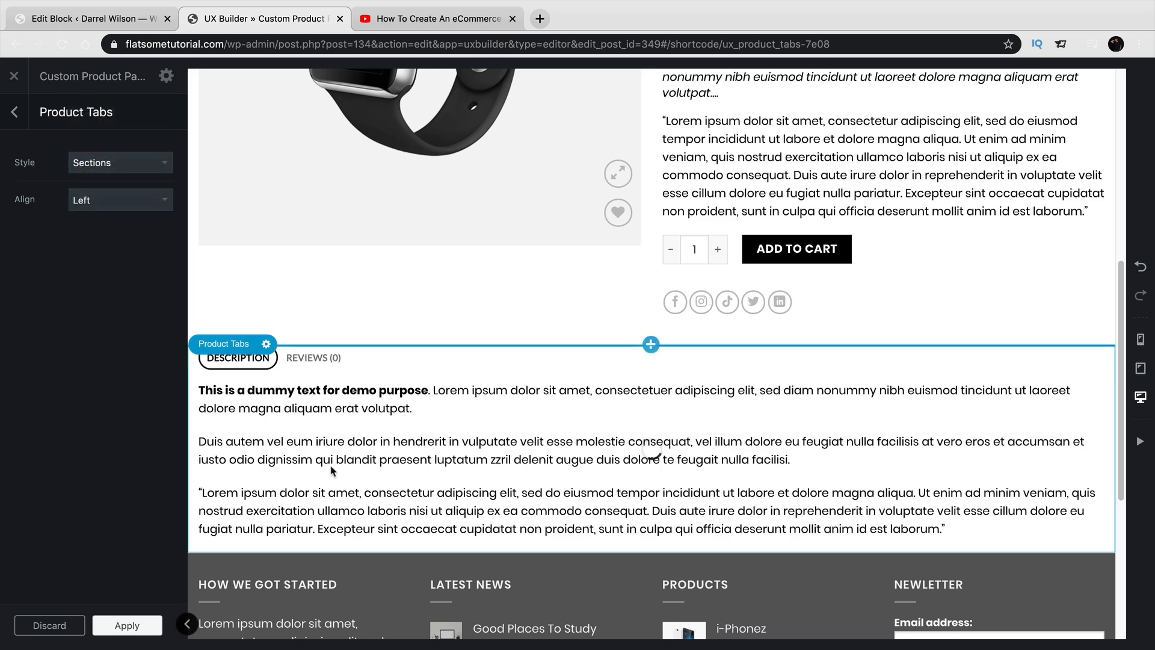
scroll(down, 3)
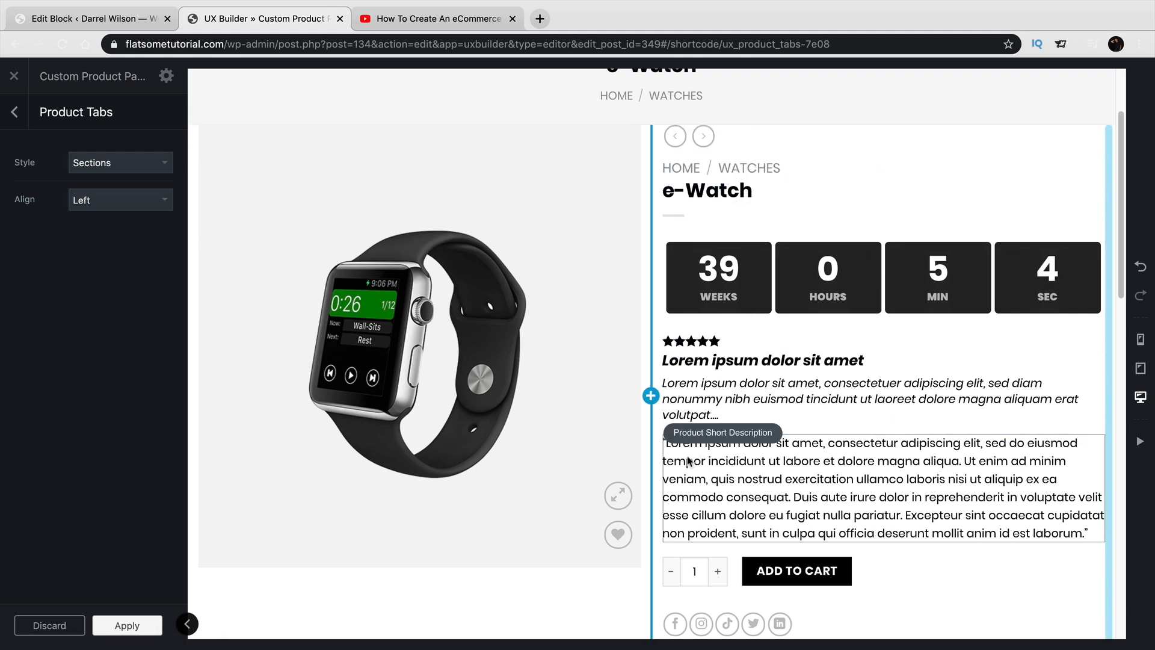
mouse_move(29, 138)
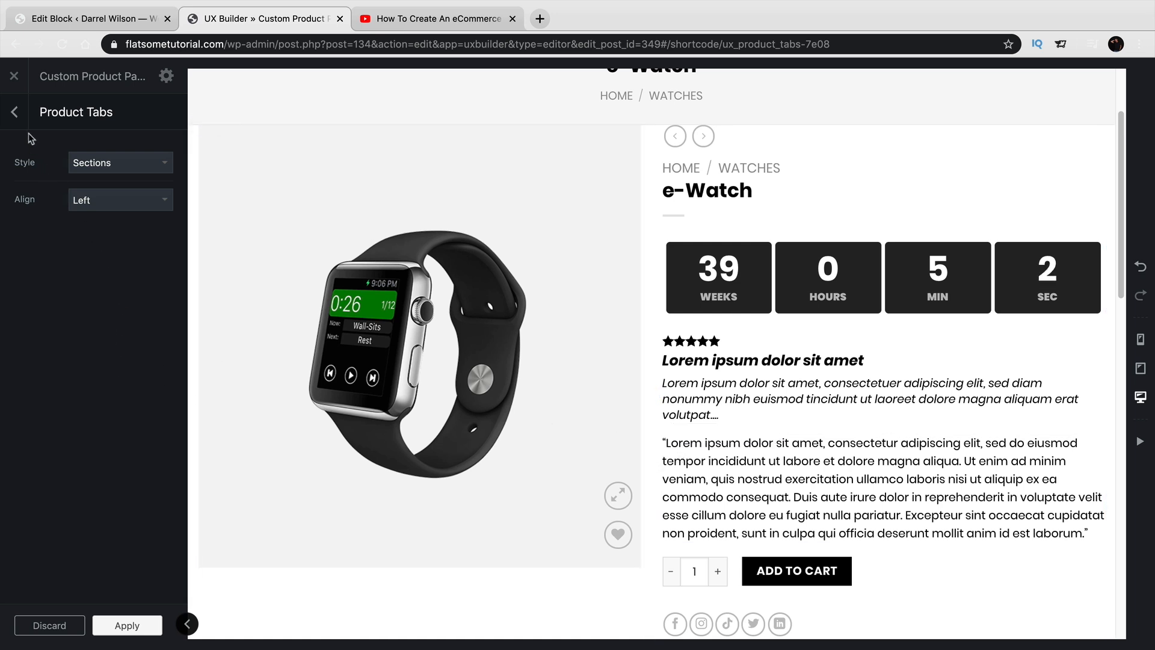
click(707, 191)
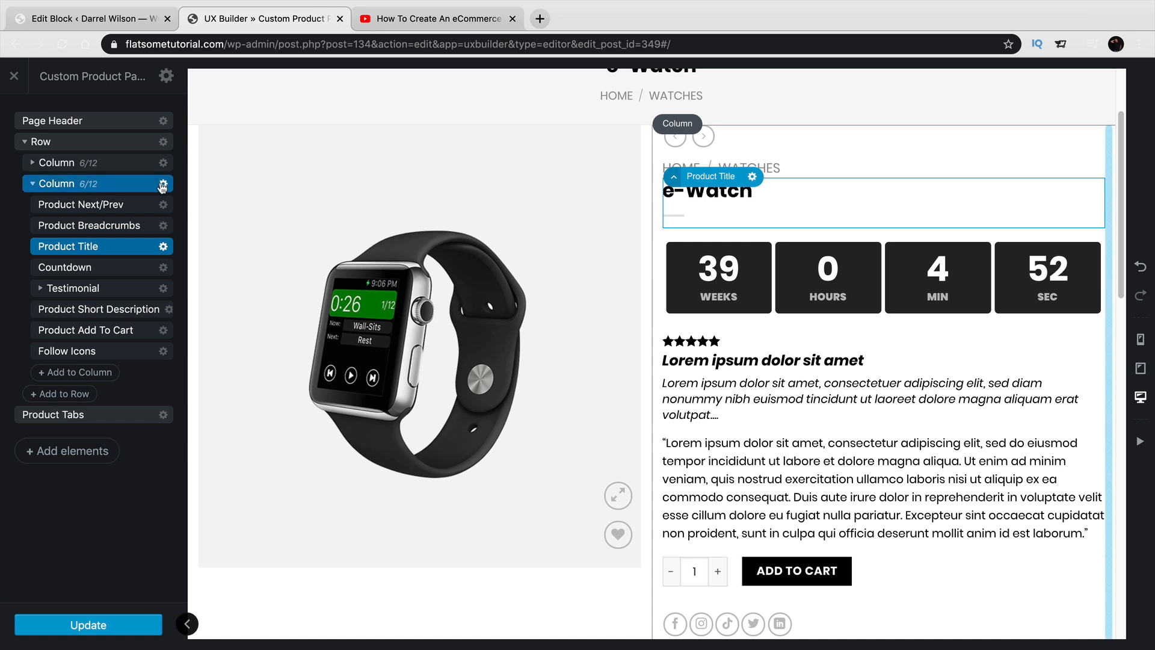
Step: Set the right product column's text alignment to center
click(162, 184)
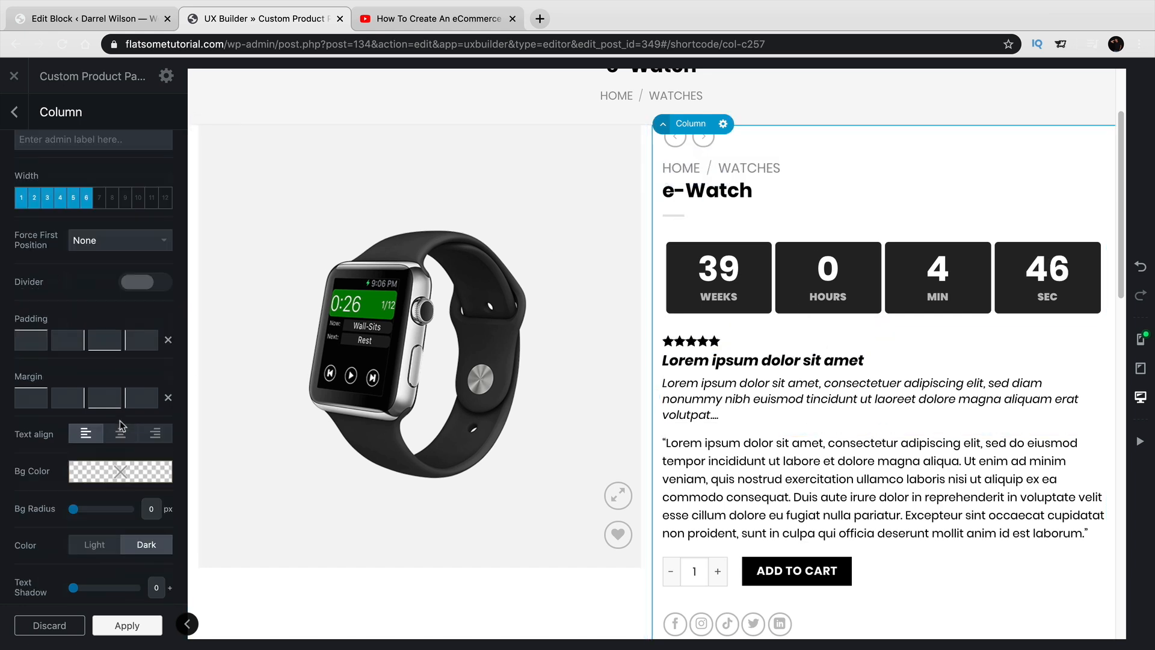
scroll(down, 3)
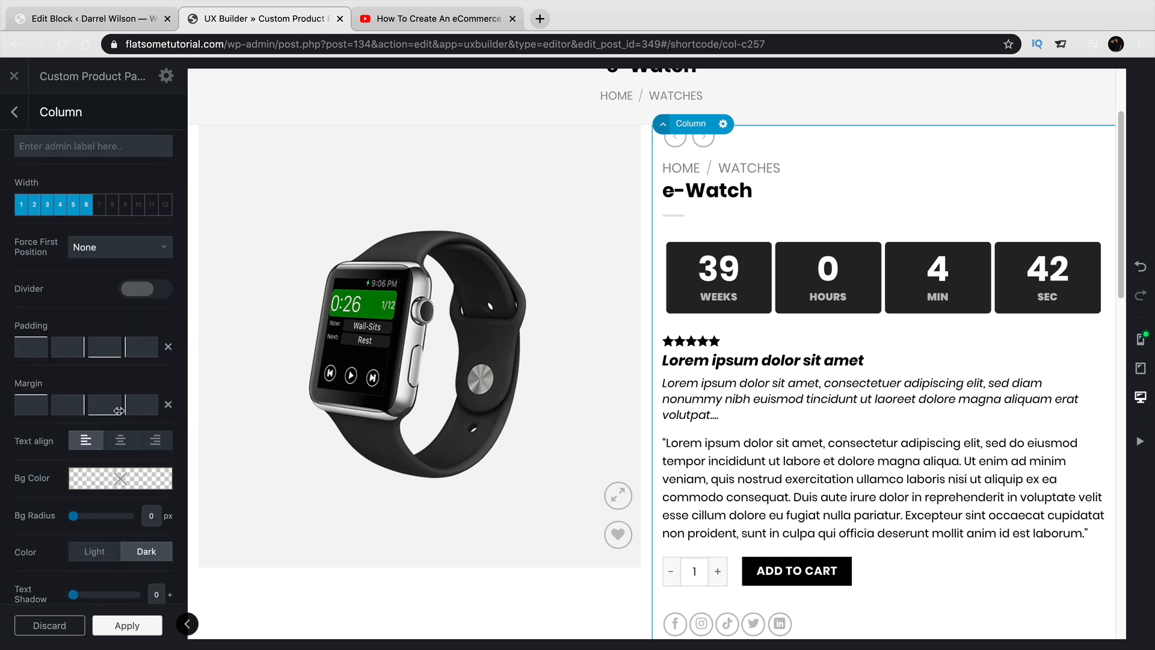
click(121, 440)
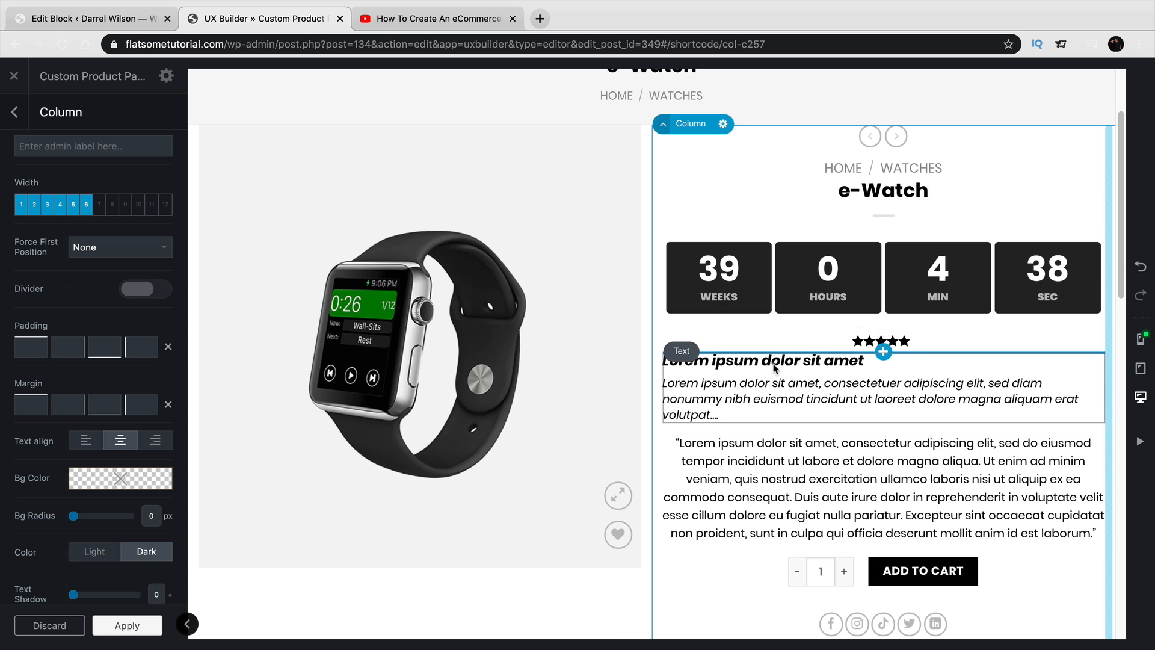
Step: Center the lorem ipsum text block's heading and paragraph
click(775, 369)
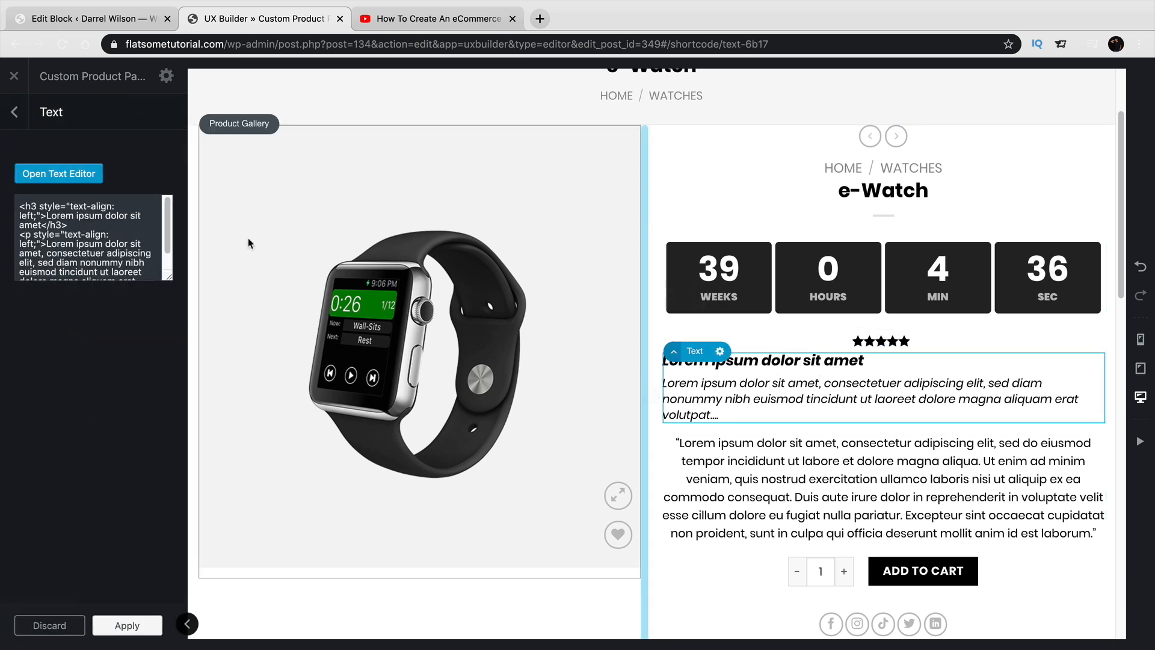
click(58, 173)
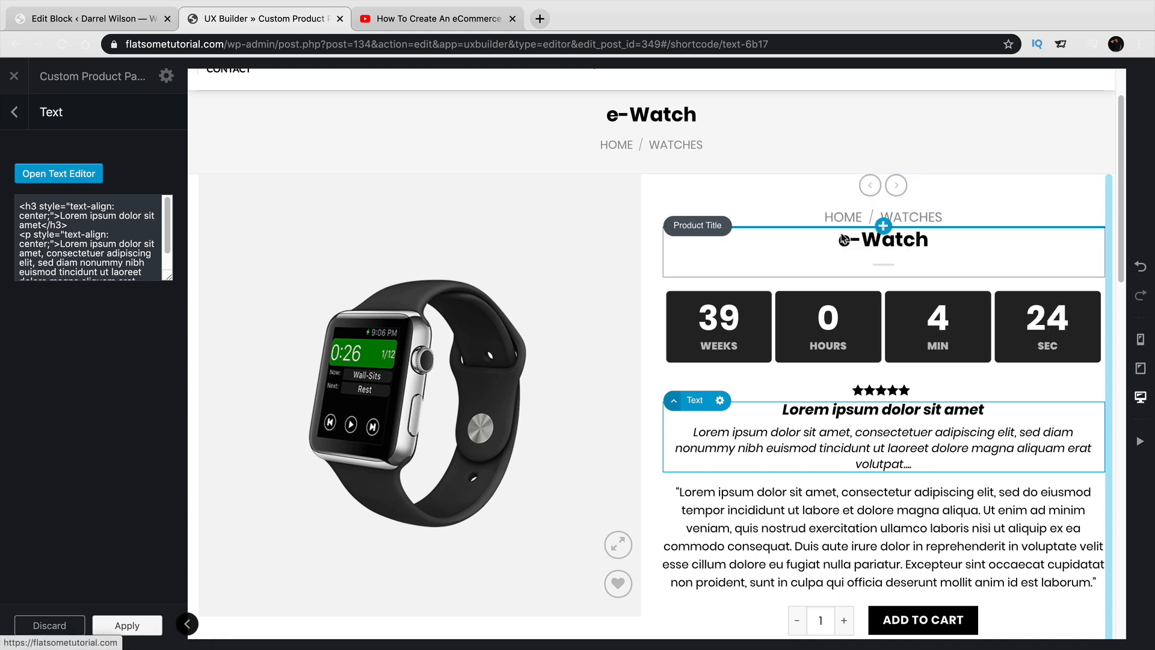
mouse_move(842, 226)
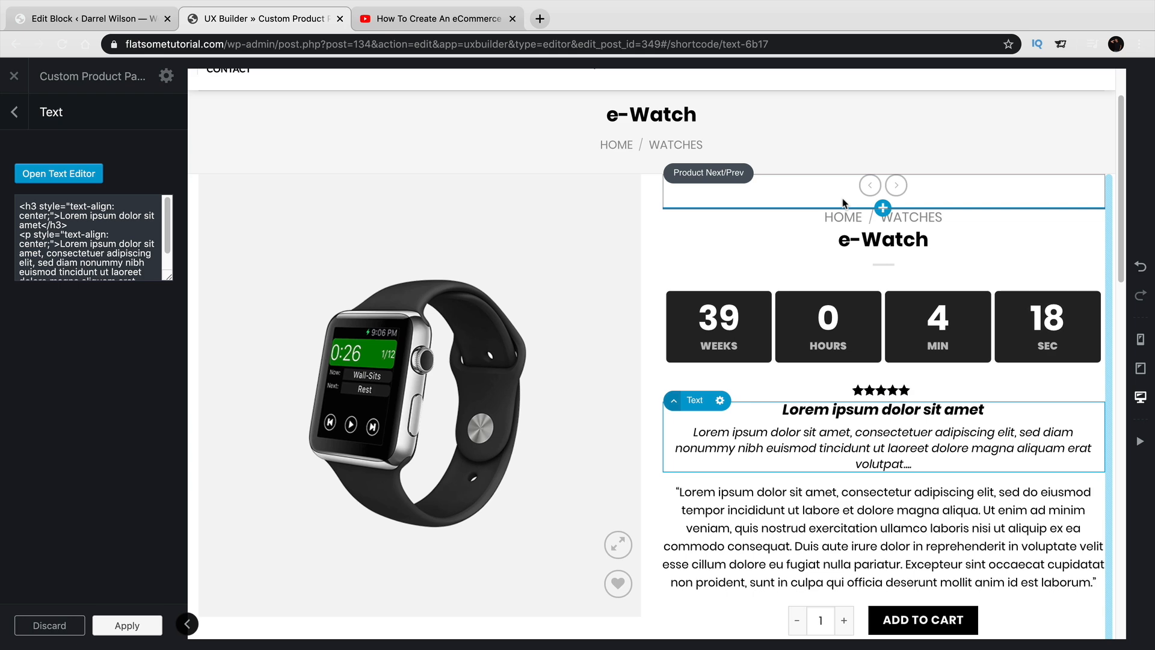
scroll(down, 3)
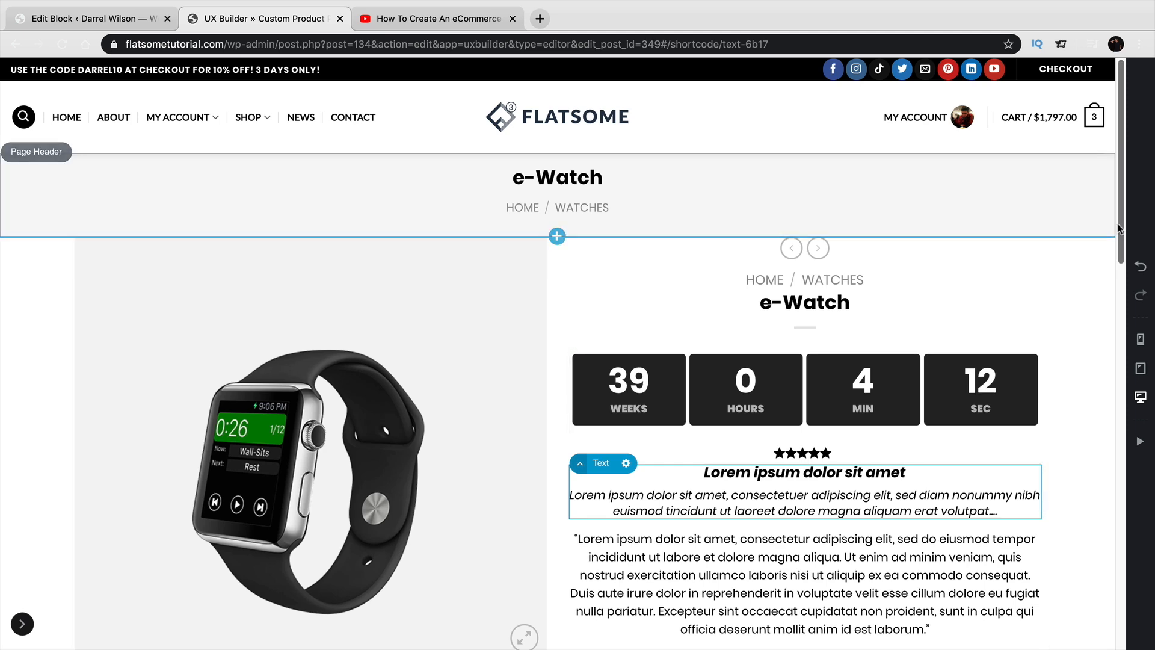
Step: Scroll through the page preview, then bring back the builder's settings panel
scroll(down, 3)
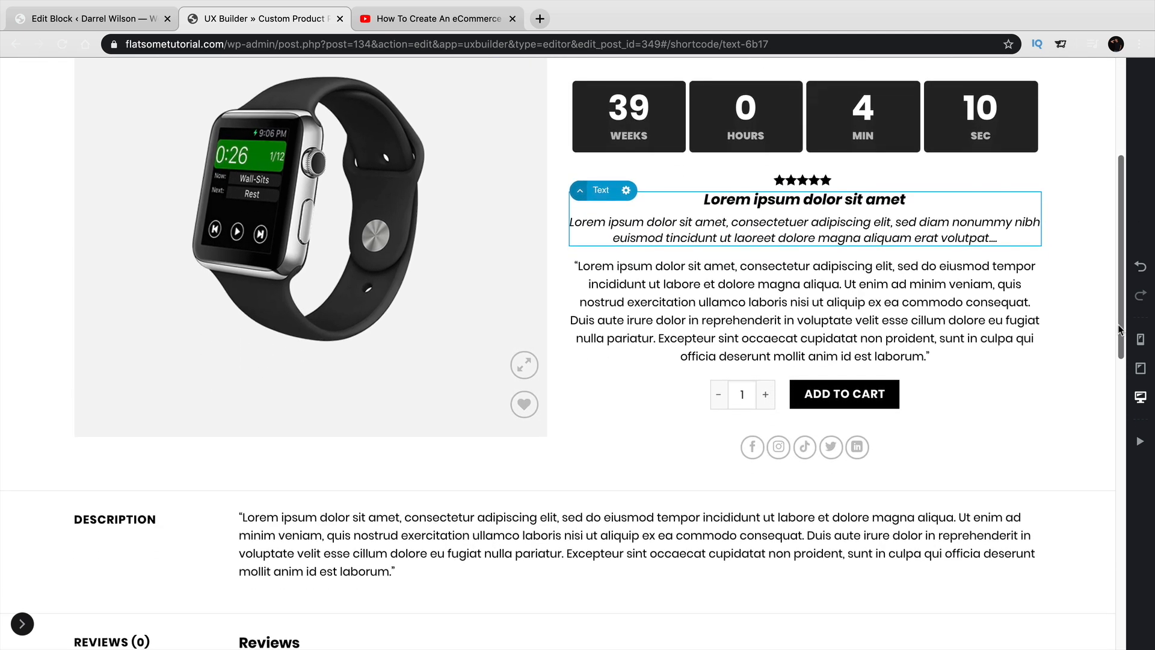
scroll(down, 3)
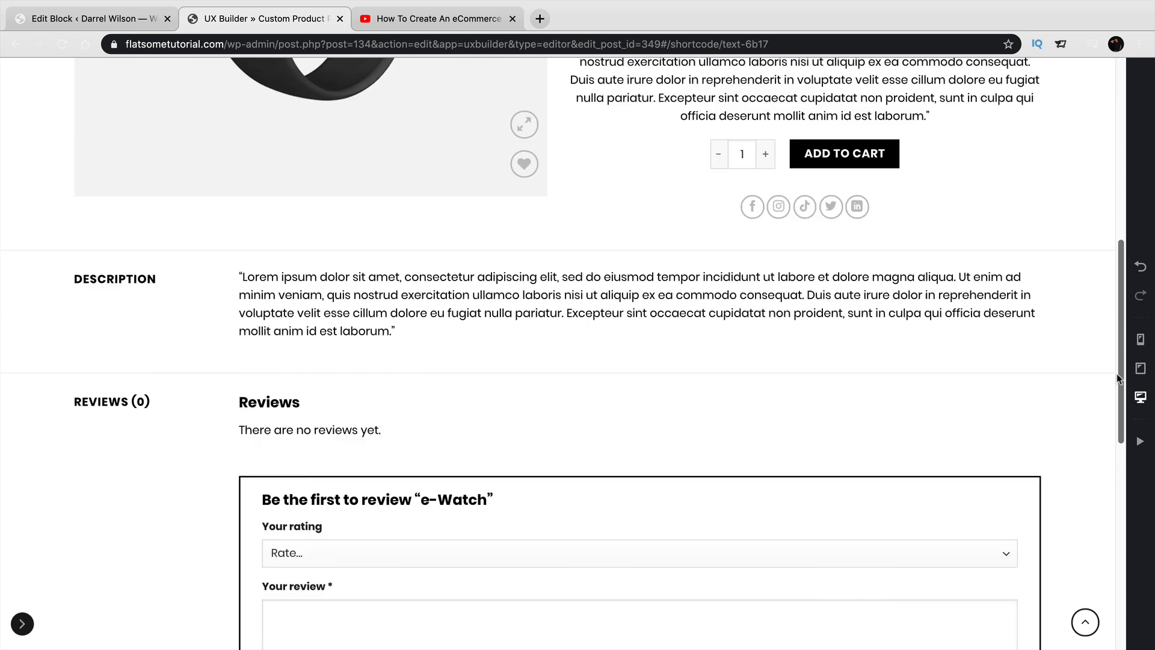
scroll(up, 3)
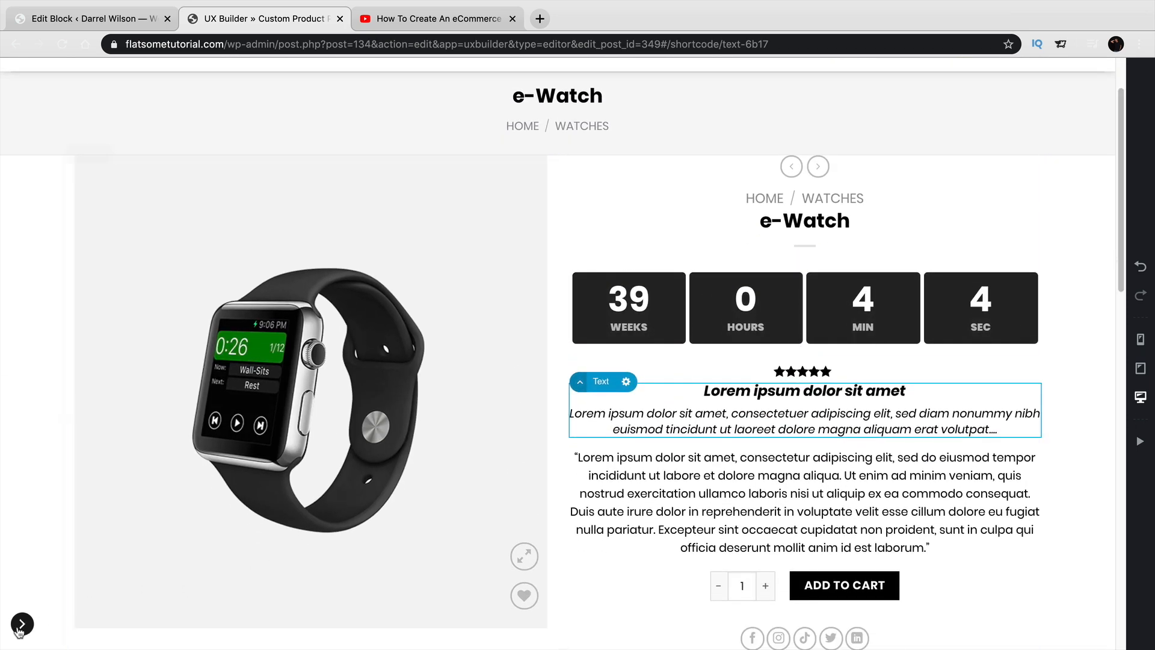
click(22, 624)
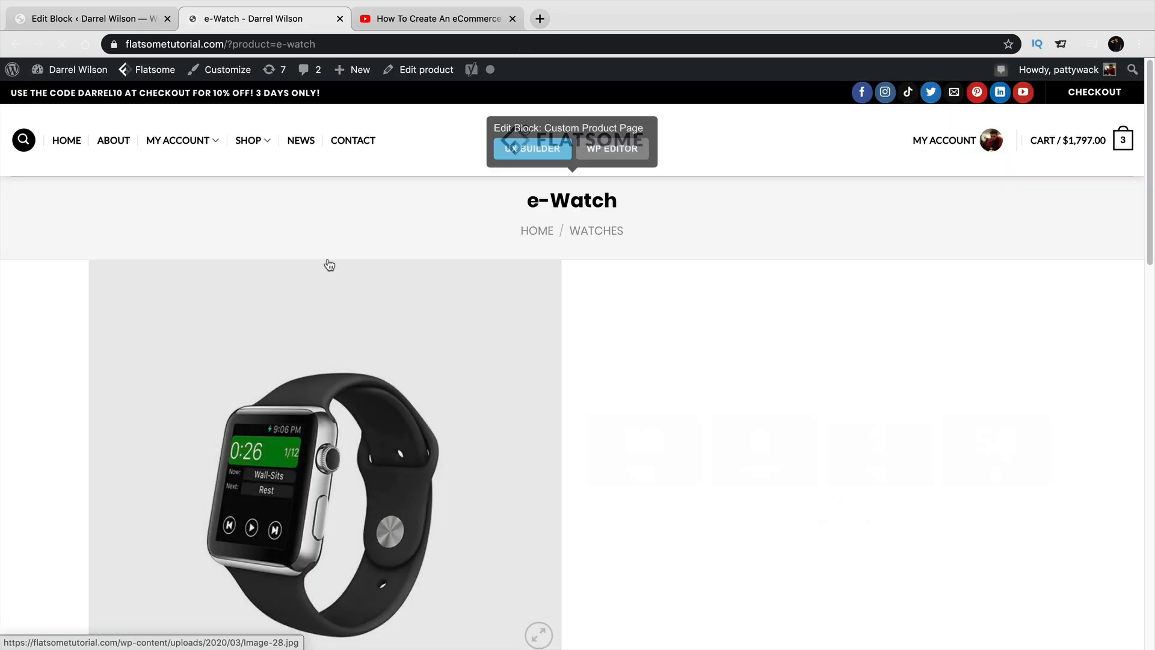
Step: Browse the Shop product grid and open the X Headphones product page
click(248, 140)
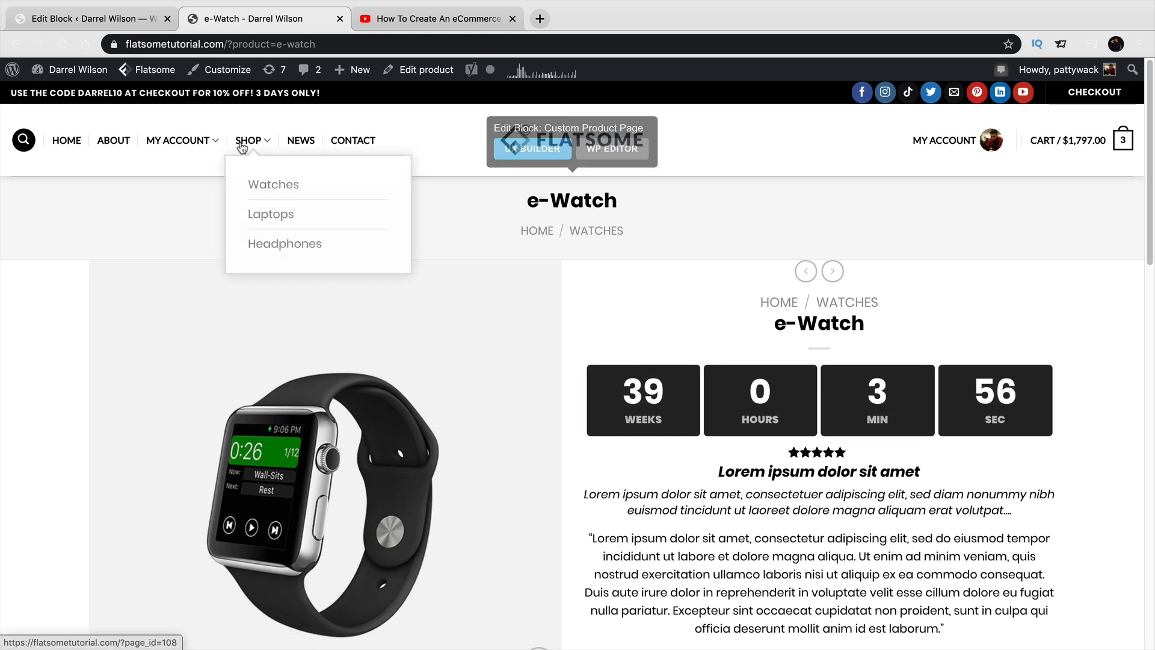
click(248, 140)
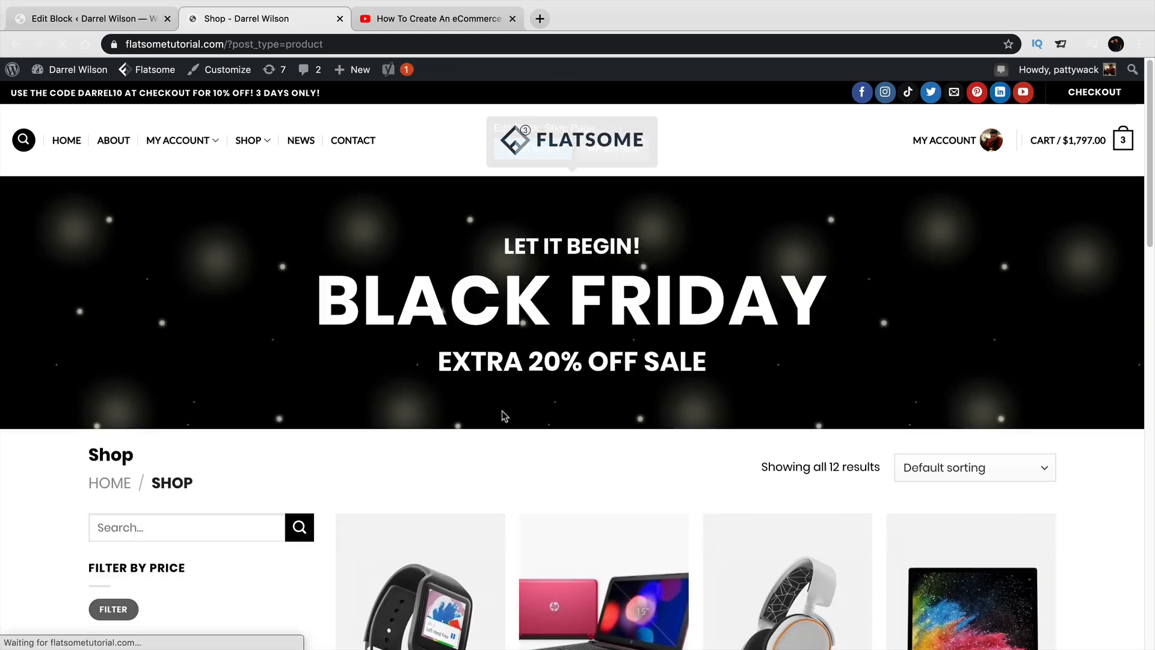
scroll(down, 3)
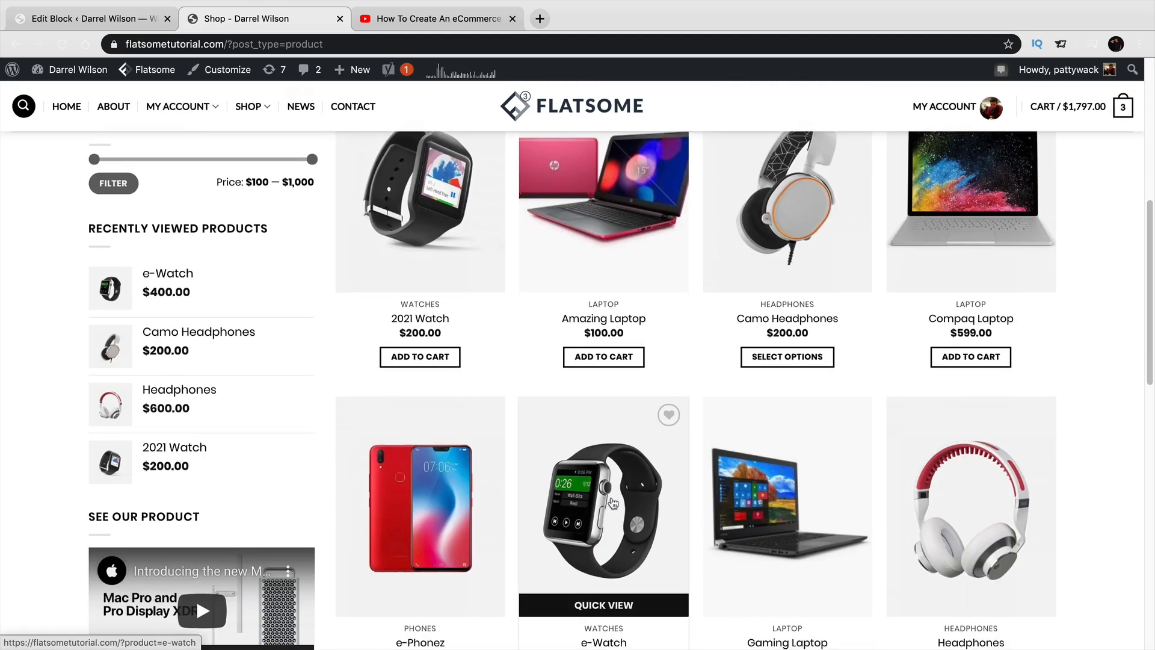
click(971, 506)
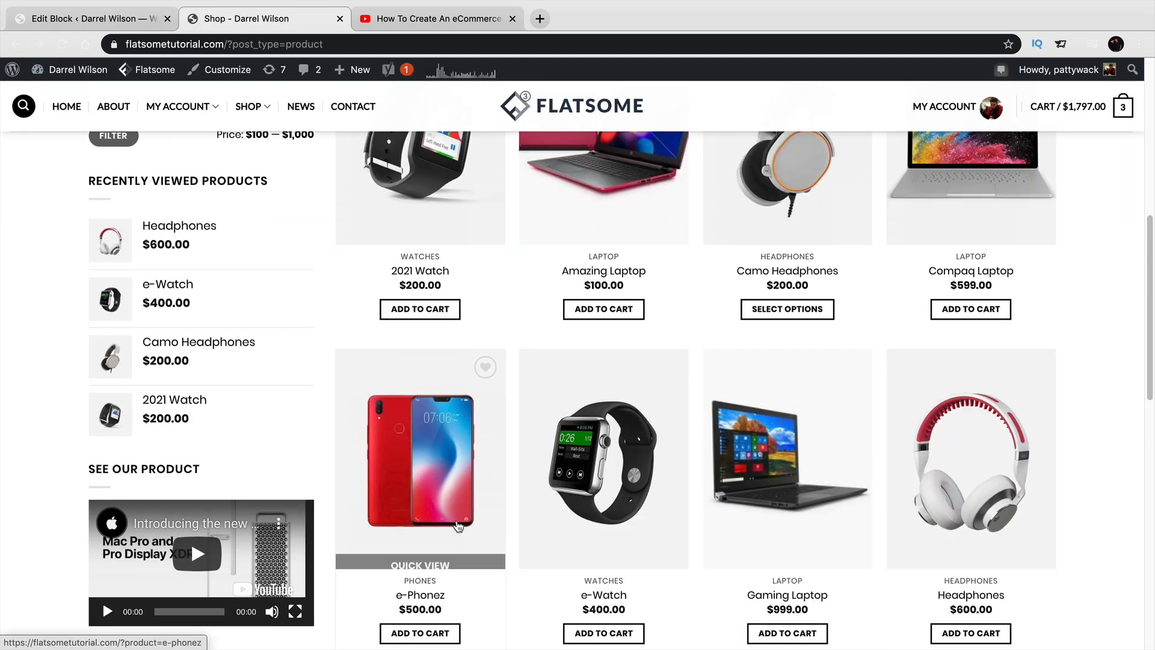
scroll(down, 3)
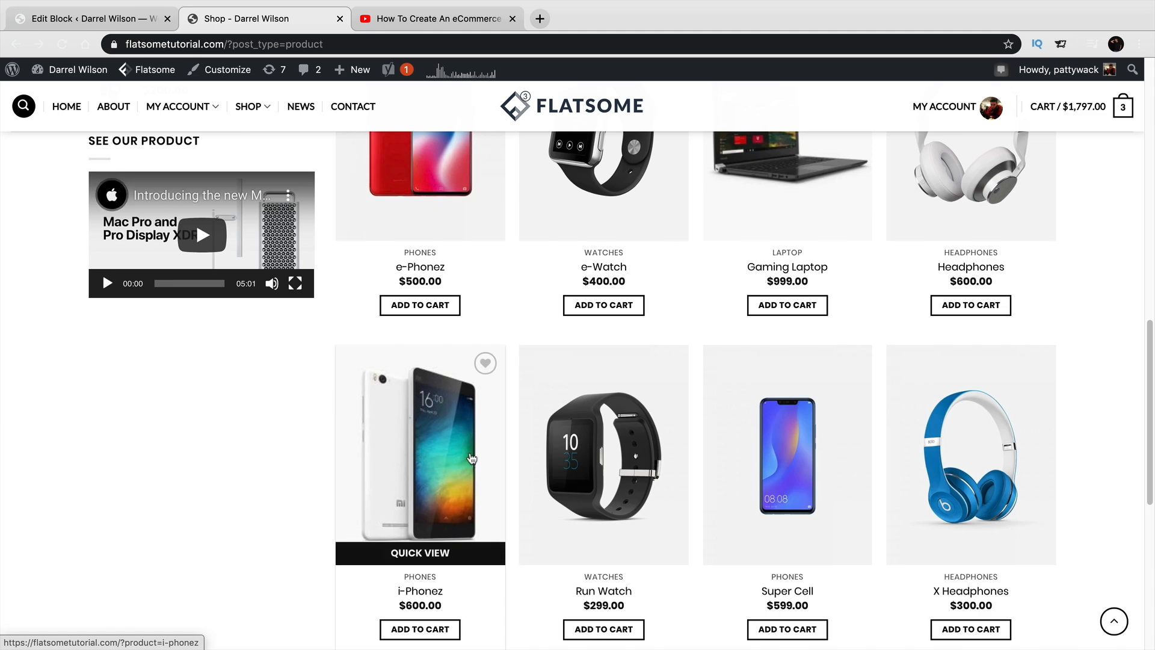
click(787, 470)
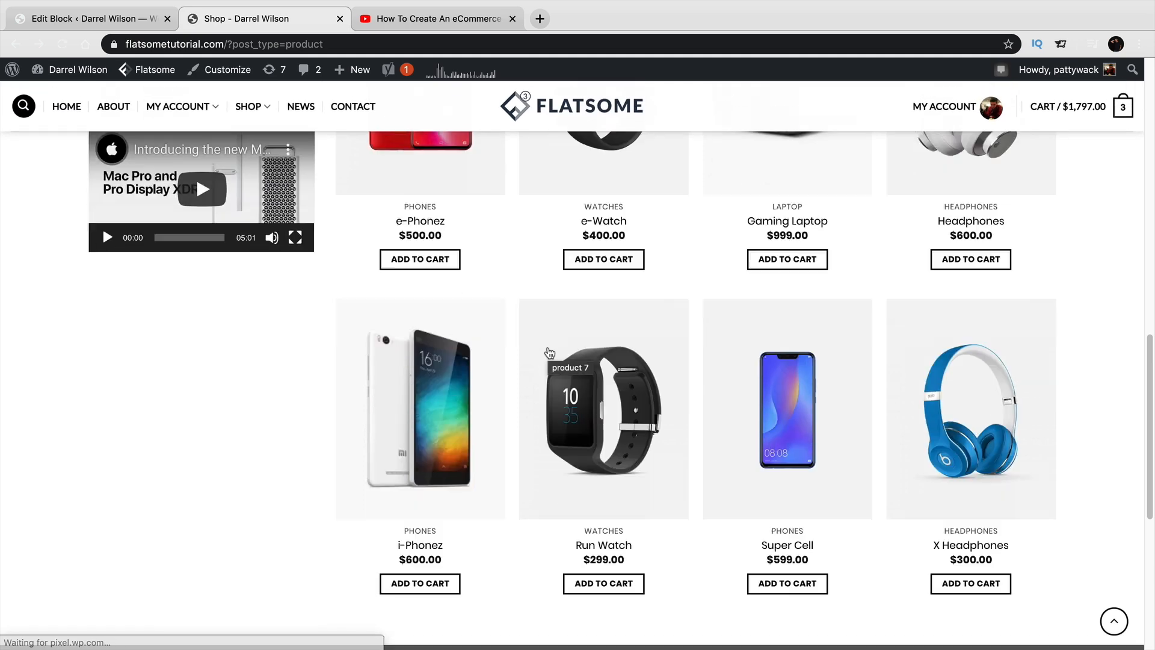
scroll(down, 3)
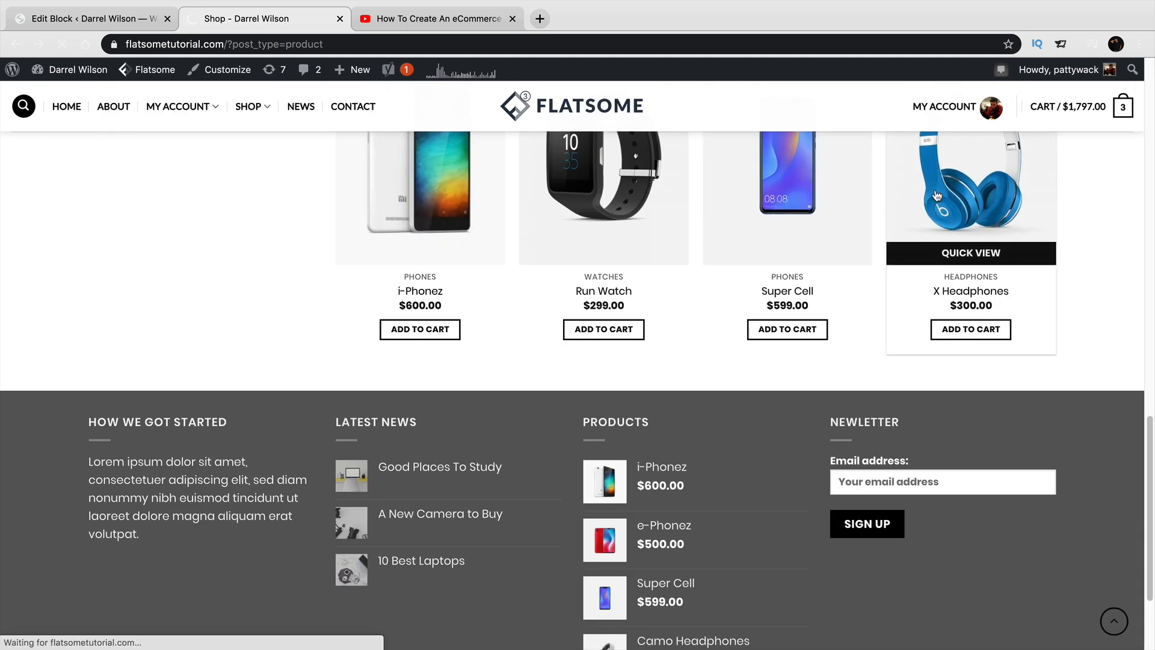
click(970, 182)
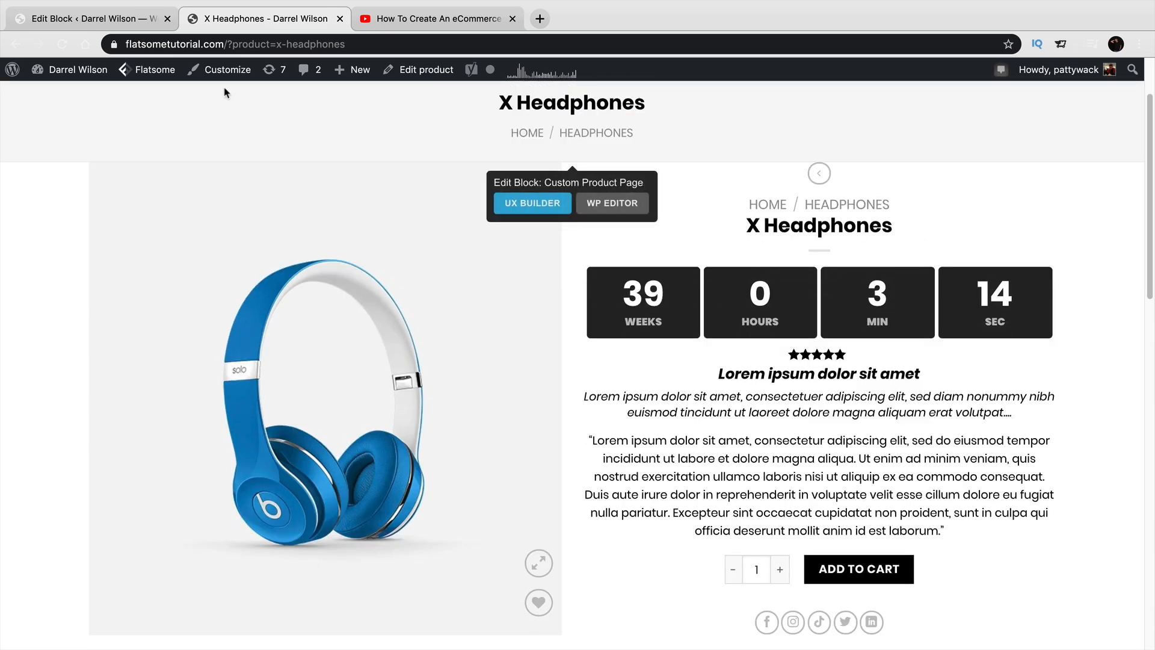
Step: Verify in Customize > Product Page that Product Layout is Custom with Custom Product Page
click(227, 70)
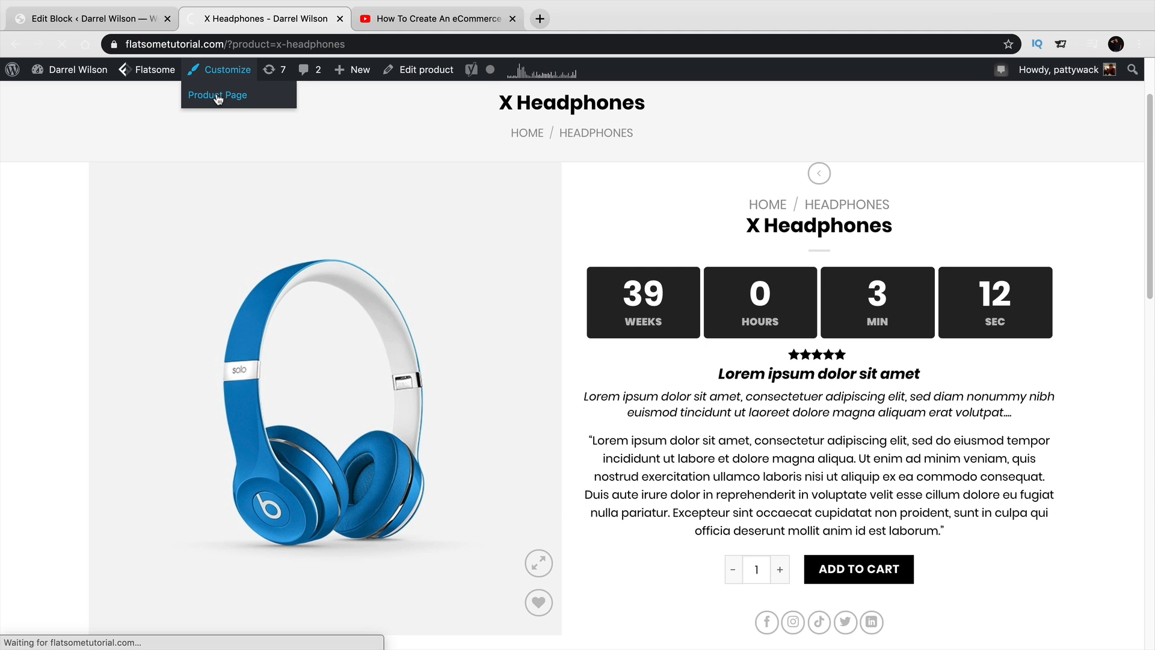
click(217, 96)
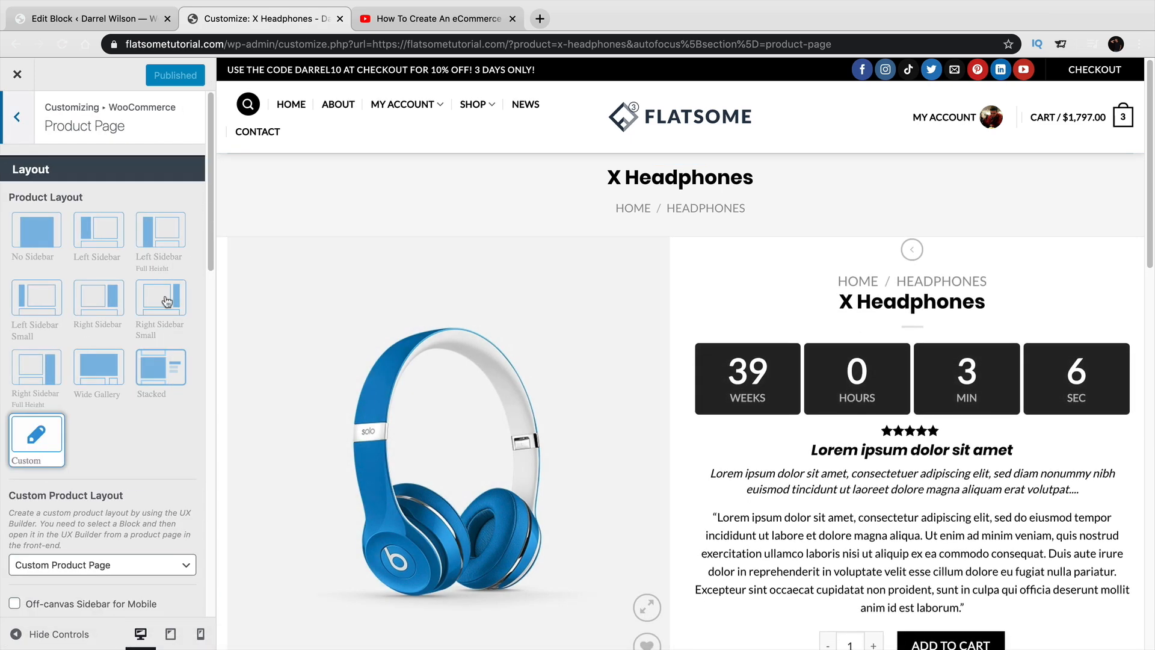
scroll(down, 3)
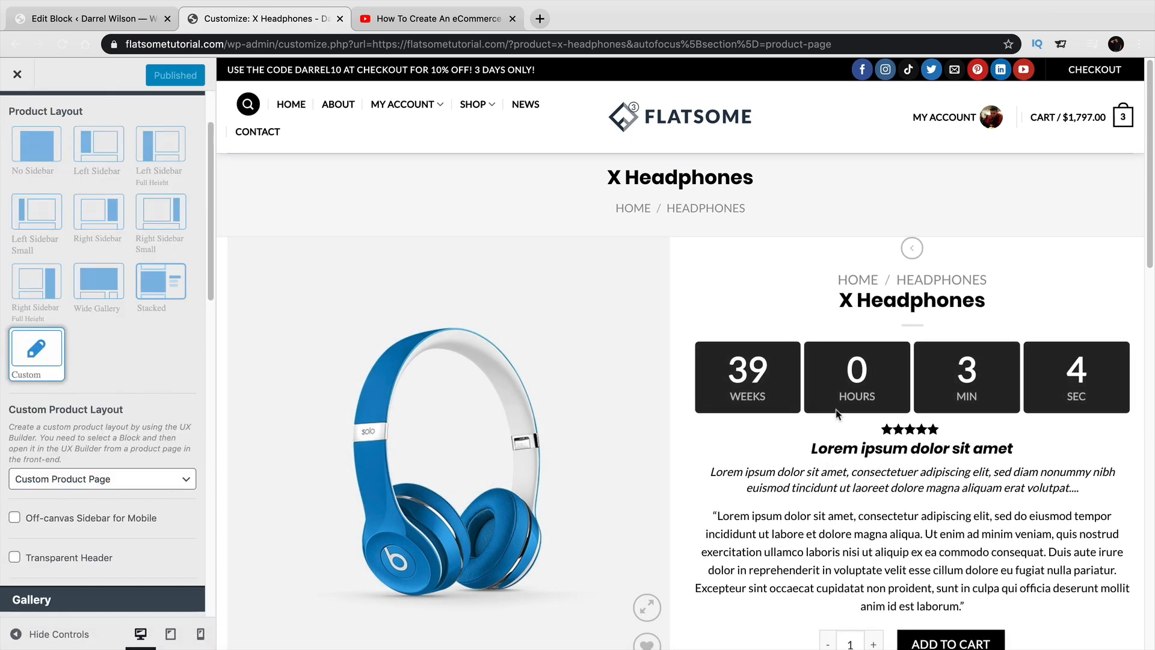
click(102, 479)
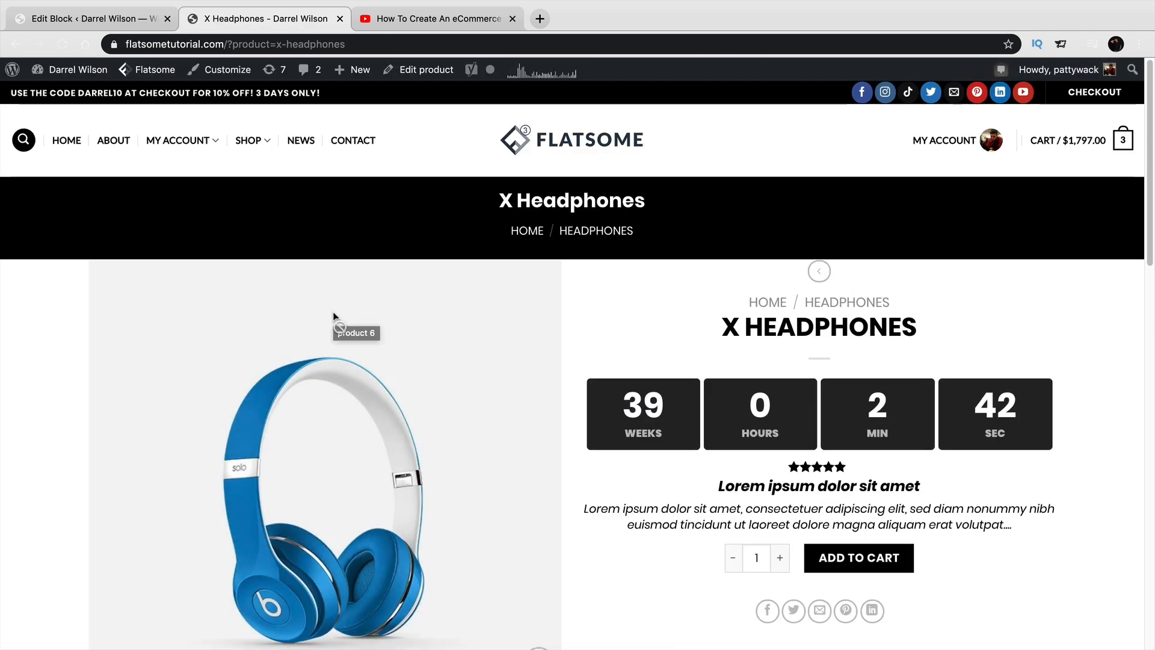
click(441, 19)
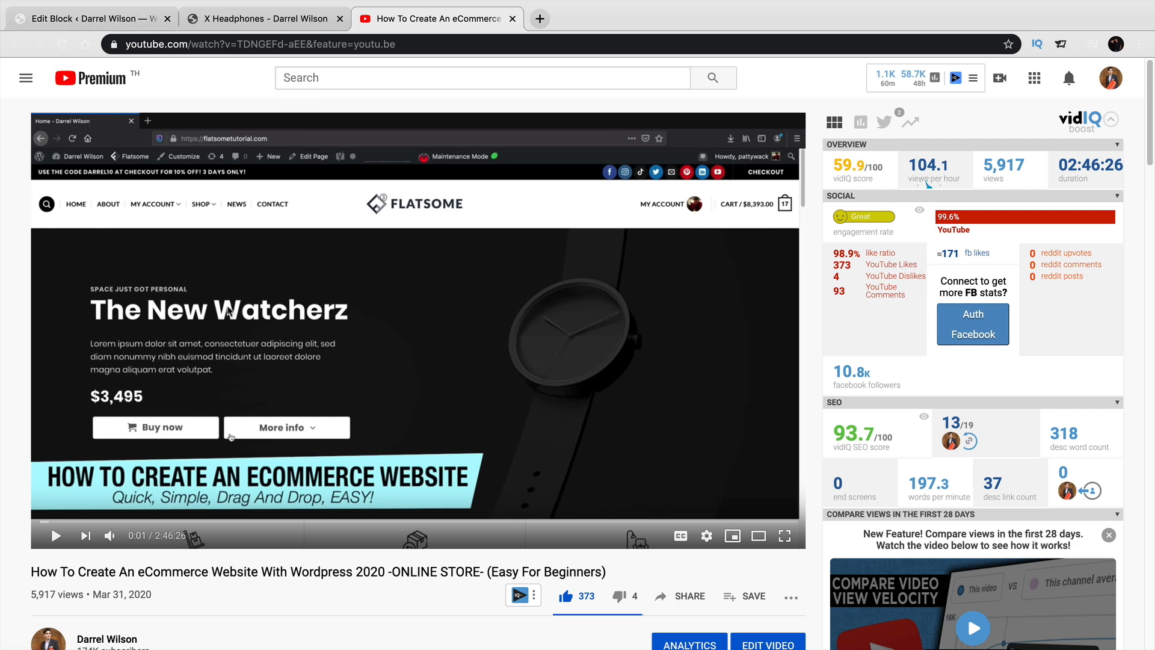
mouse_move(308, 105)
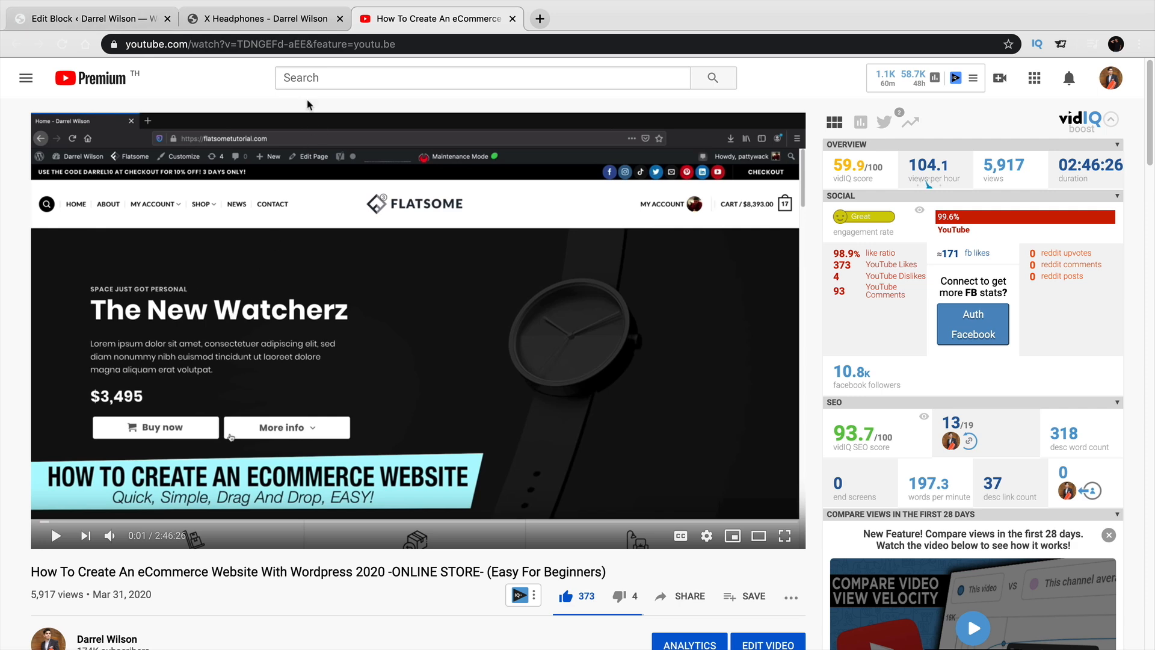
Step: Switch from the YouTube tutorial to the X Headphones browser tab
click(263, 19)
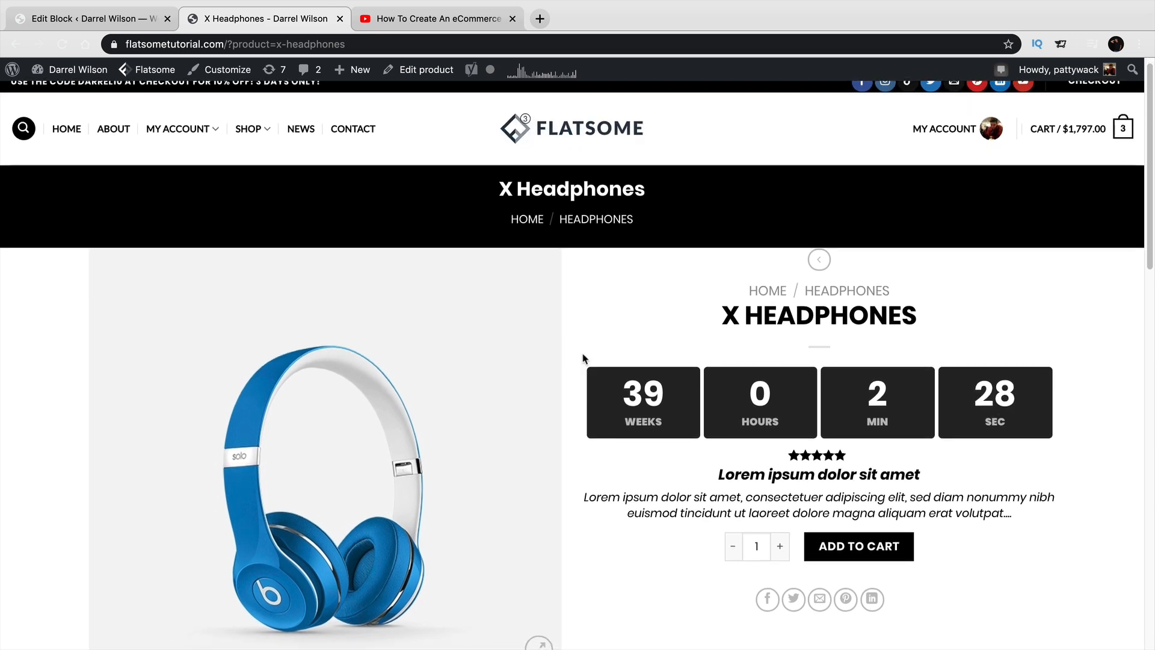
scroll(down, 3)
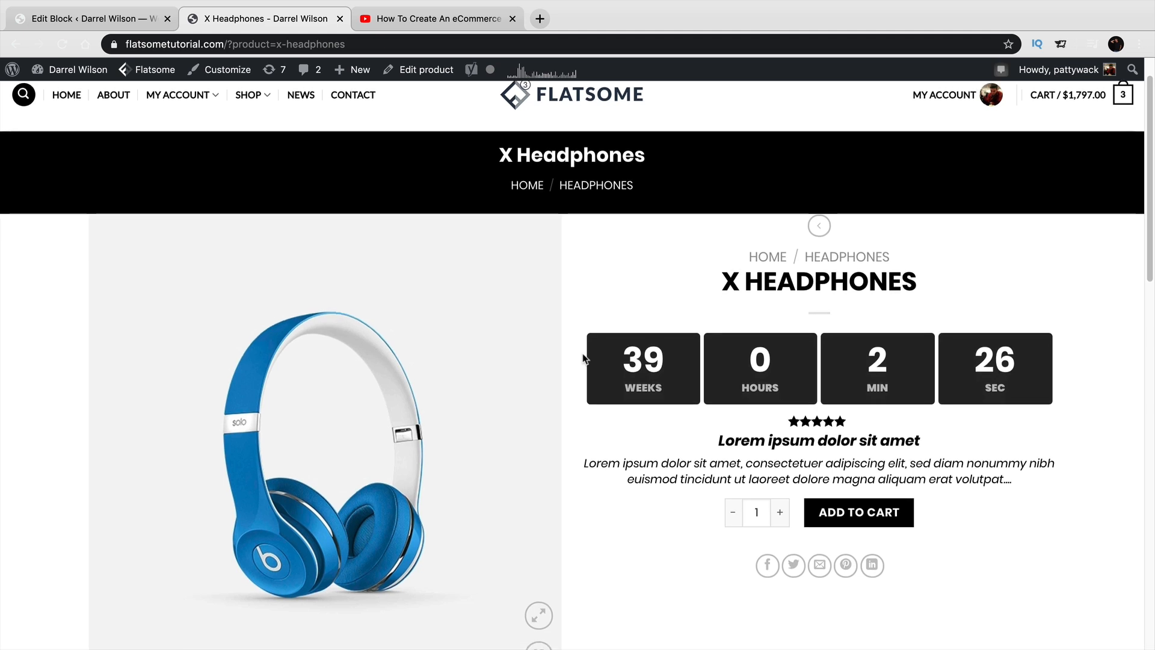
scroll(down, 3)
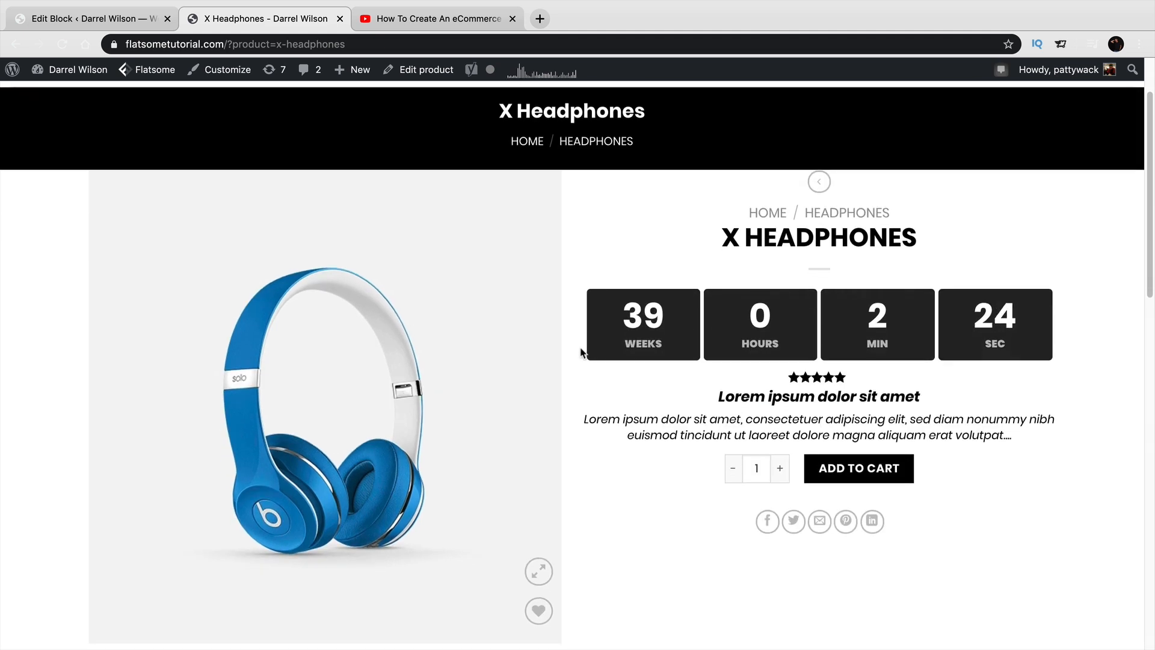